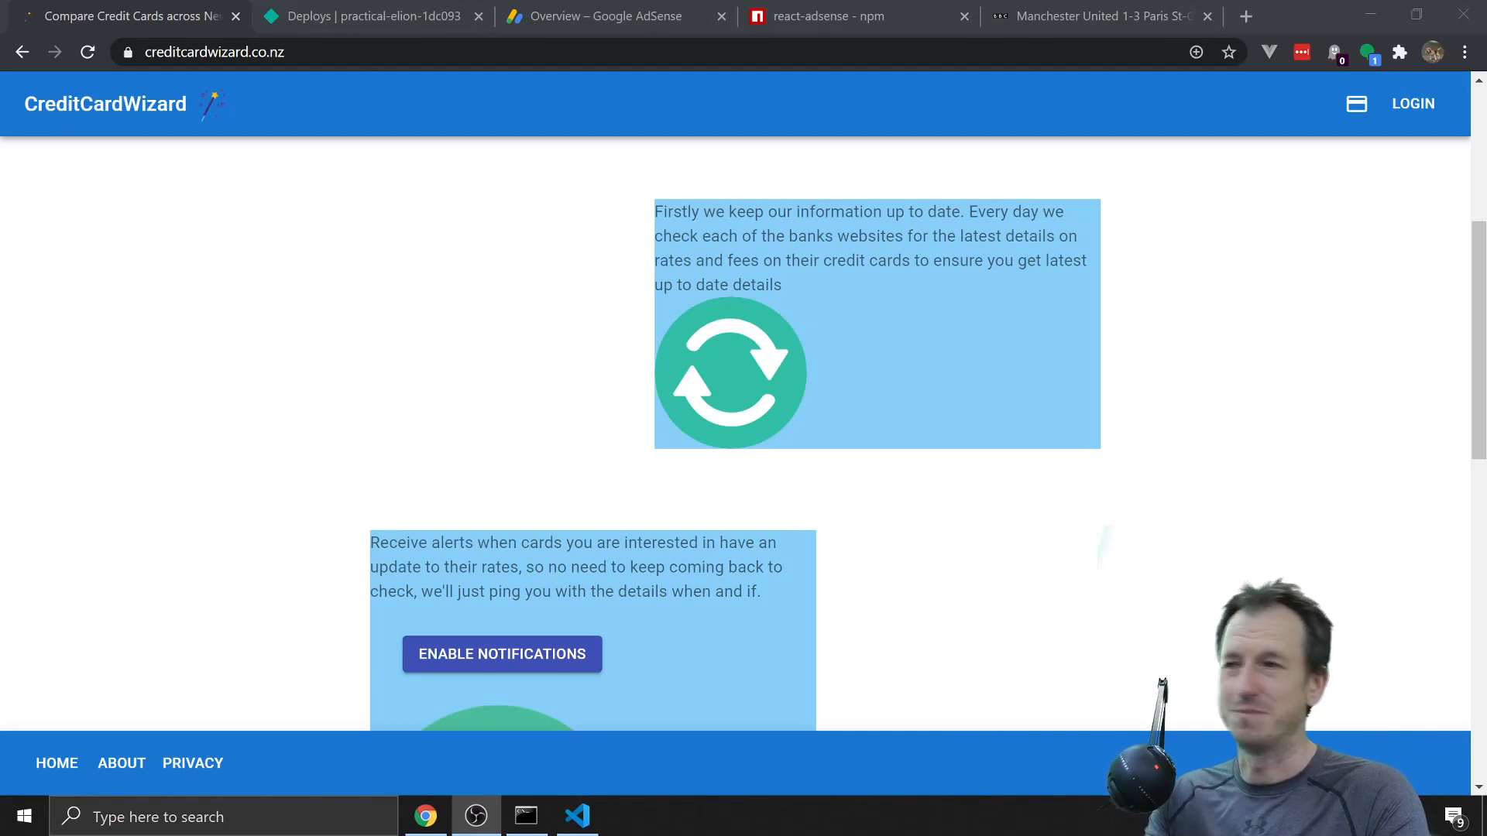
# Reveal the CreditCardWizardInArticleAd unit's embed code in the AdSense Ads by-ad-unit view.
pyautogui.scroll(3)
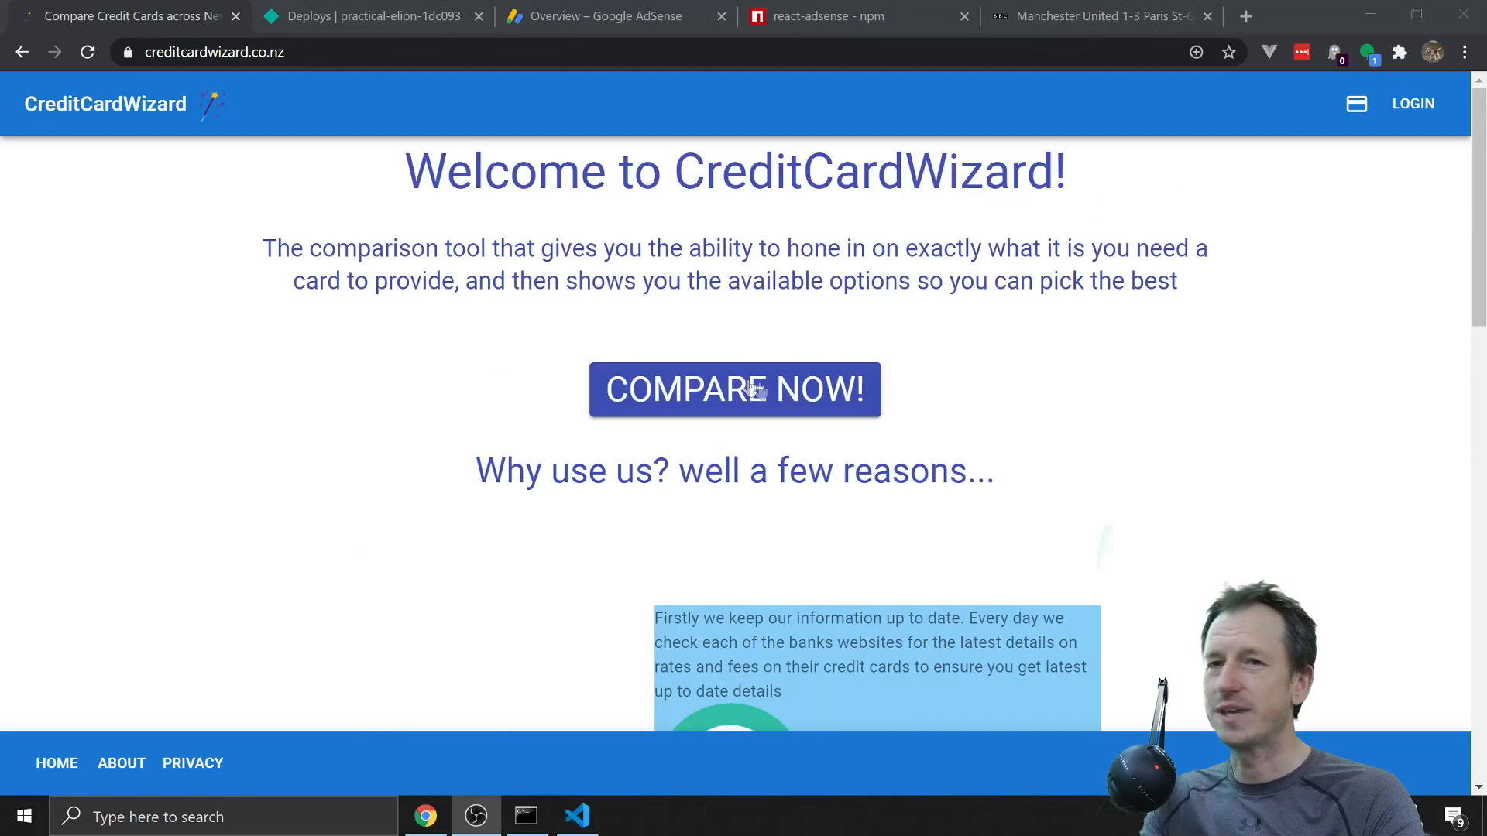
pyautogui.moveTo(389, 232)
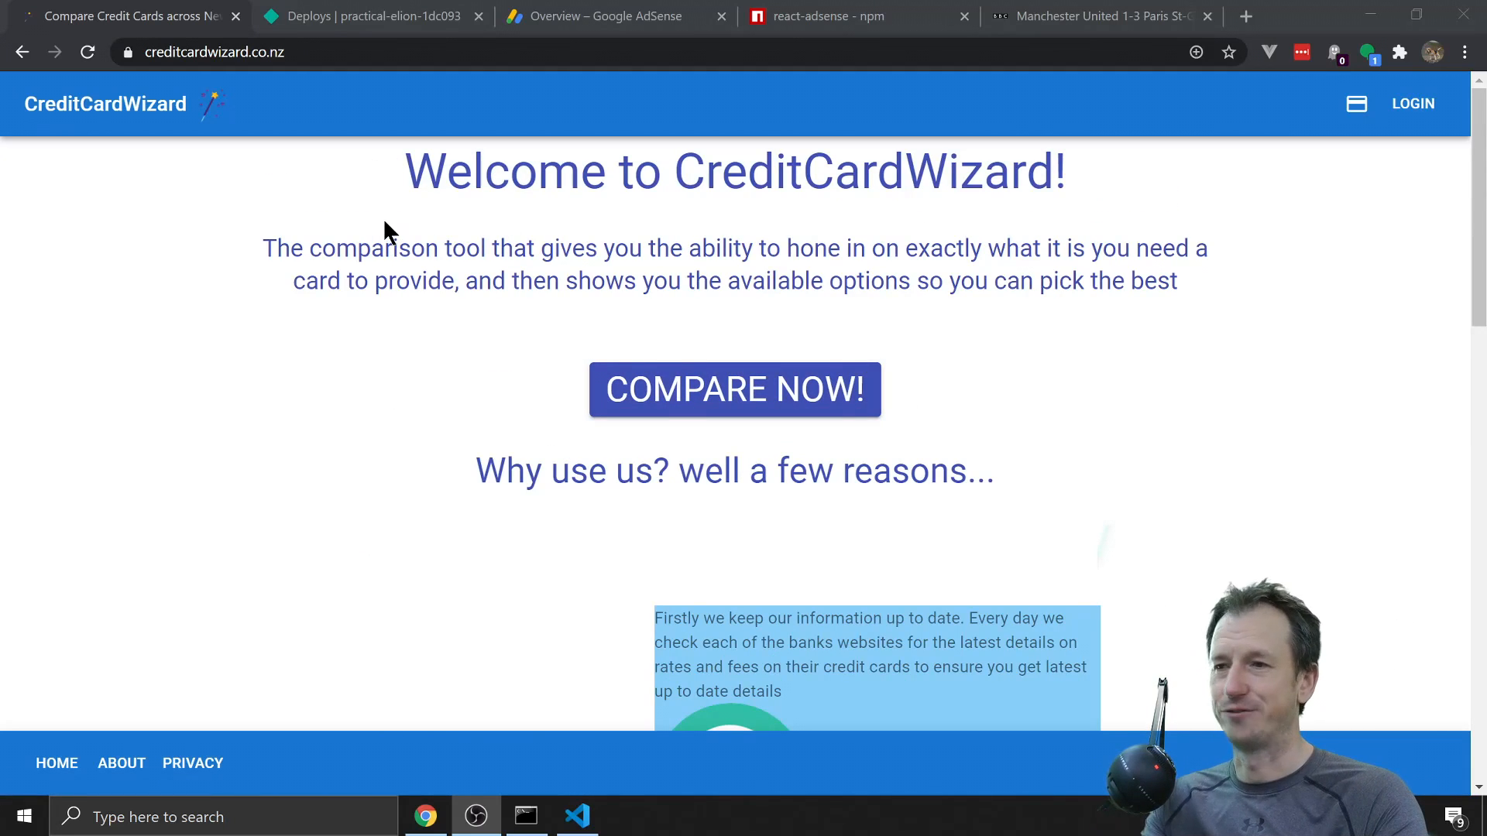
pyautogui.scroll(-3)
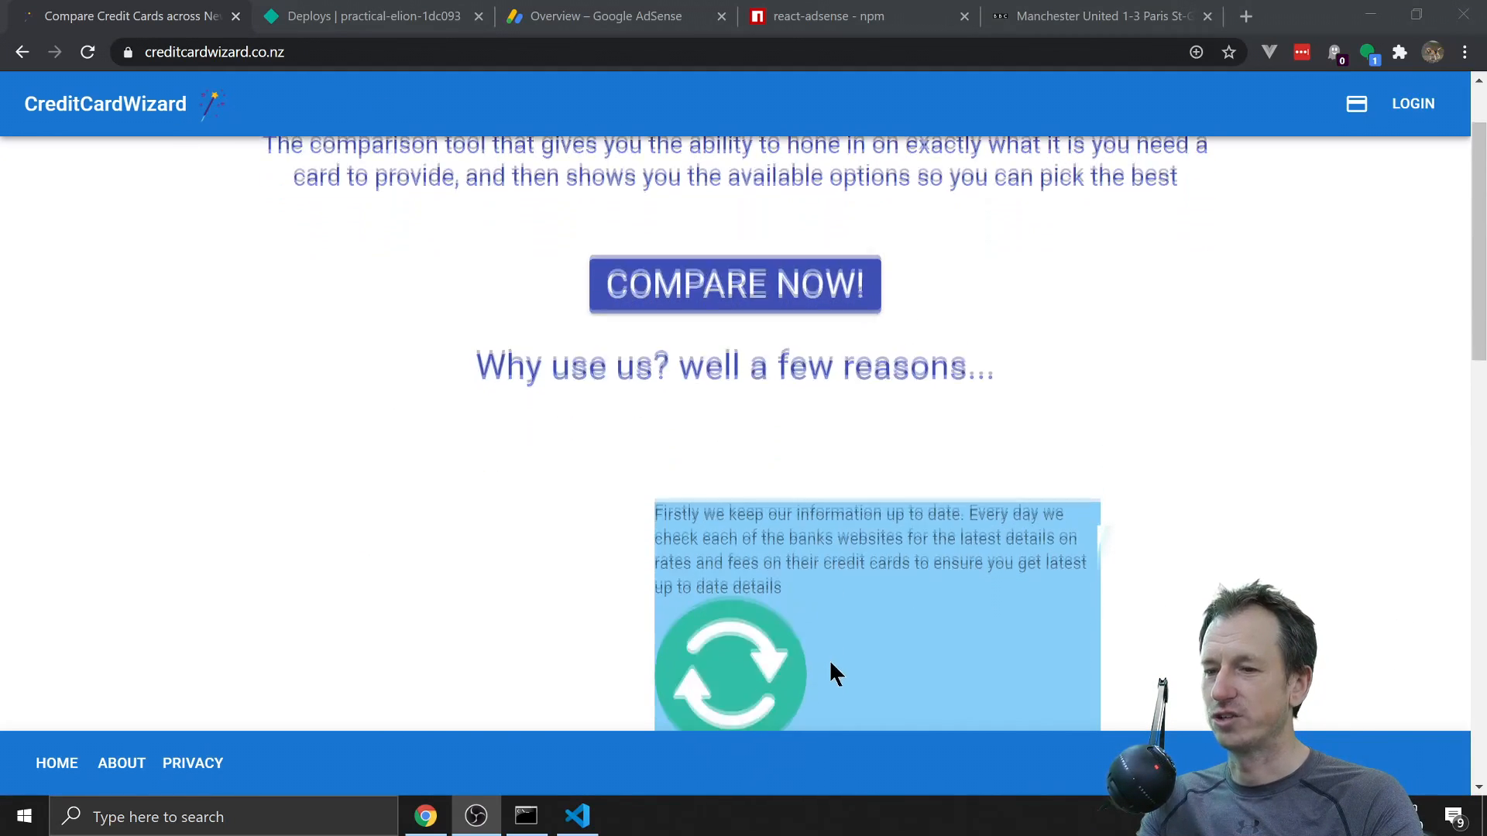
pyautogui.scroll(-3)
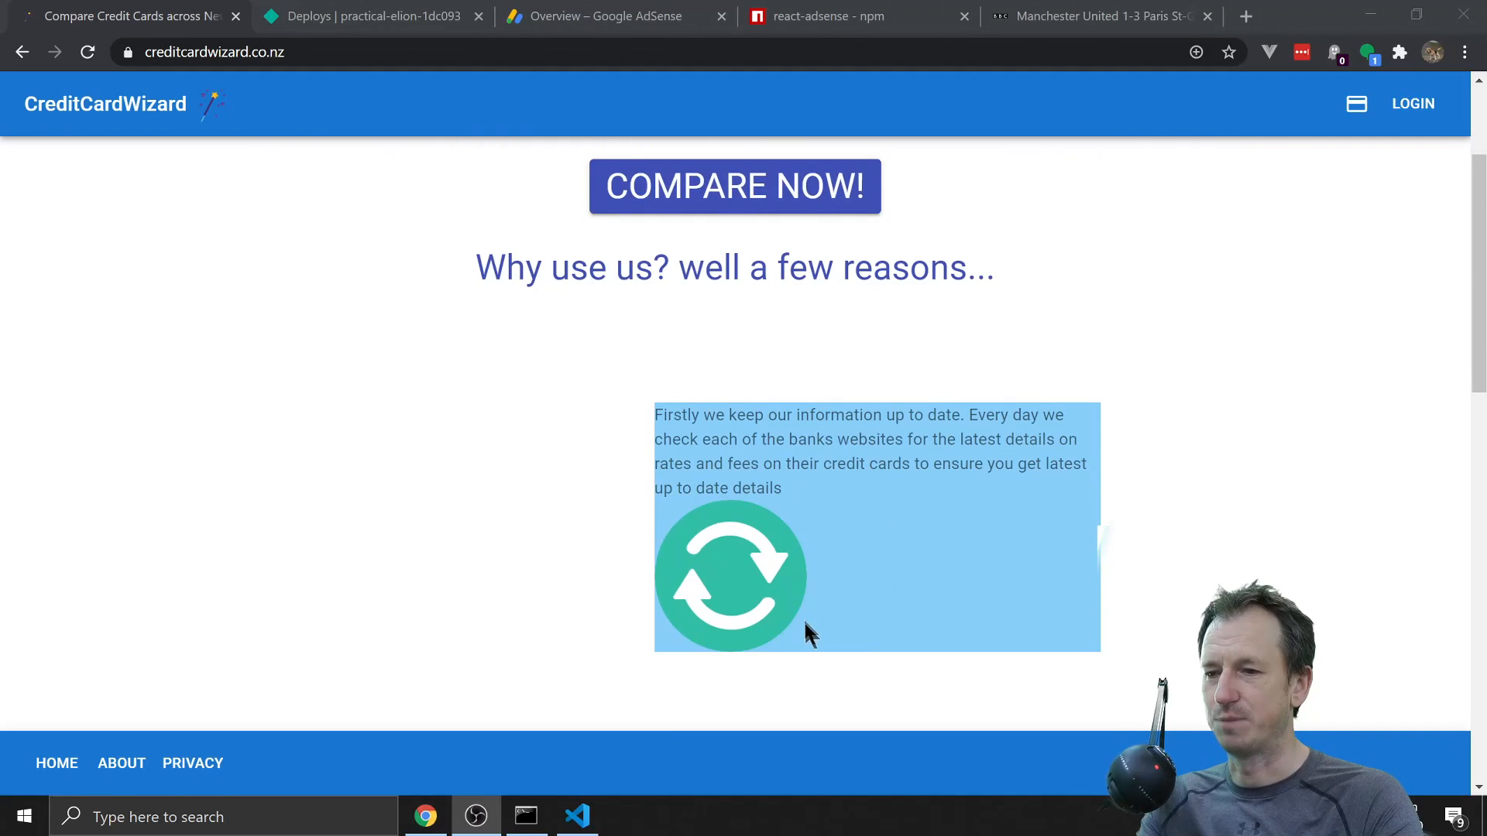
pyautogui.scroll(3)
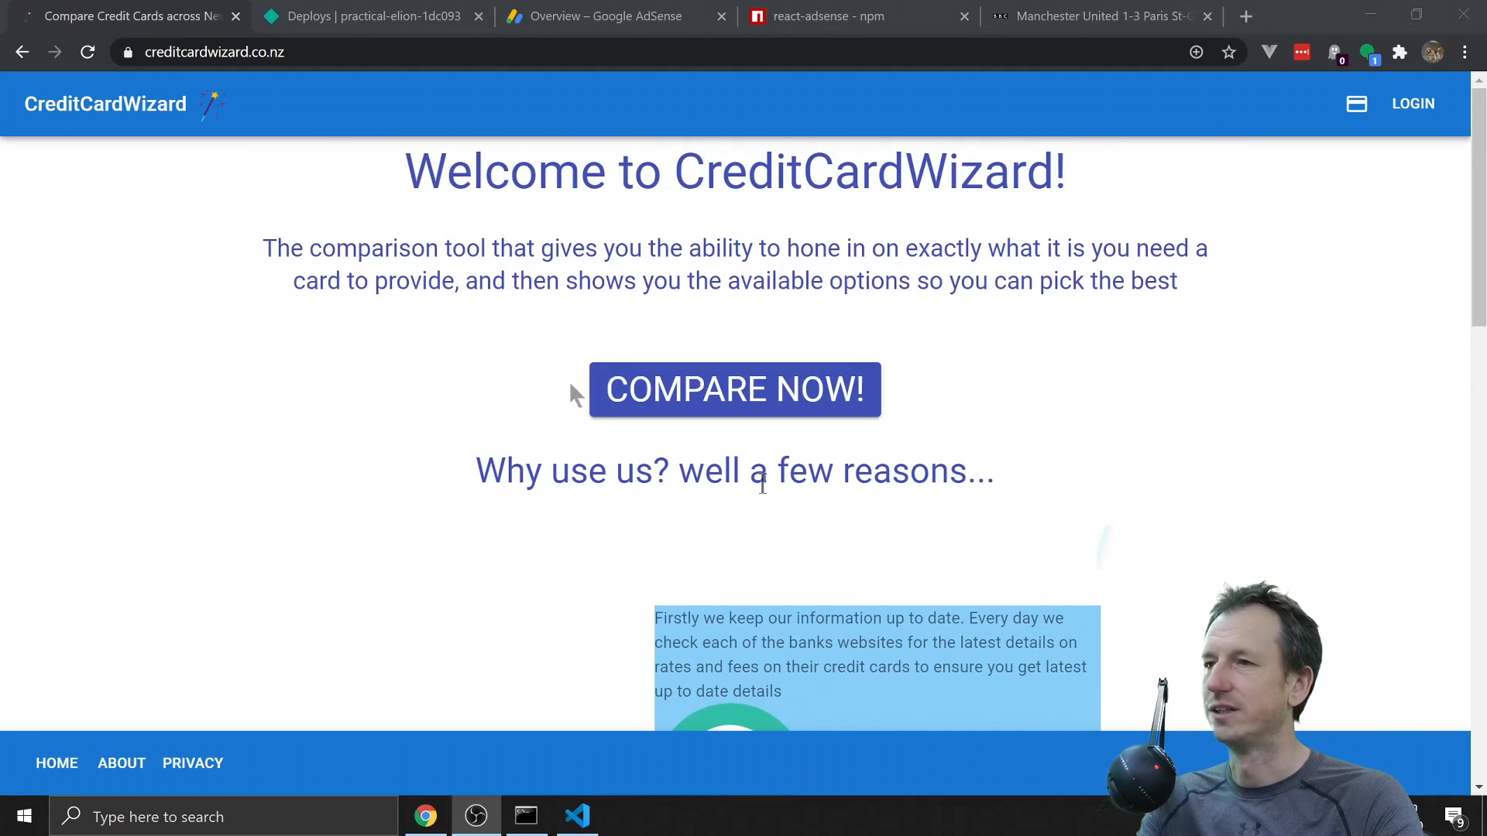
pyautogui.moveTo(598, 31)
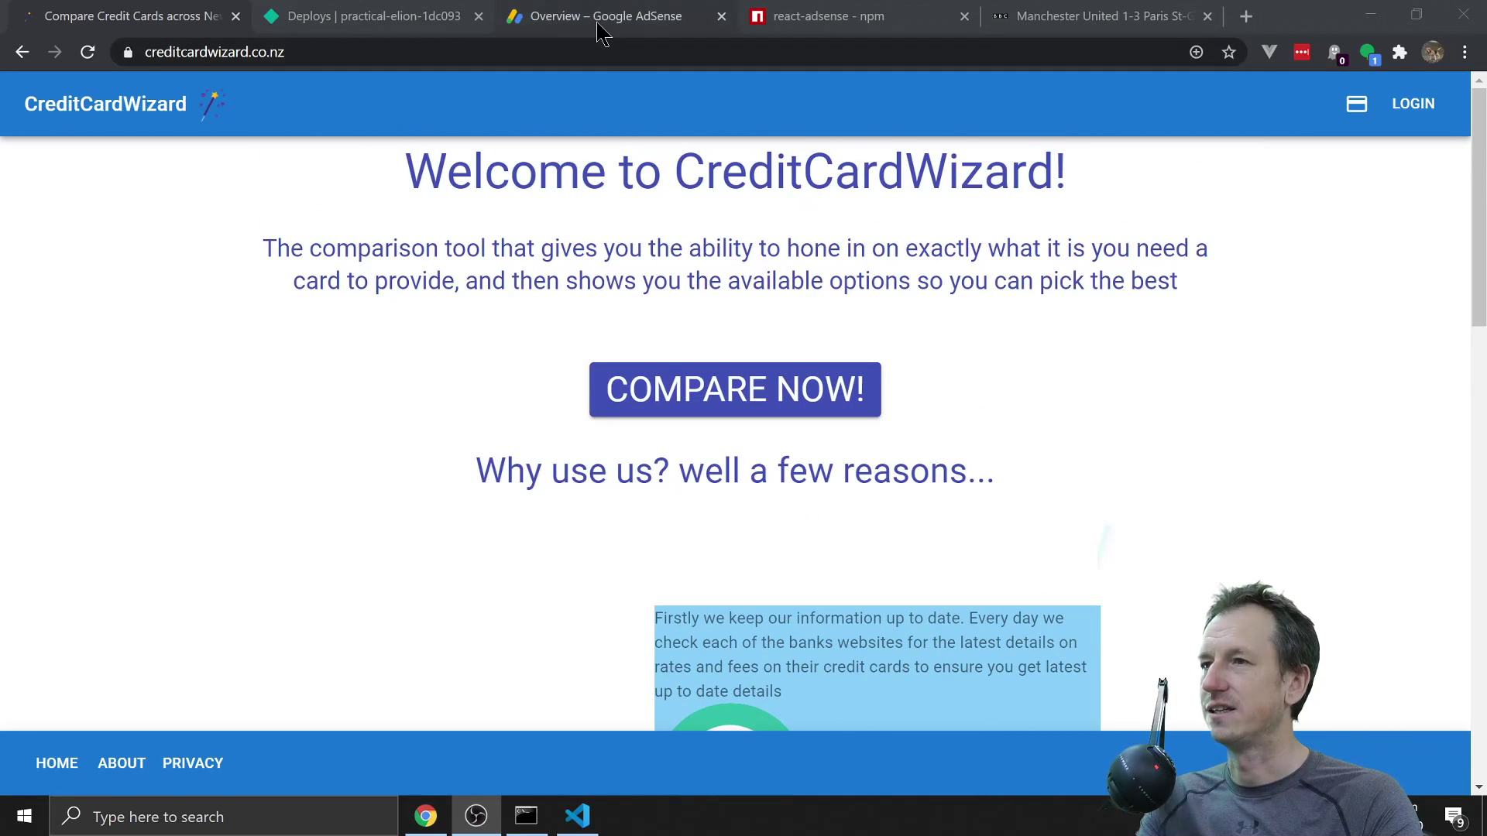
pyautogui.click(602, 16)
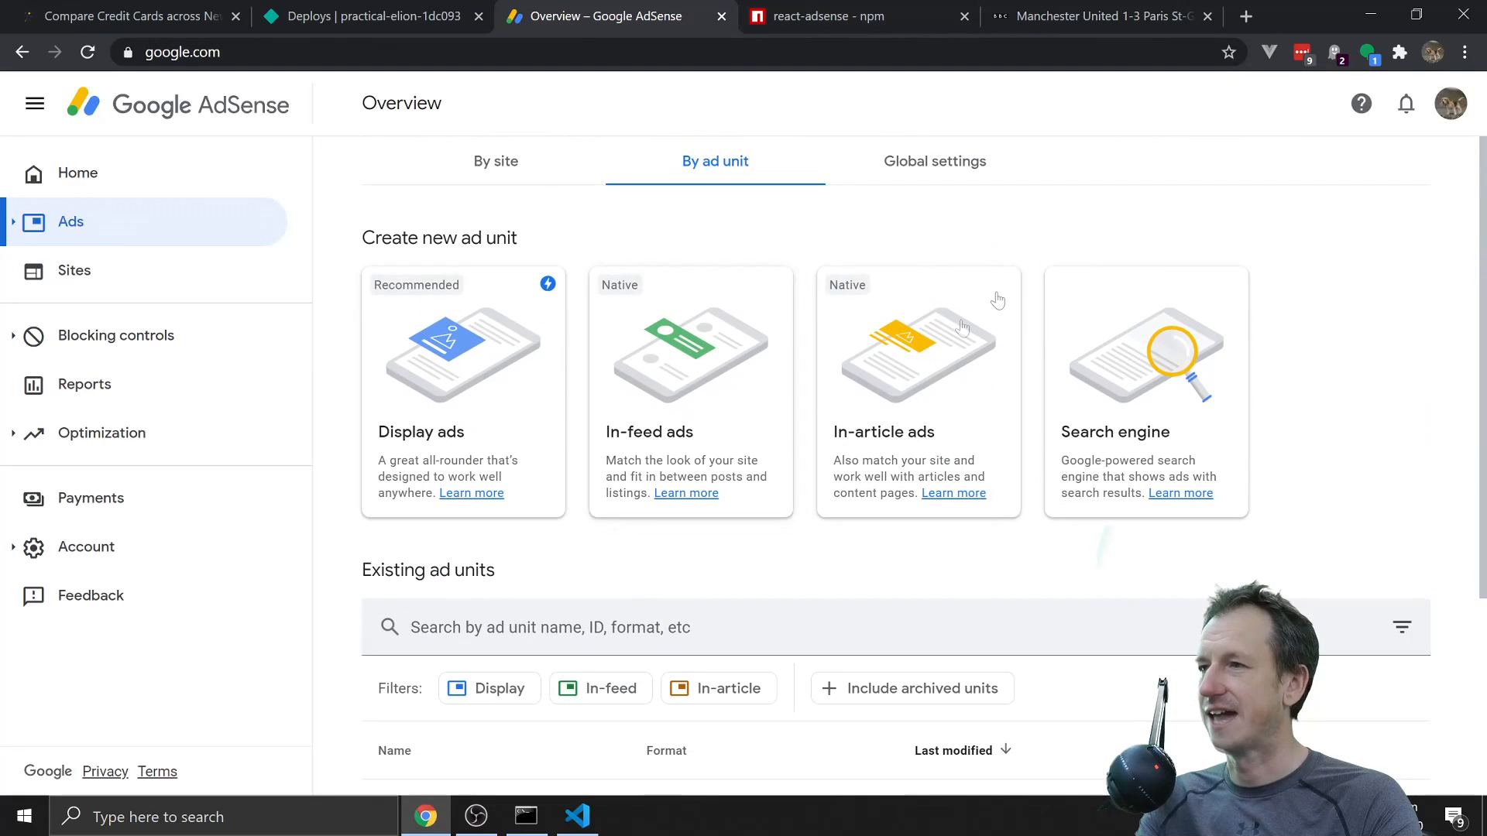
pyautogui.scroll(-3)
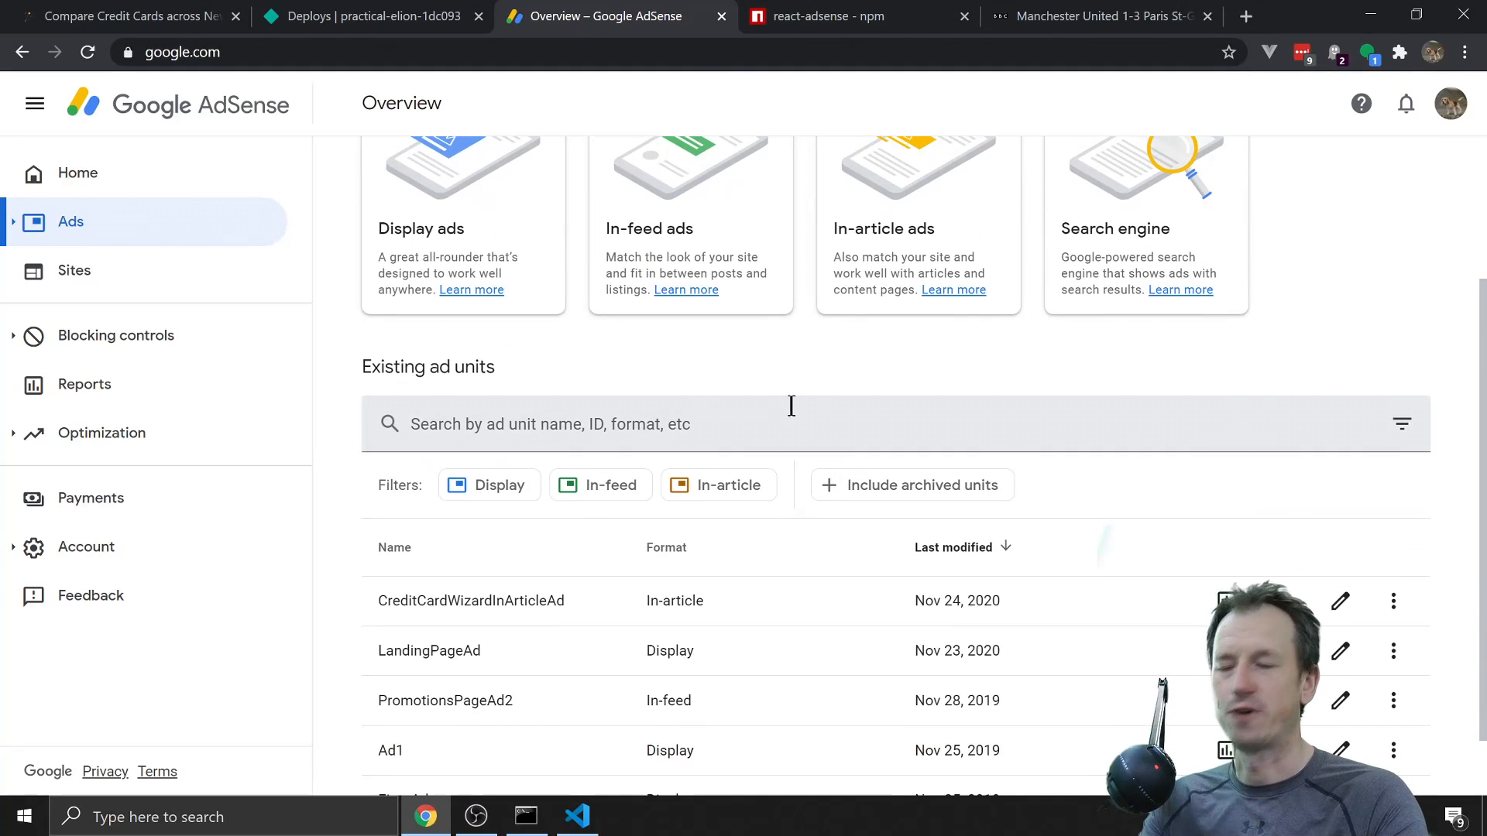
pyautogui.moveTo(1026, 631)
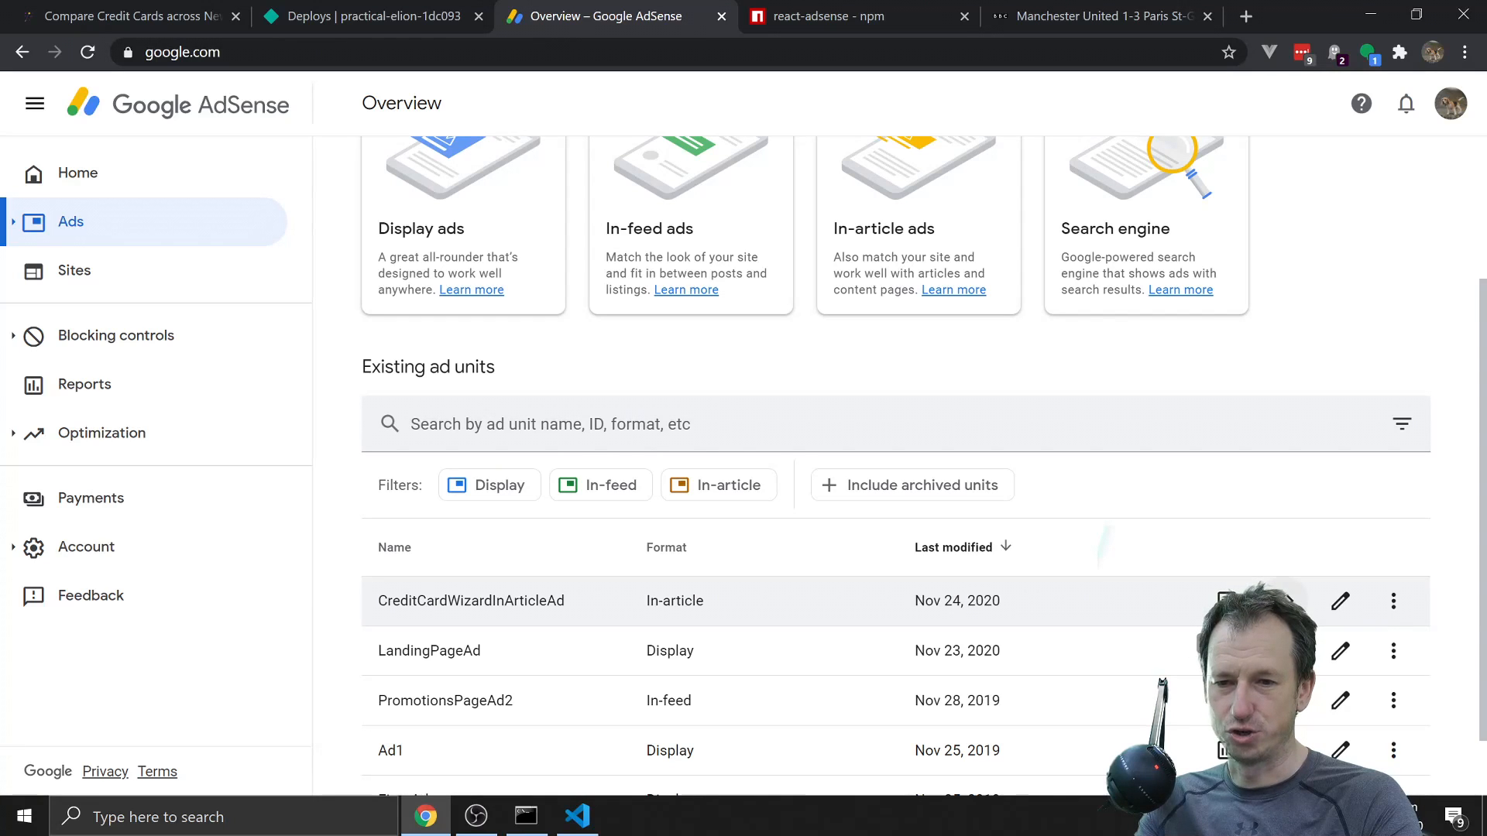
pyautogui.click(1339, 601)
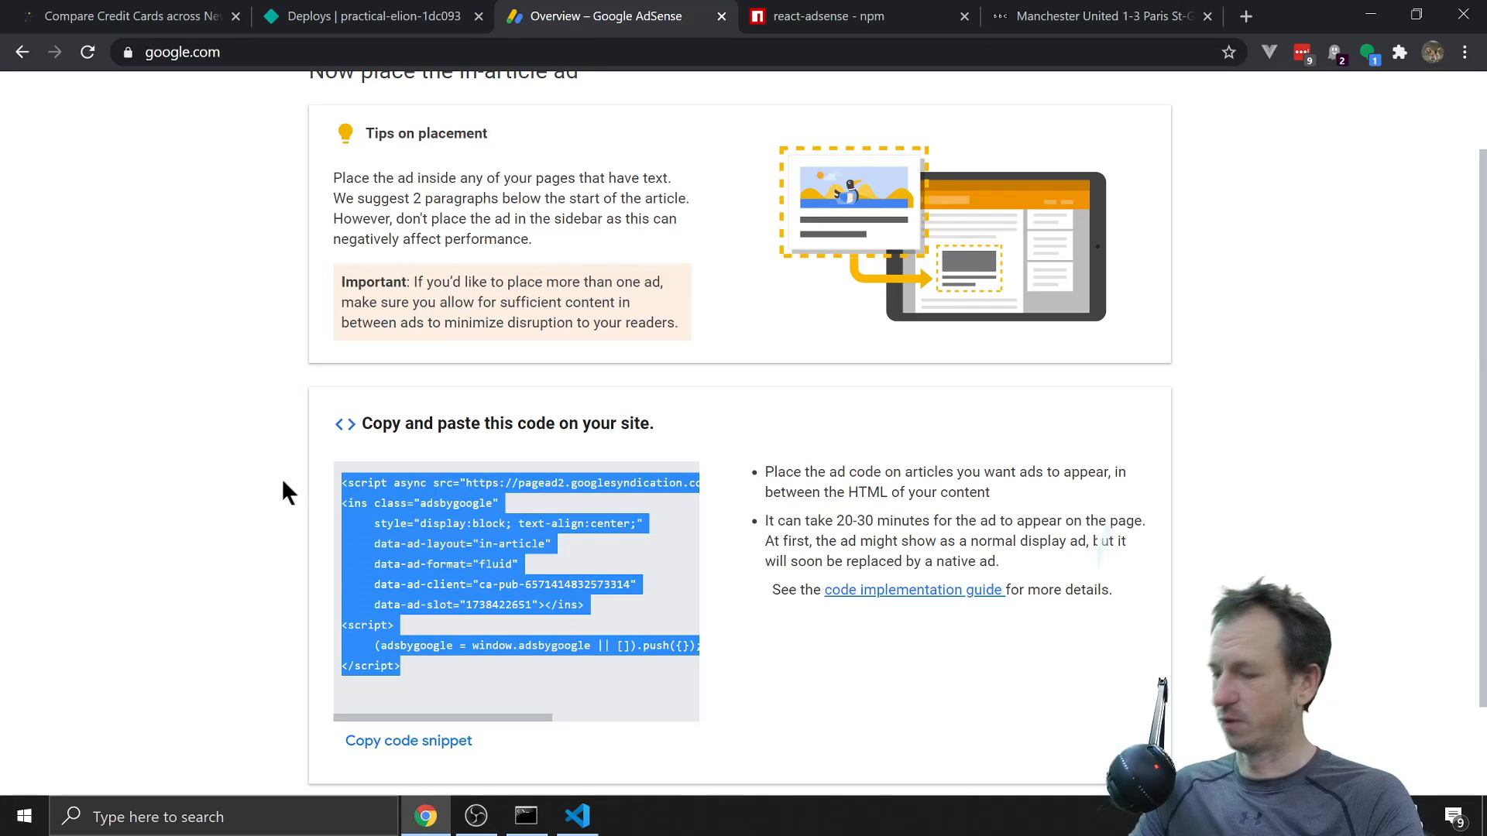
# Check the ad code in the browser and the live CreditCardWizard site before editing index.js.
pyautogui.click(576, 814)
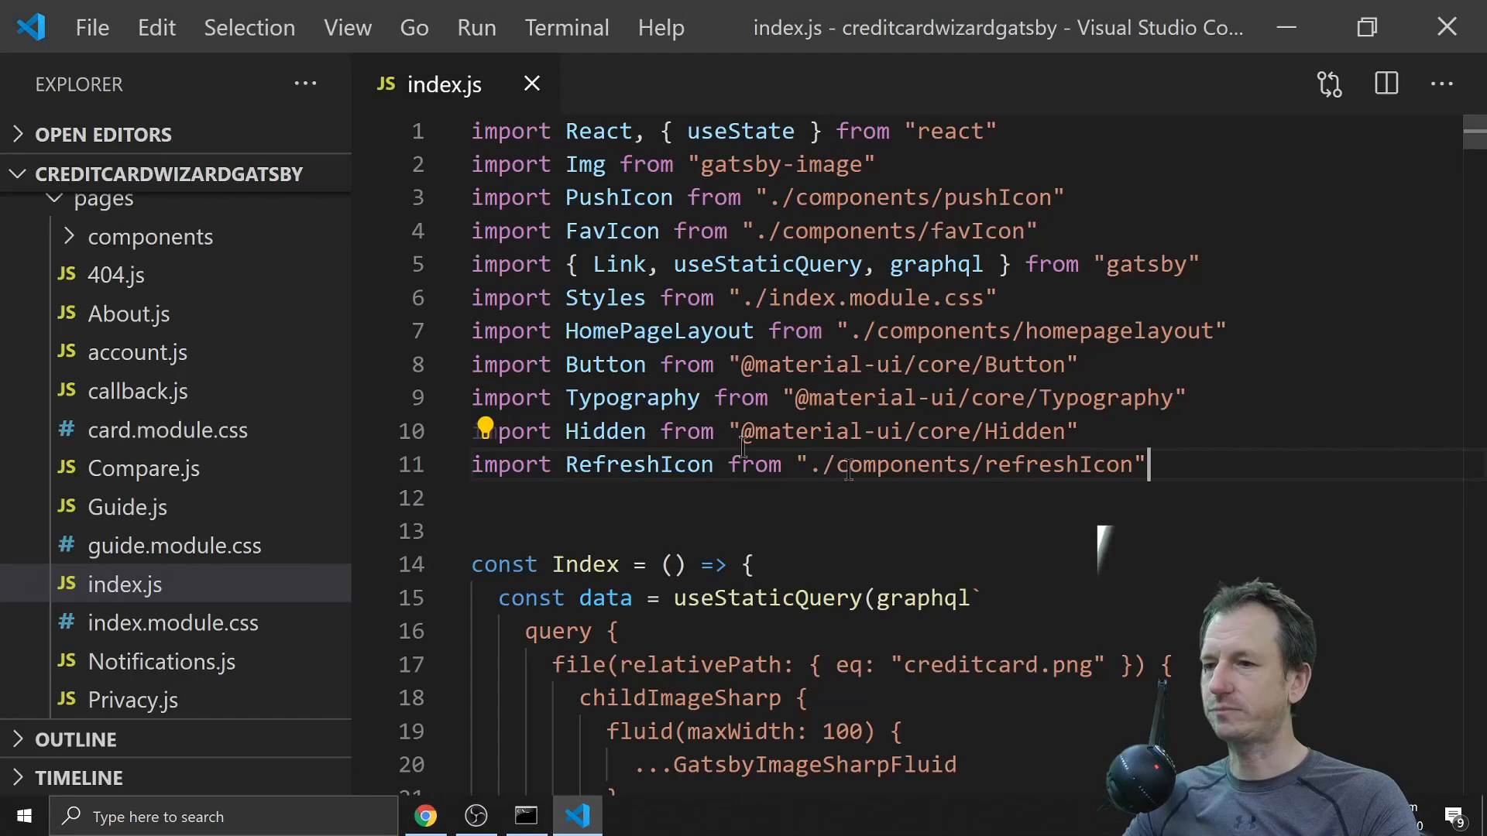
pyautogui.scroll(-3)
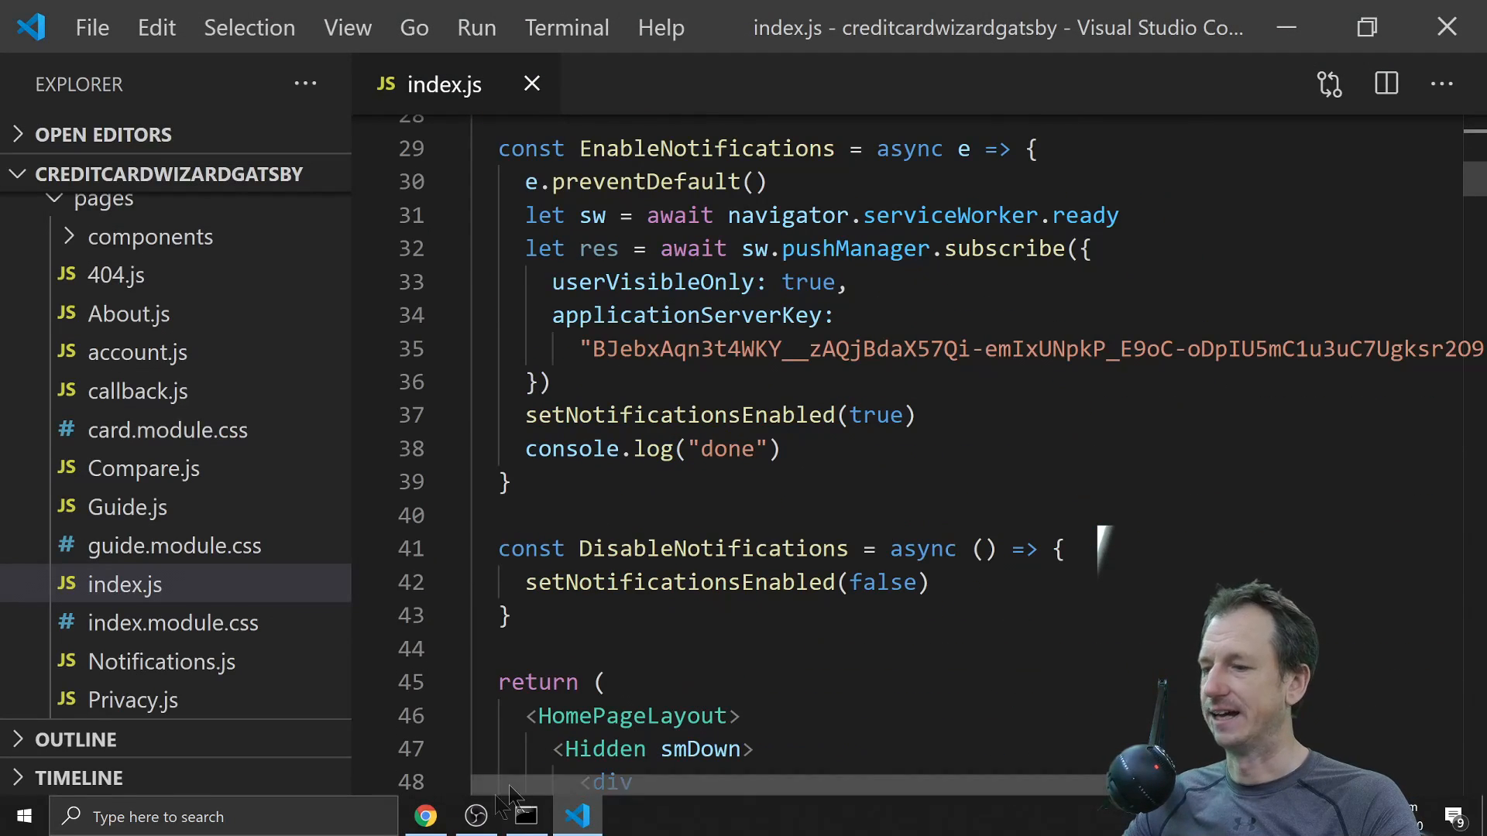
pyautogui.click(424, 816)
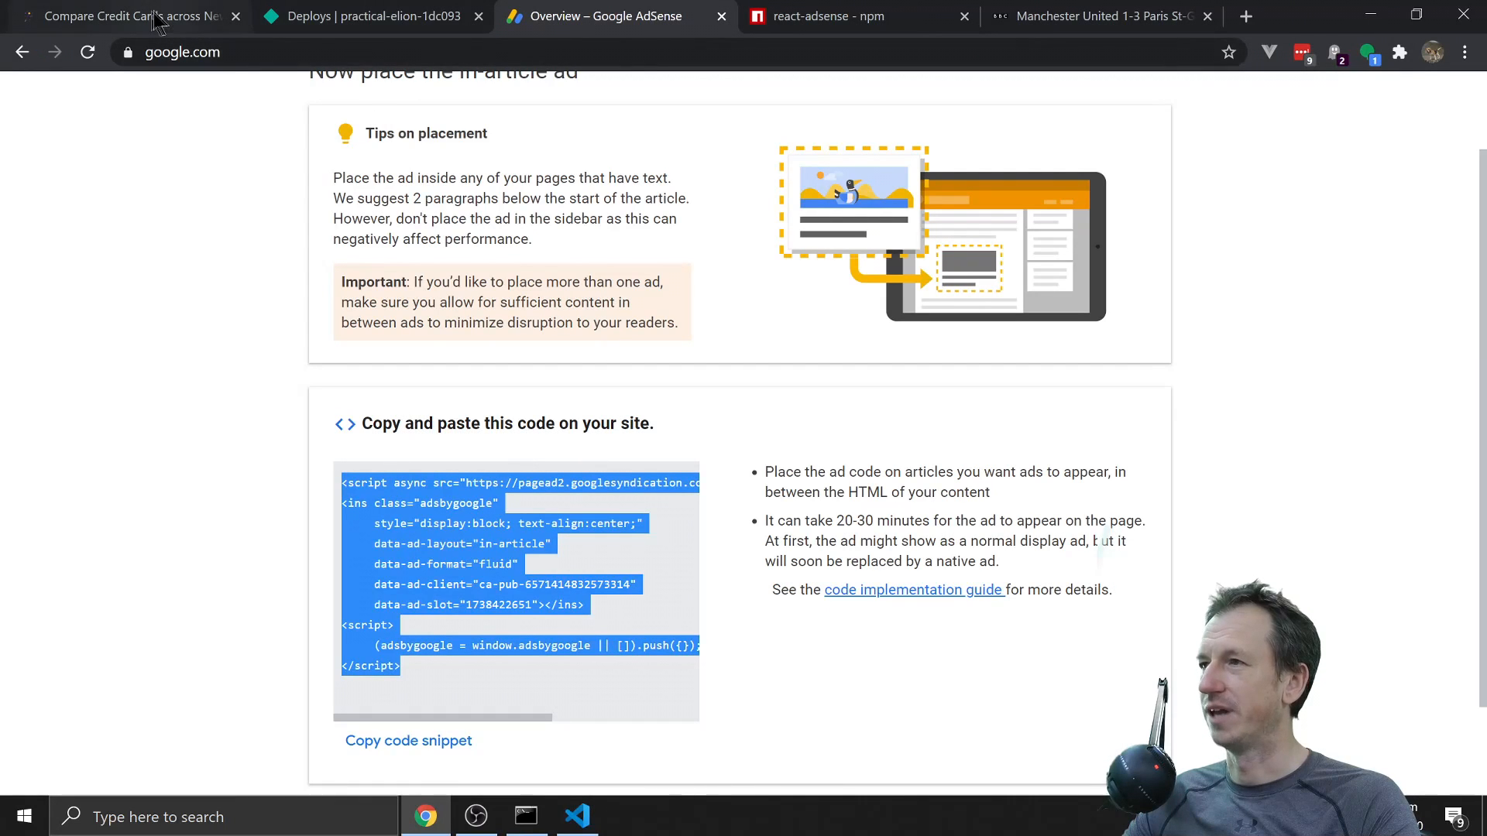
pyautogui.click(131, 15)
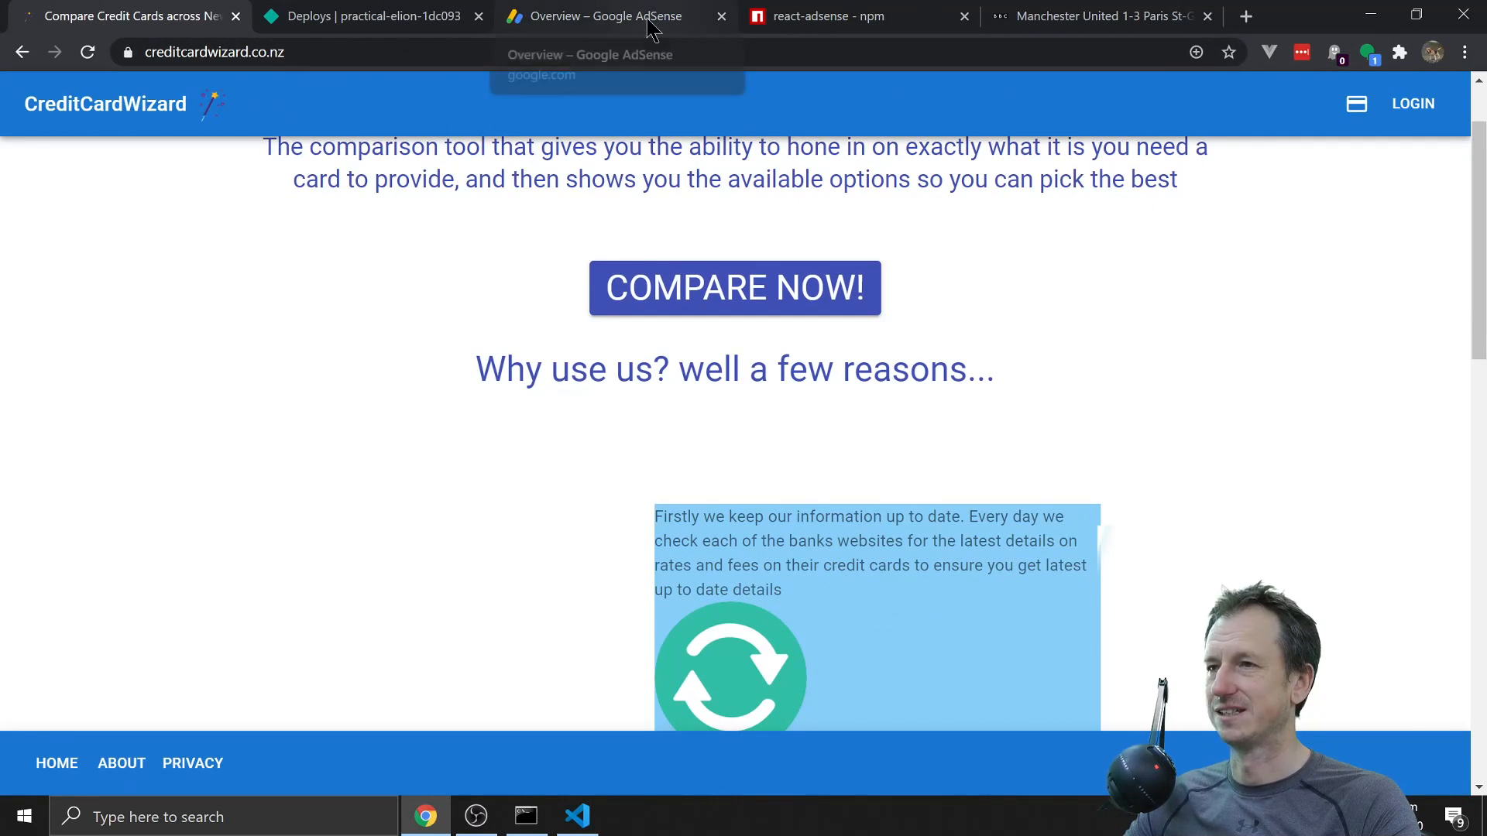
# Scroll index.js to the RefreshIcon div where the AdSense snippet goes.
pyautogui.click(576, 816)
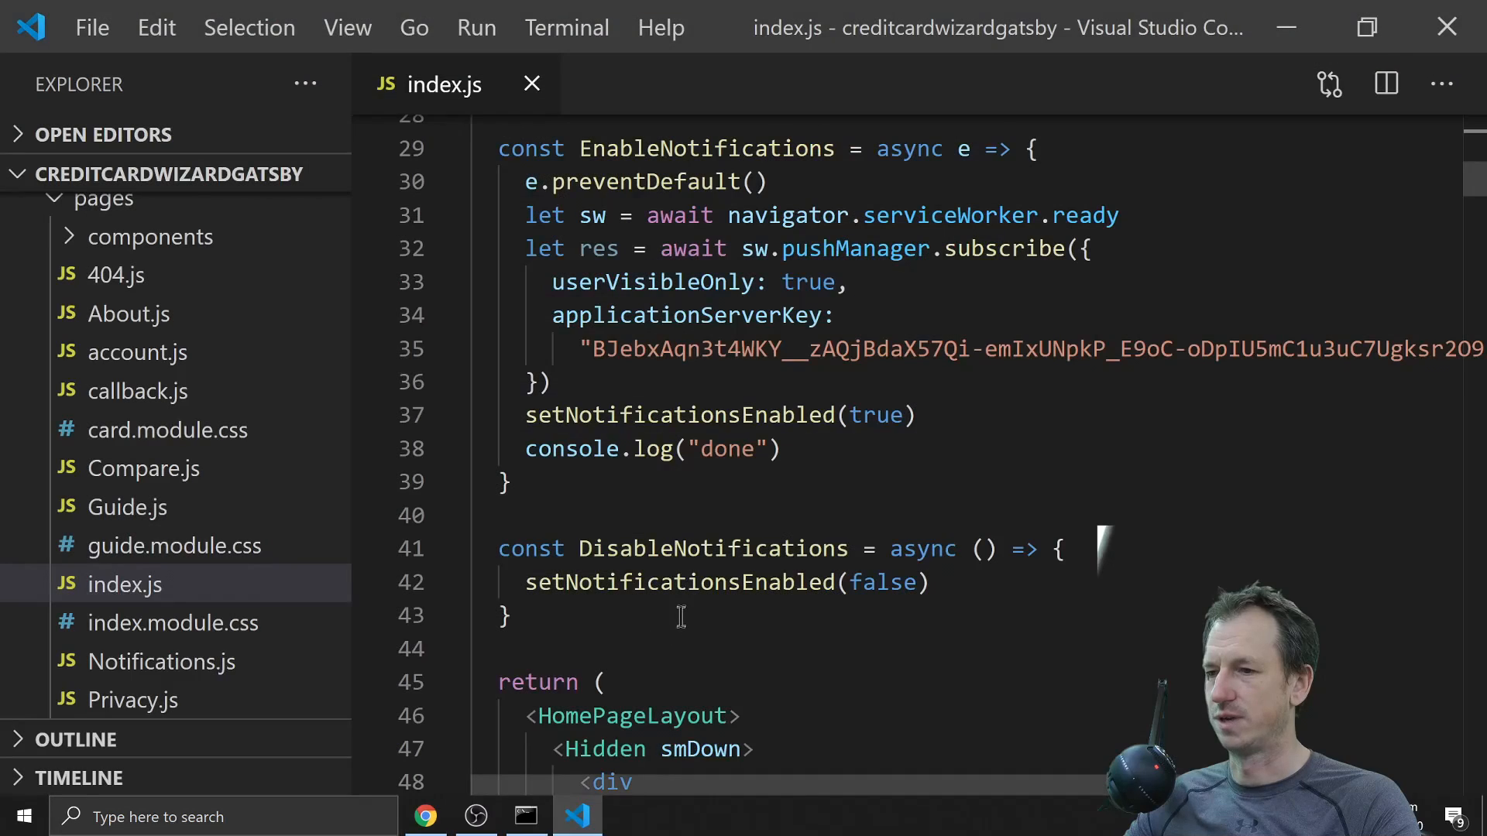
pyautogui.scroll(-3)
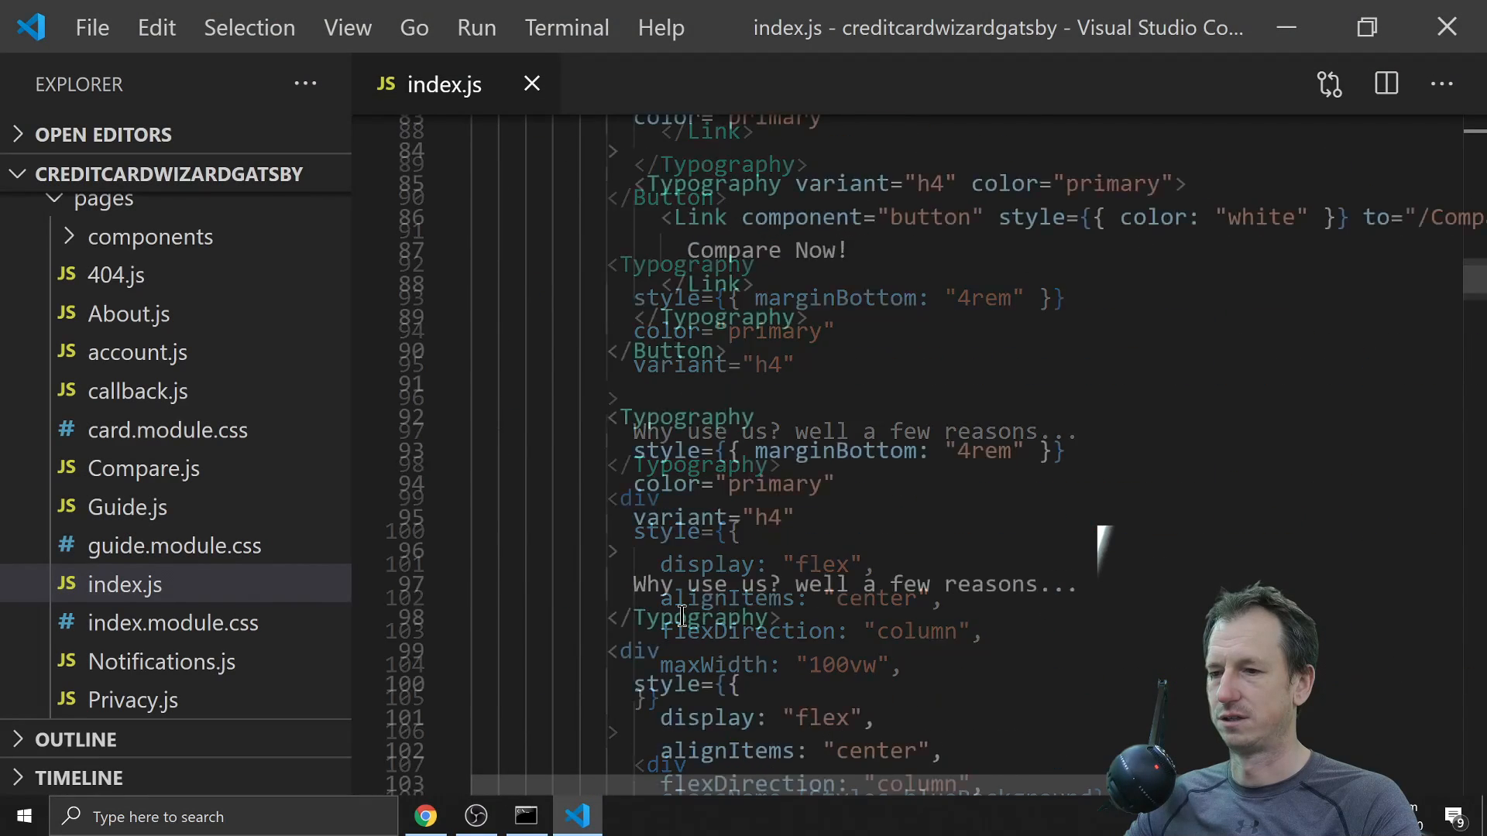
pyautogui.scroll(-3)
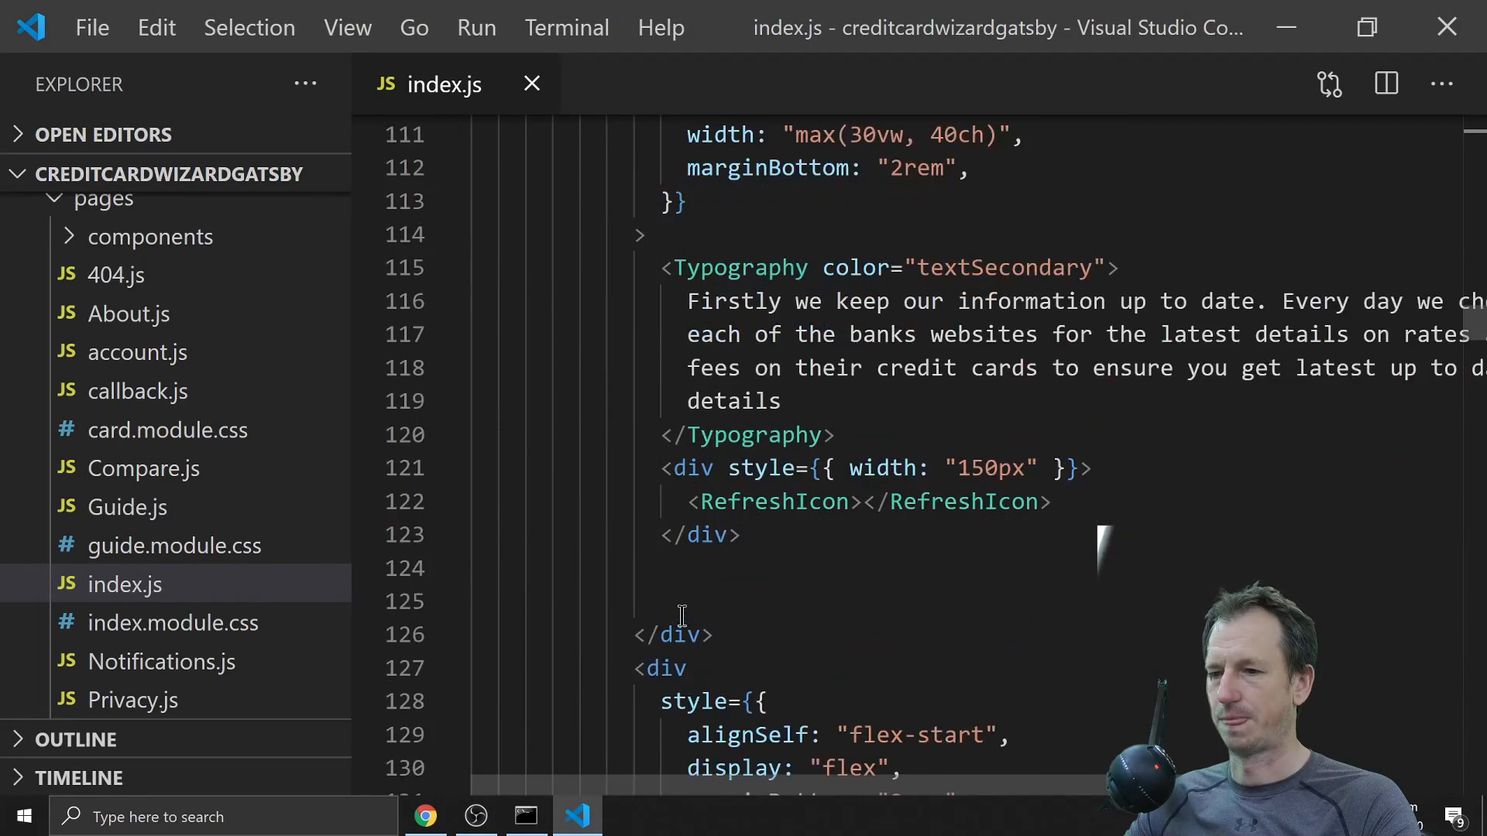
pyautogui.moveTo(774, 502)
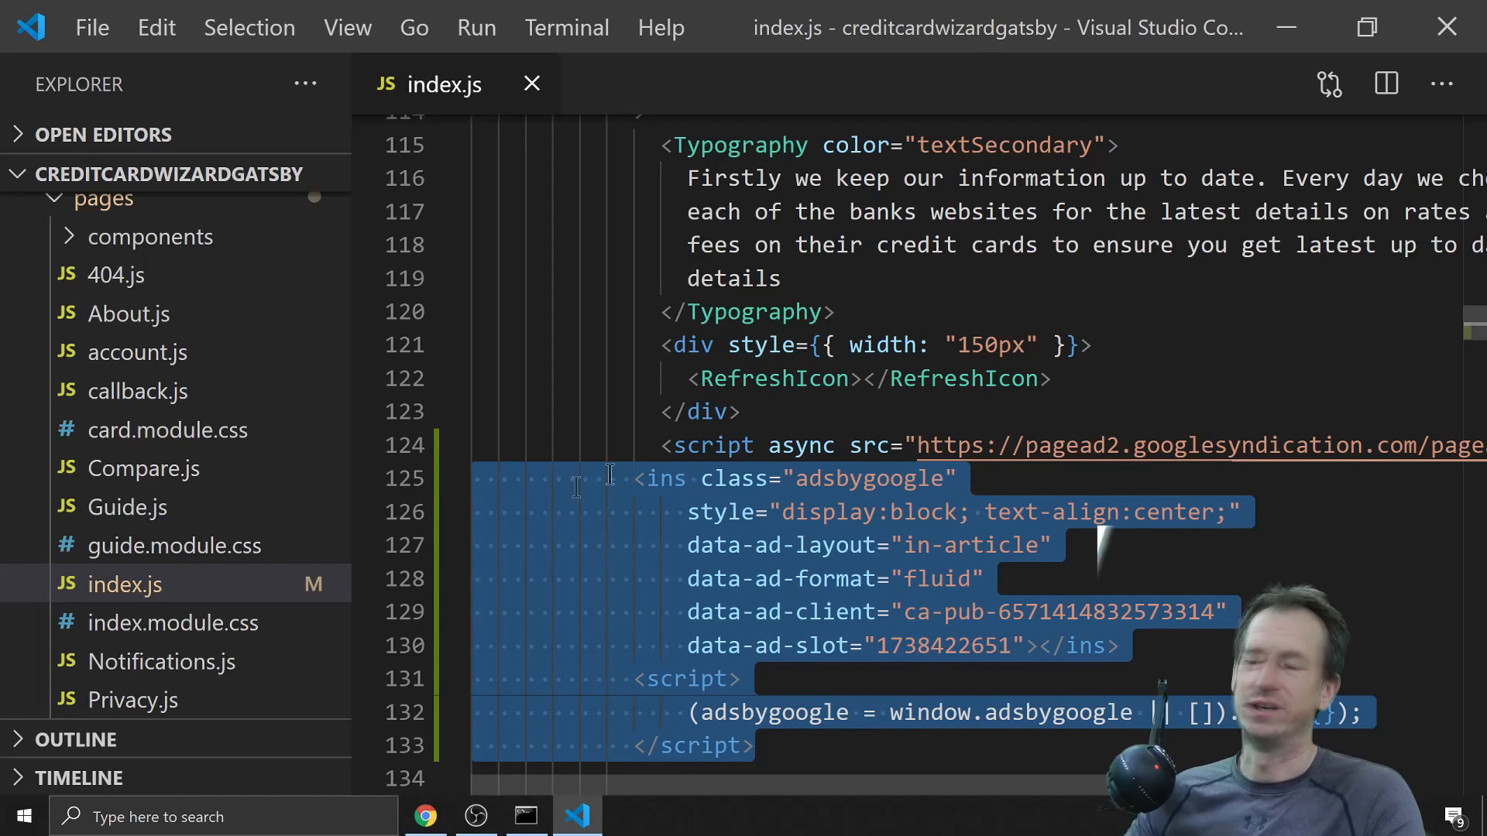
# Start gatsby develop in the project folder and load localhost:8000 in Chrome.
pyautogui.click(520, 814)
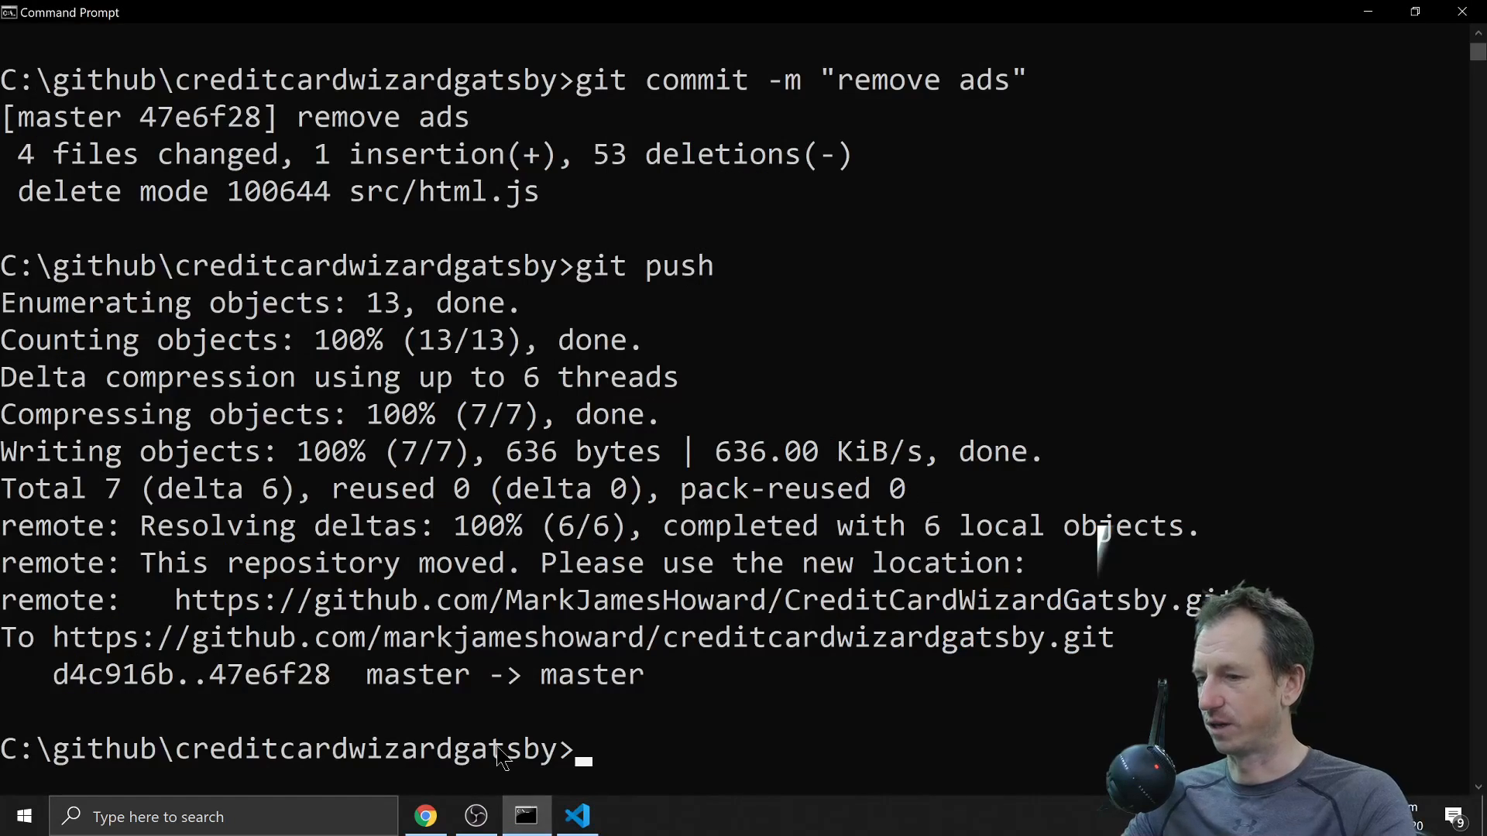
pyautogui.write('gatsby develop')
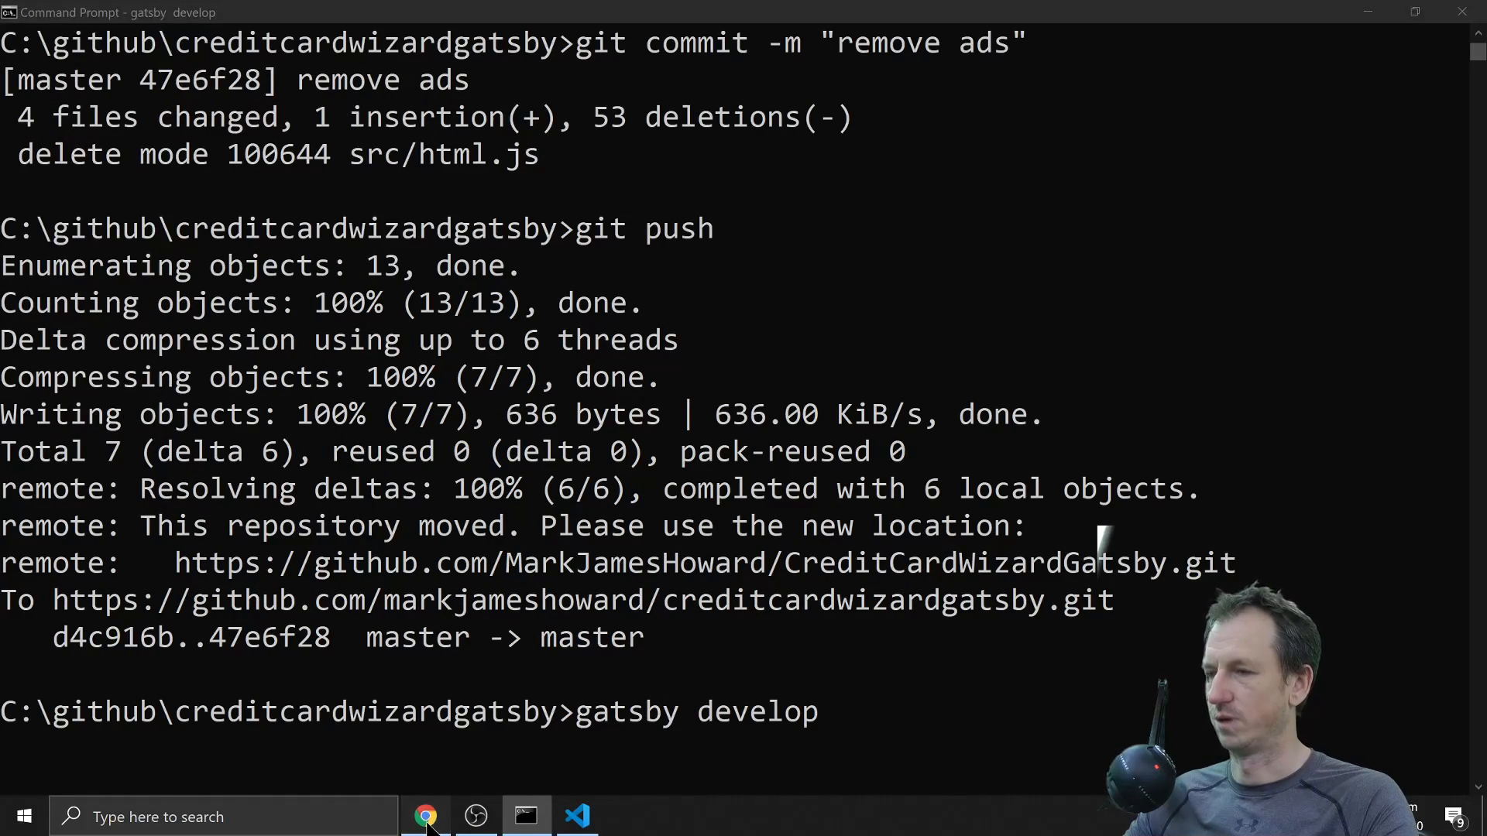
pyautogui.click(426, 816)
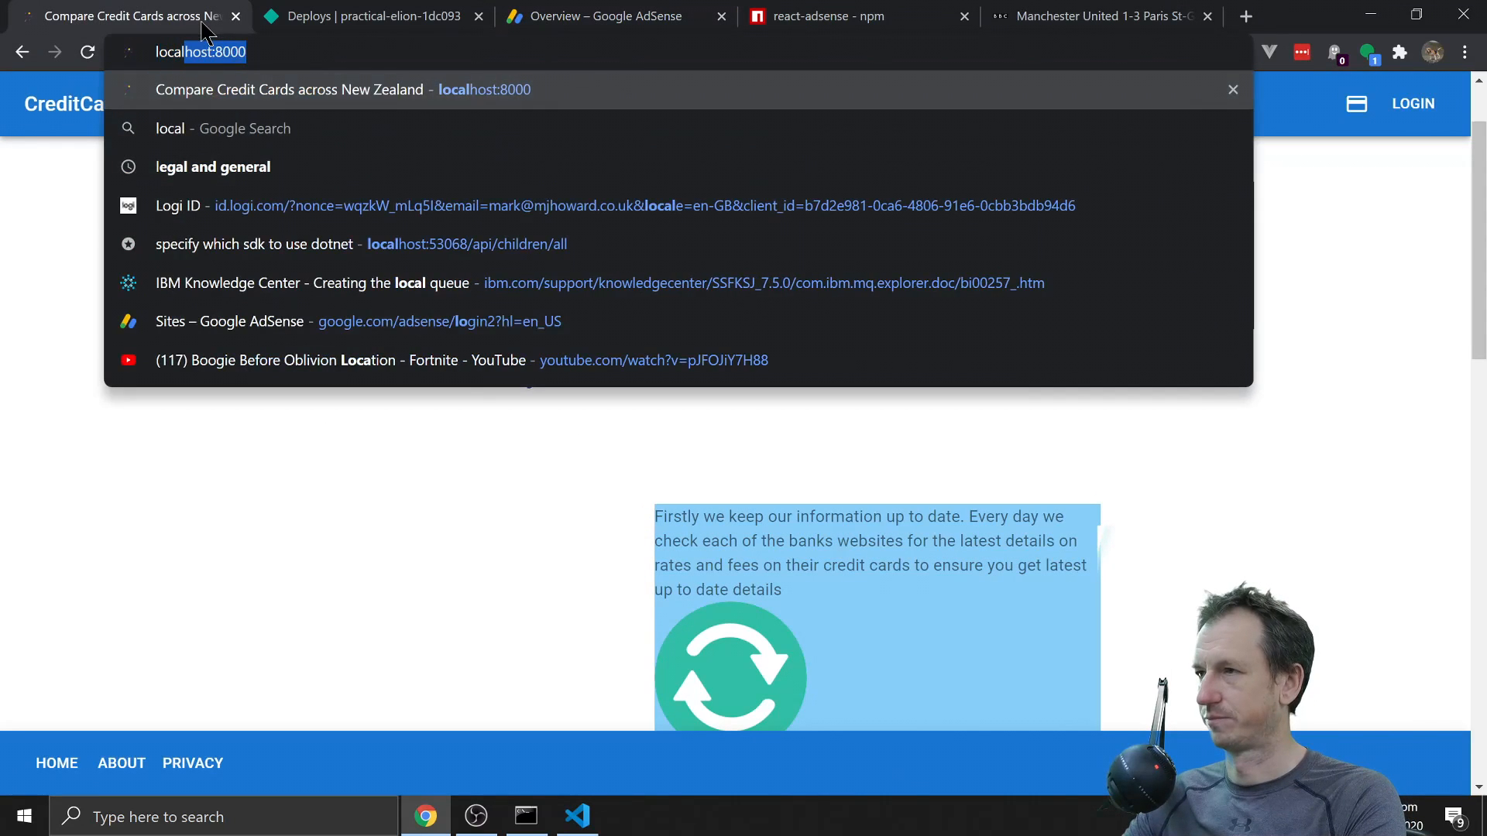
pyautogui.press('Enter')
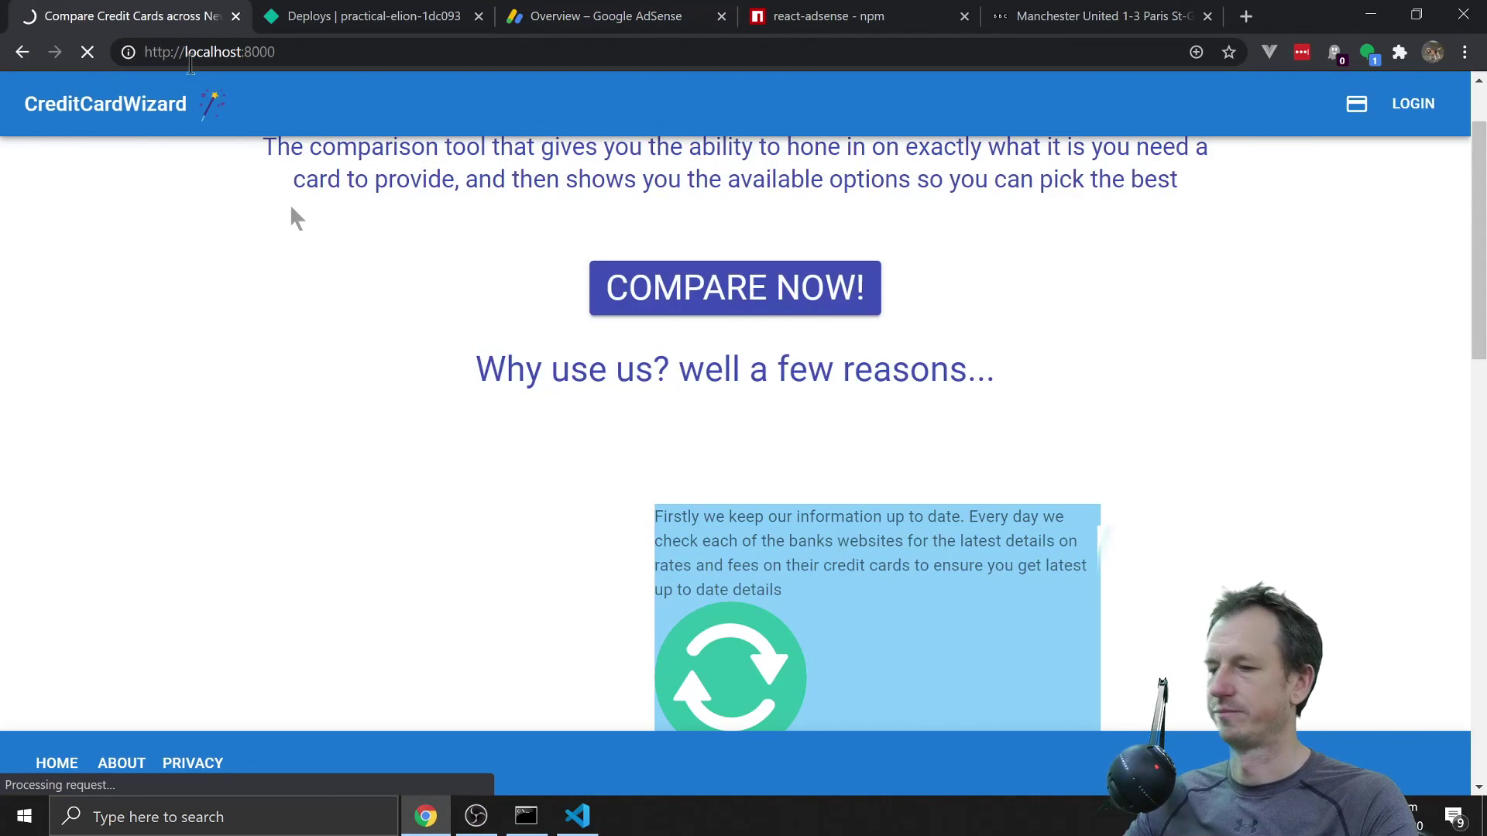
# Watch the bundle build, then view the local site's style prop error for the pasted ad.
pyautogui.click(526, 815)
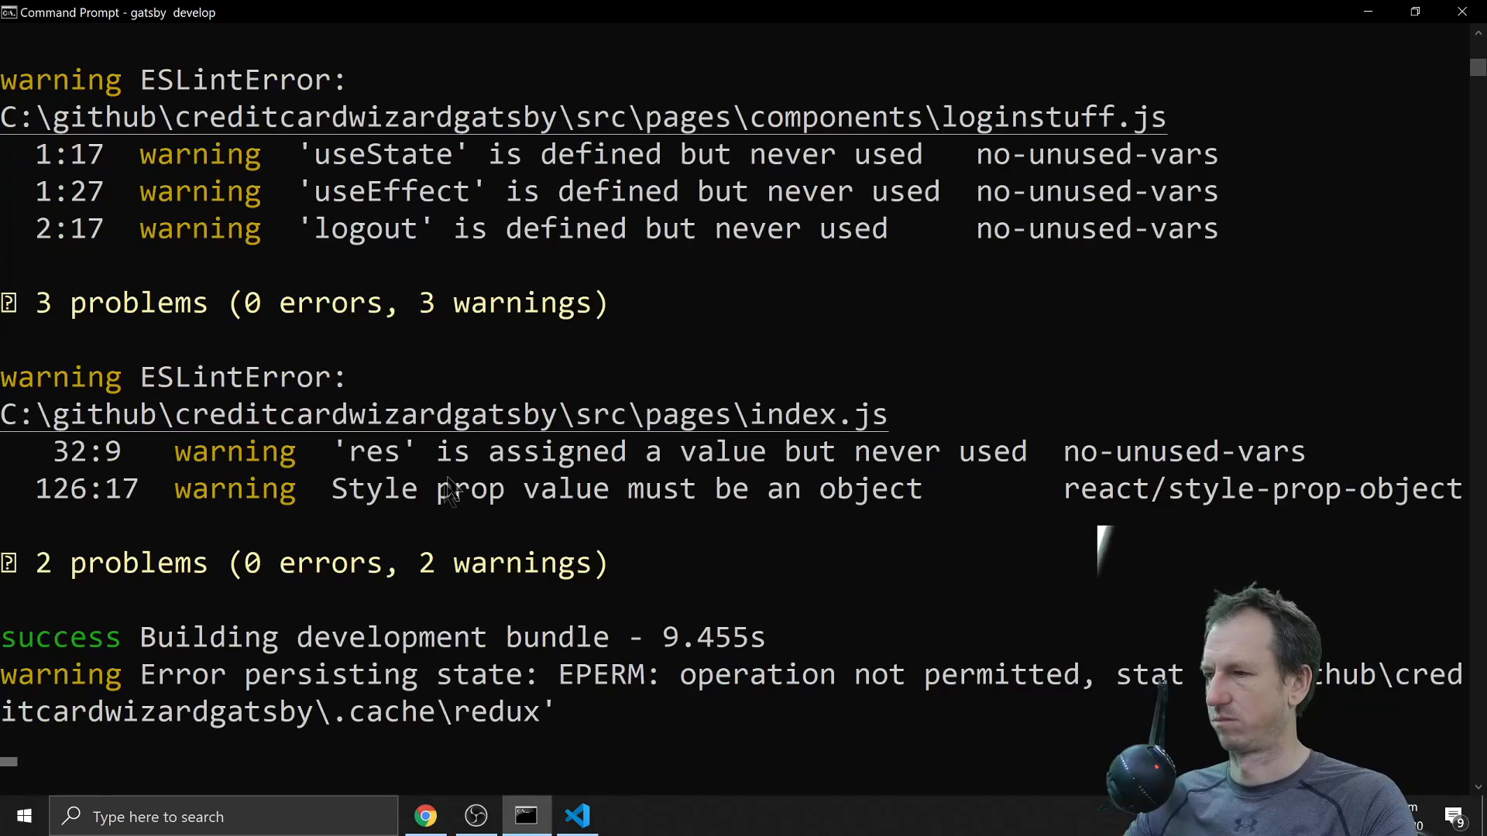
pyautogui.click(426, 816)
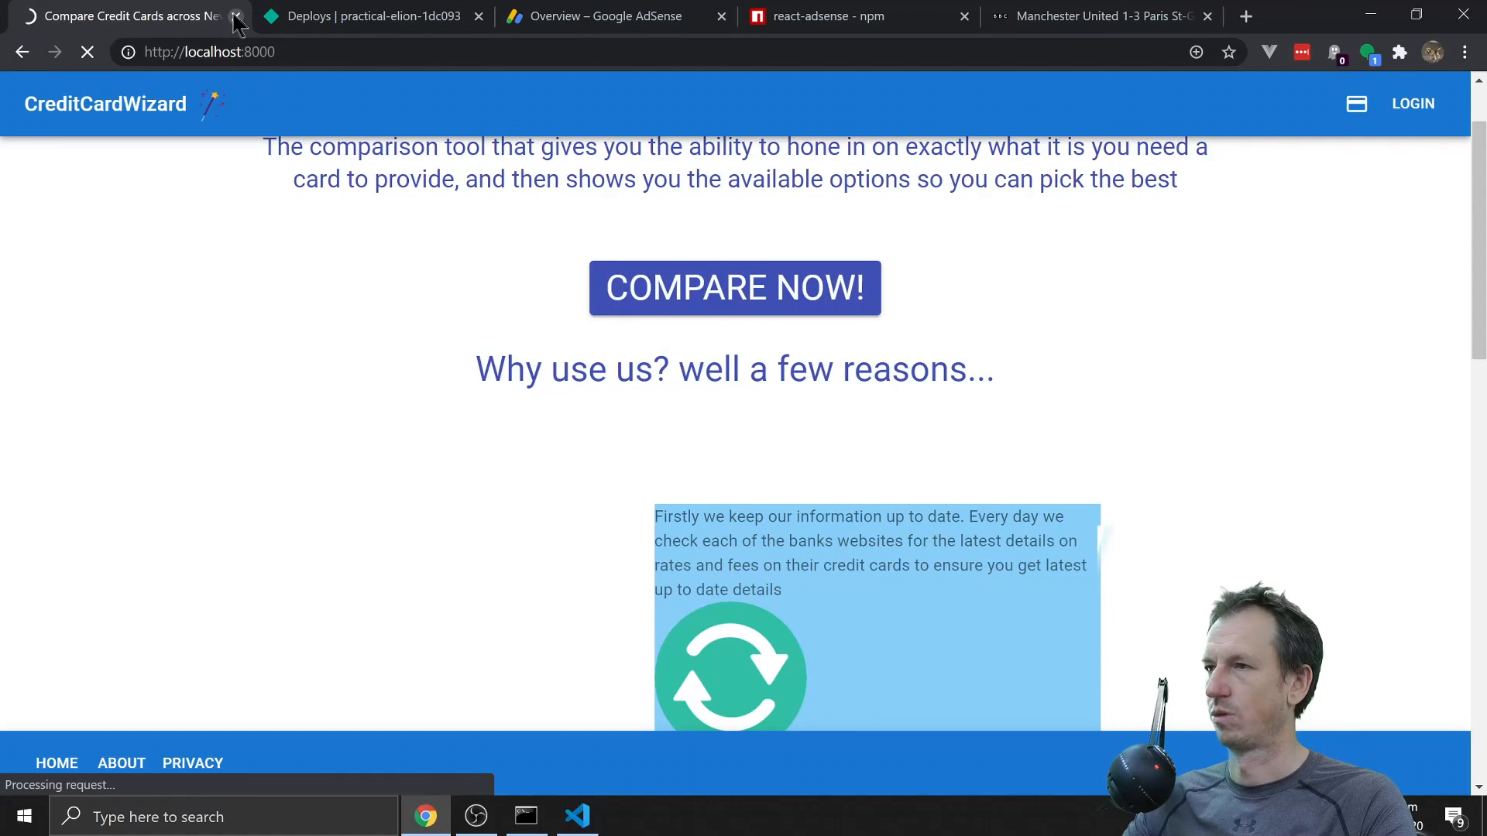
pyautogui.click(235, 16)
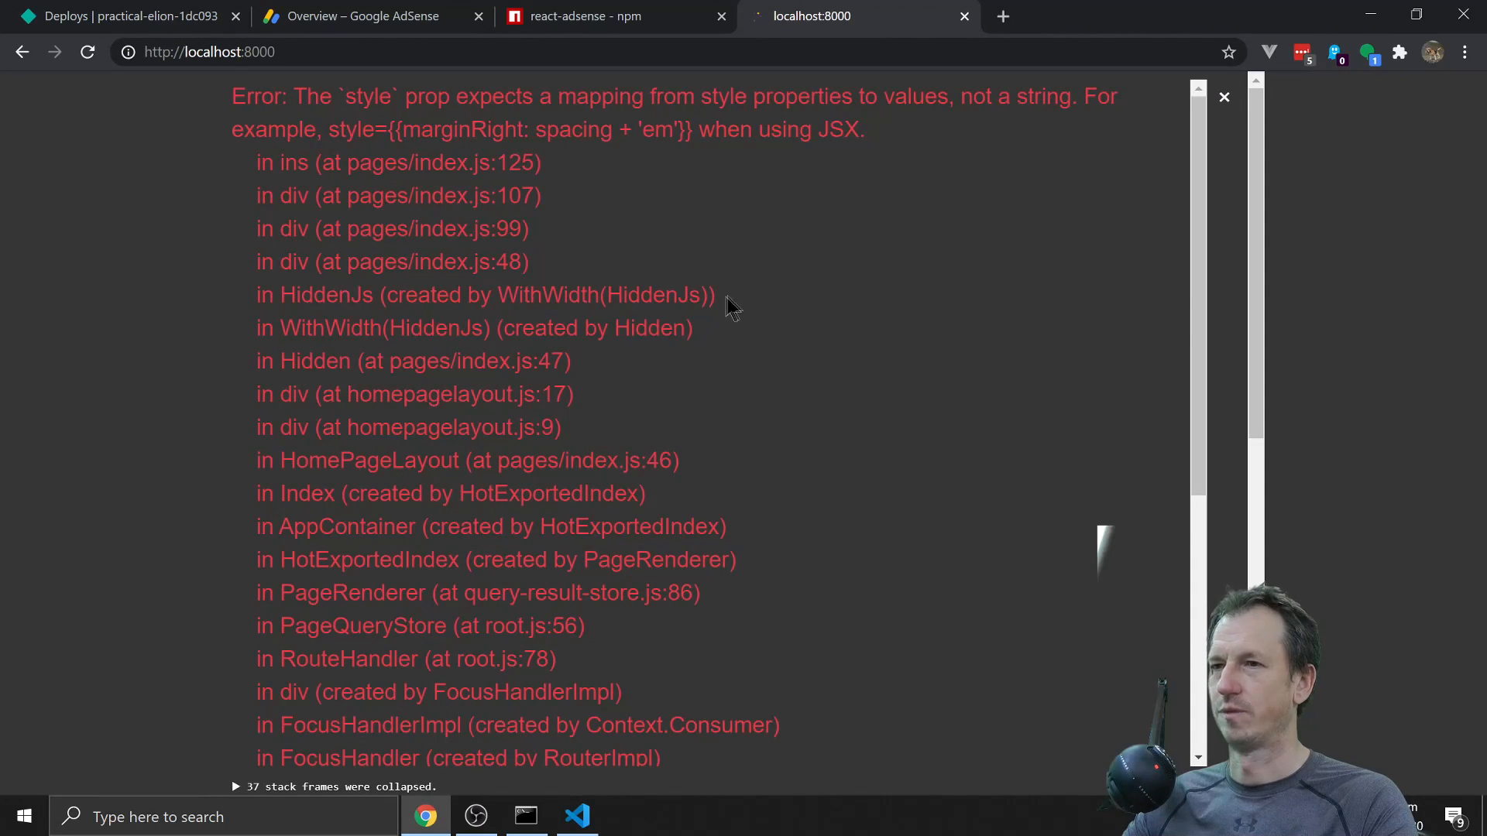
pyautogui.moveTo(616, 161)
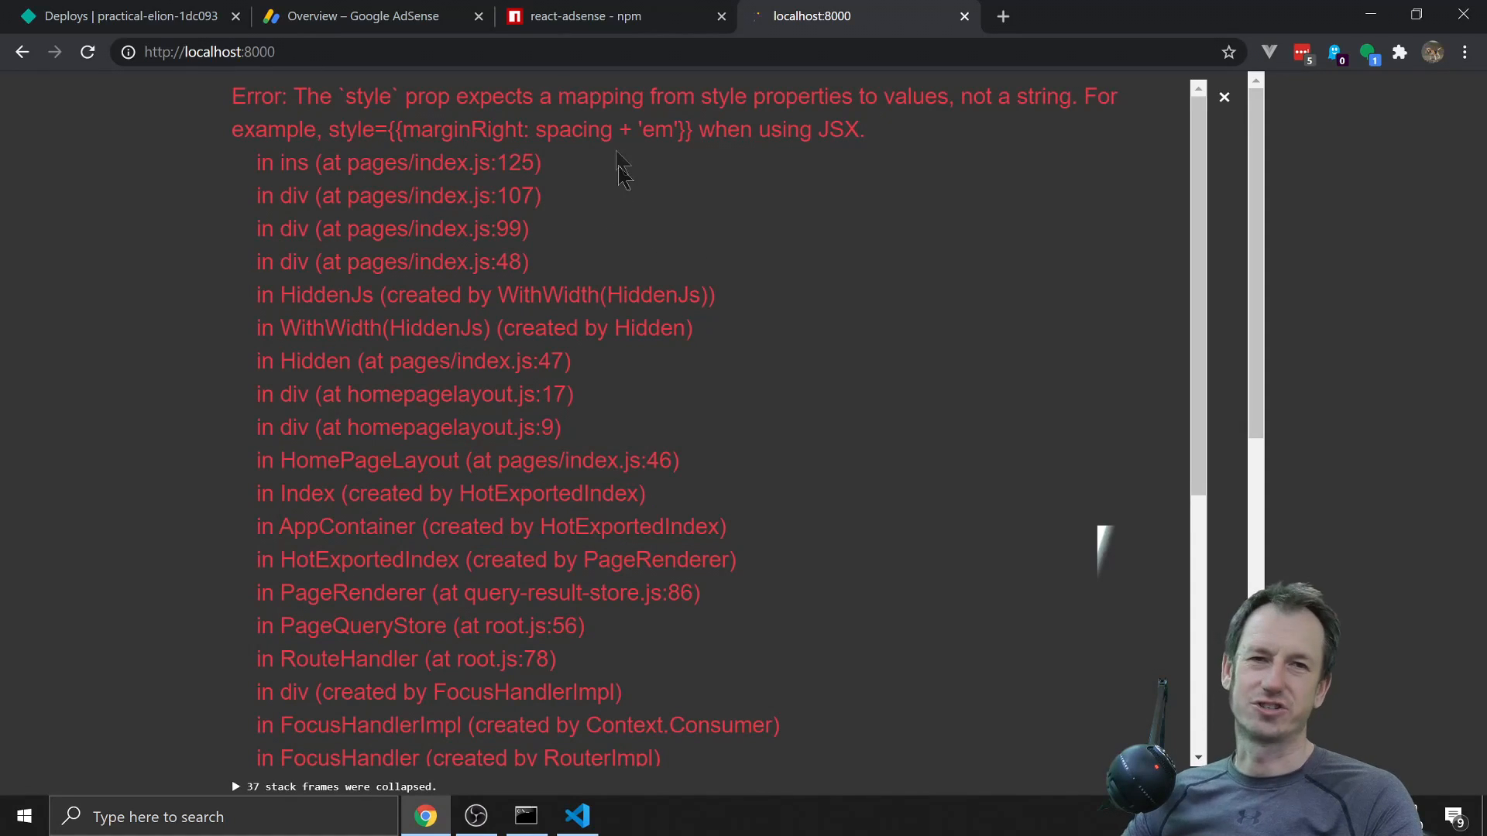
pyautogui.moveTo(765, 310)
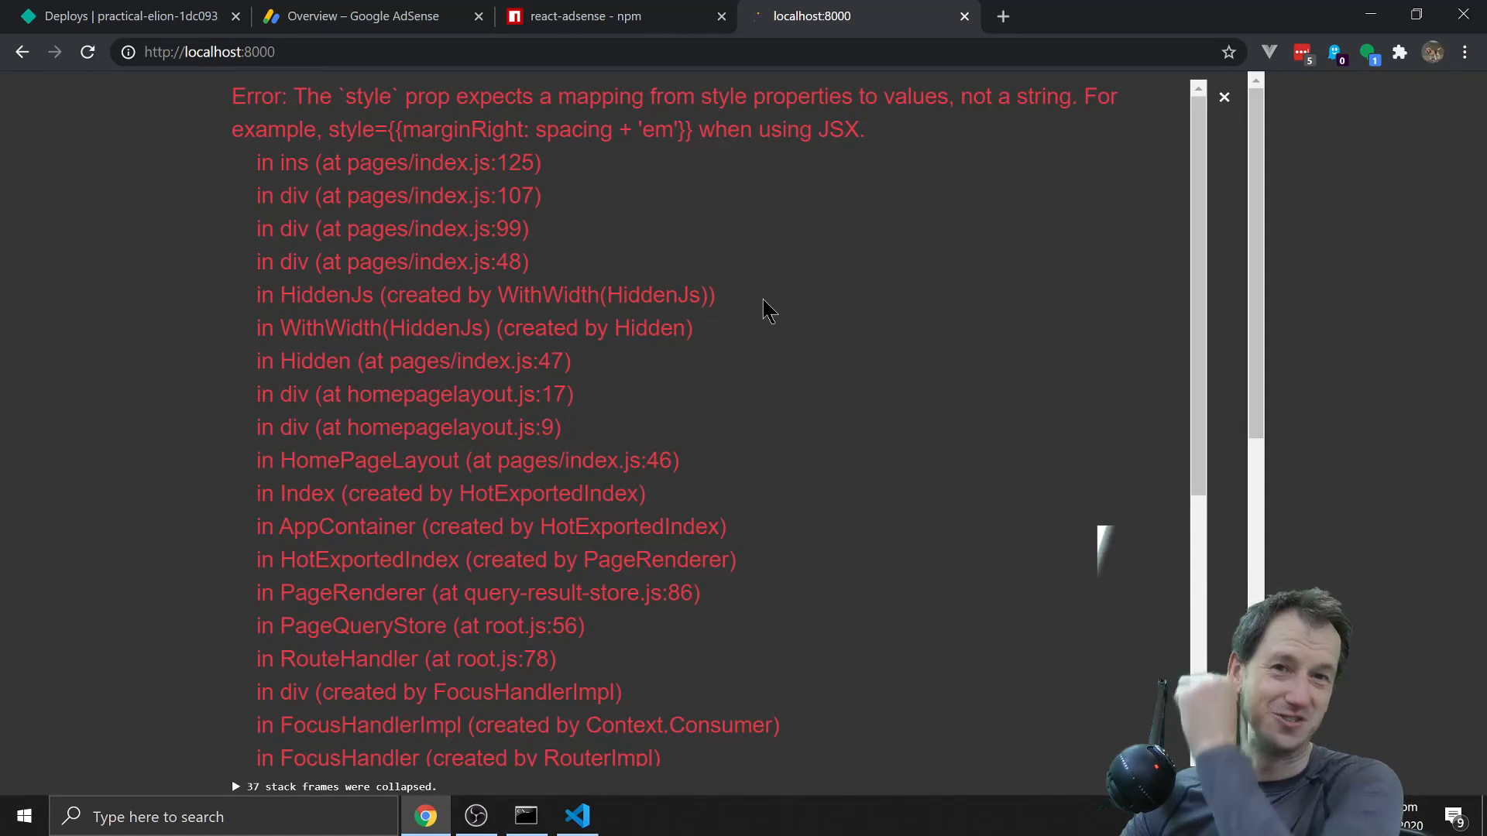
pyautogui.moveTo(465, 15)
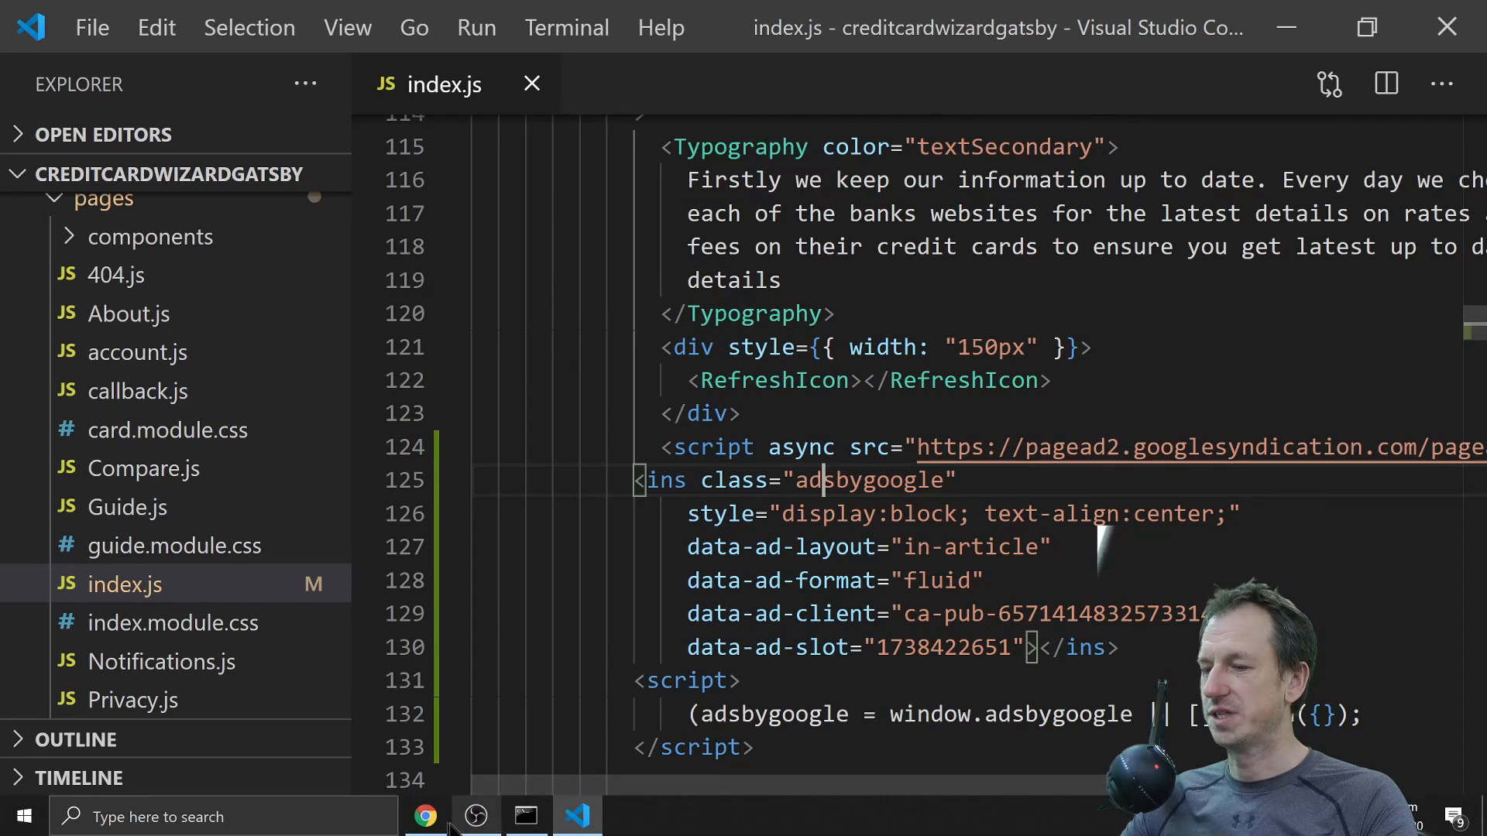
pyautogui.moveTo(434, 816)
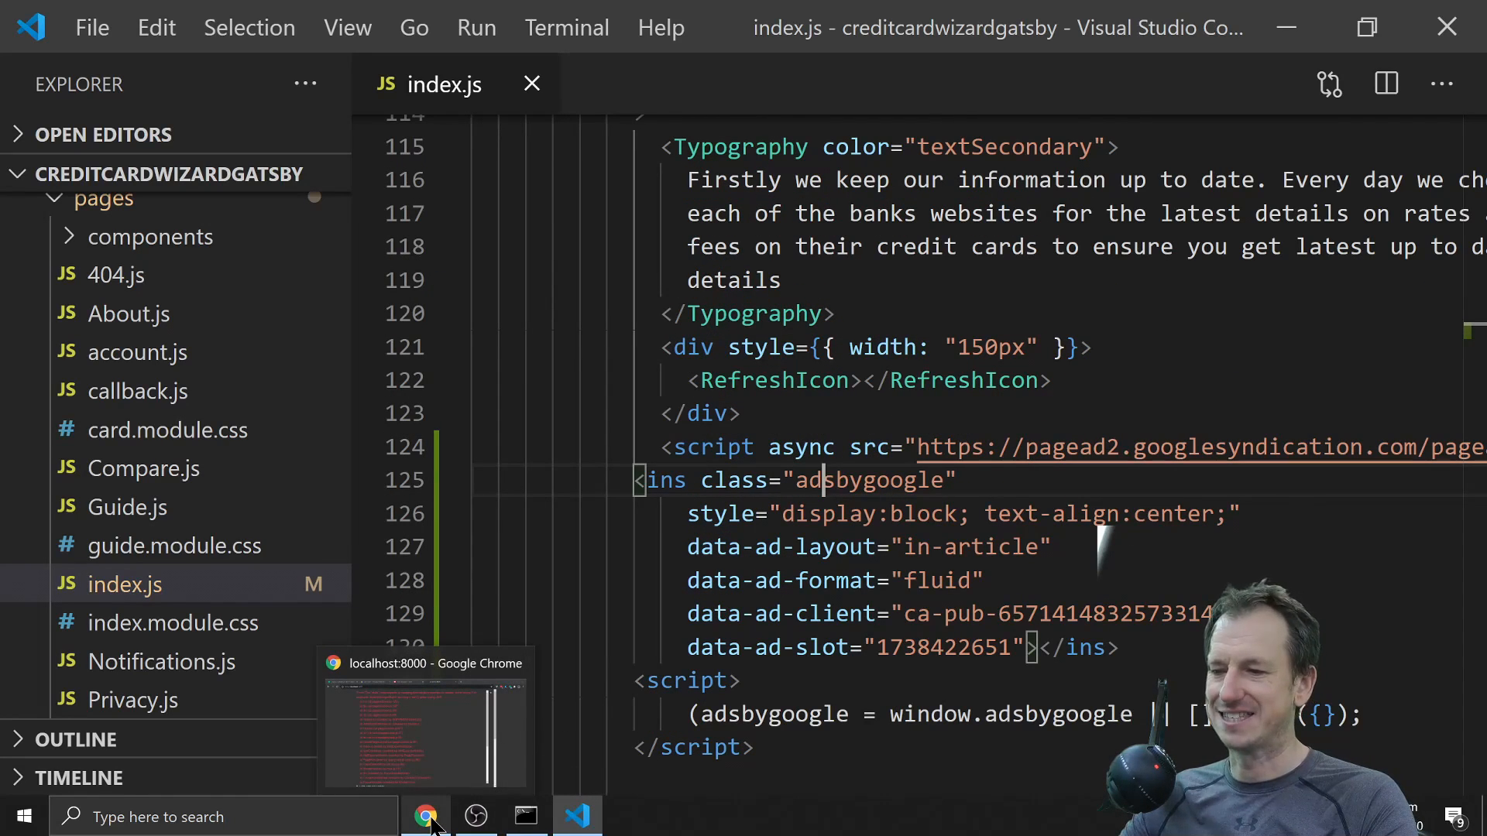
# Review the react-adsense npm page, then bring the creditcardwizardgatsby command prompt forward.
pyautogui.click(424, 815)
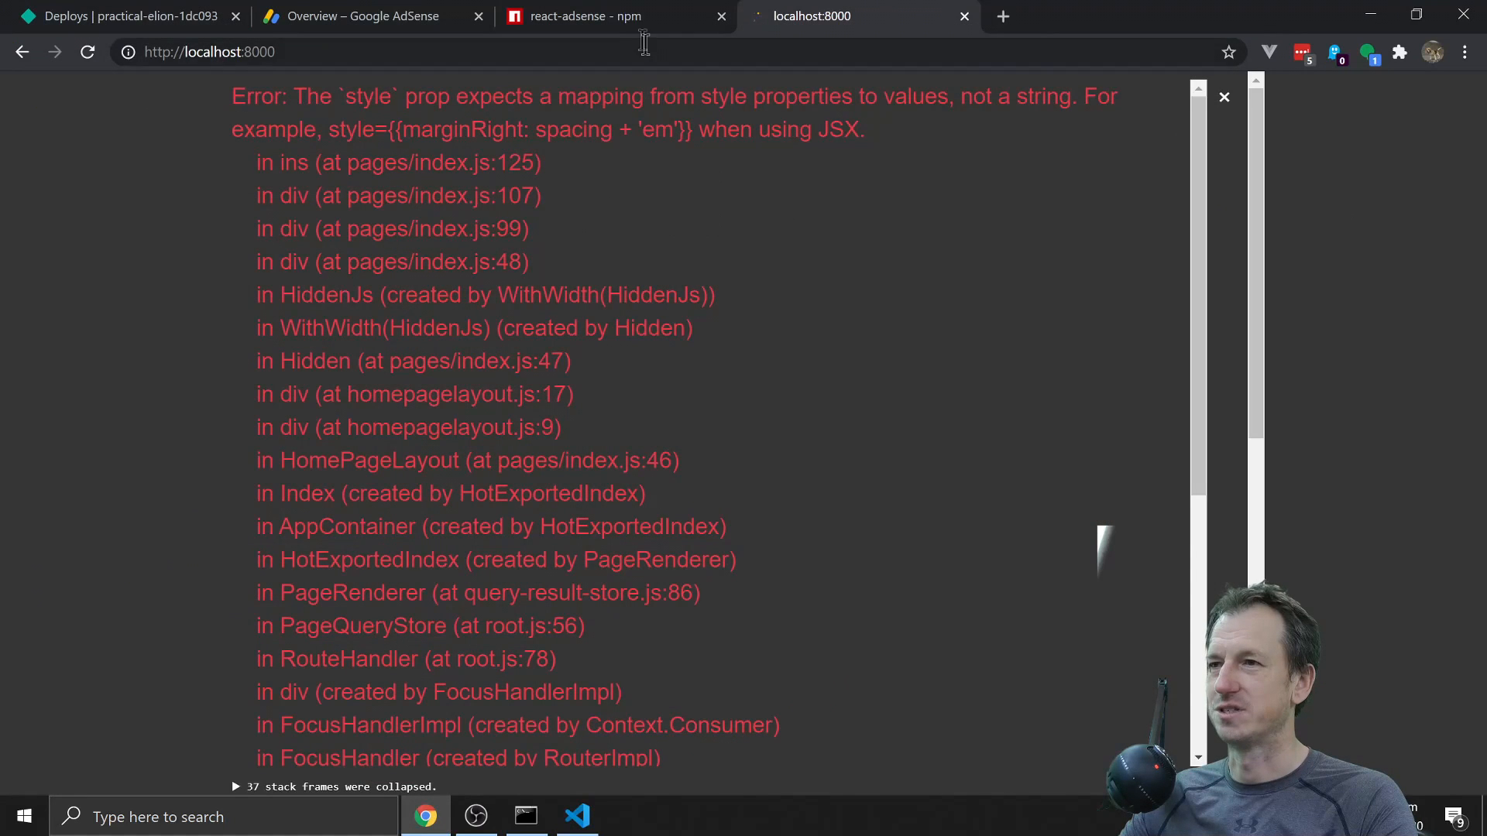
pyautogui.click(595, 15)
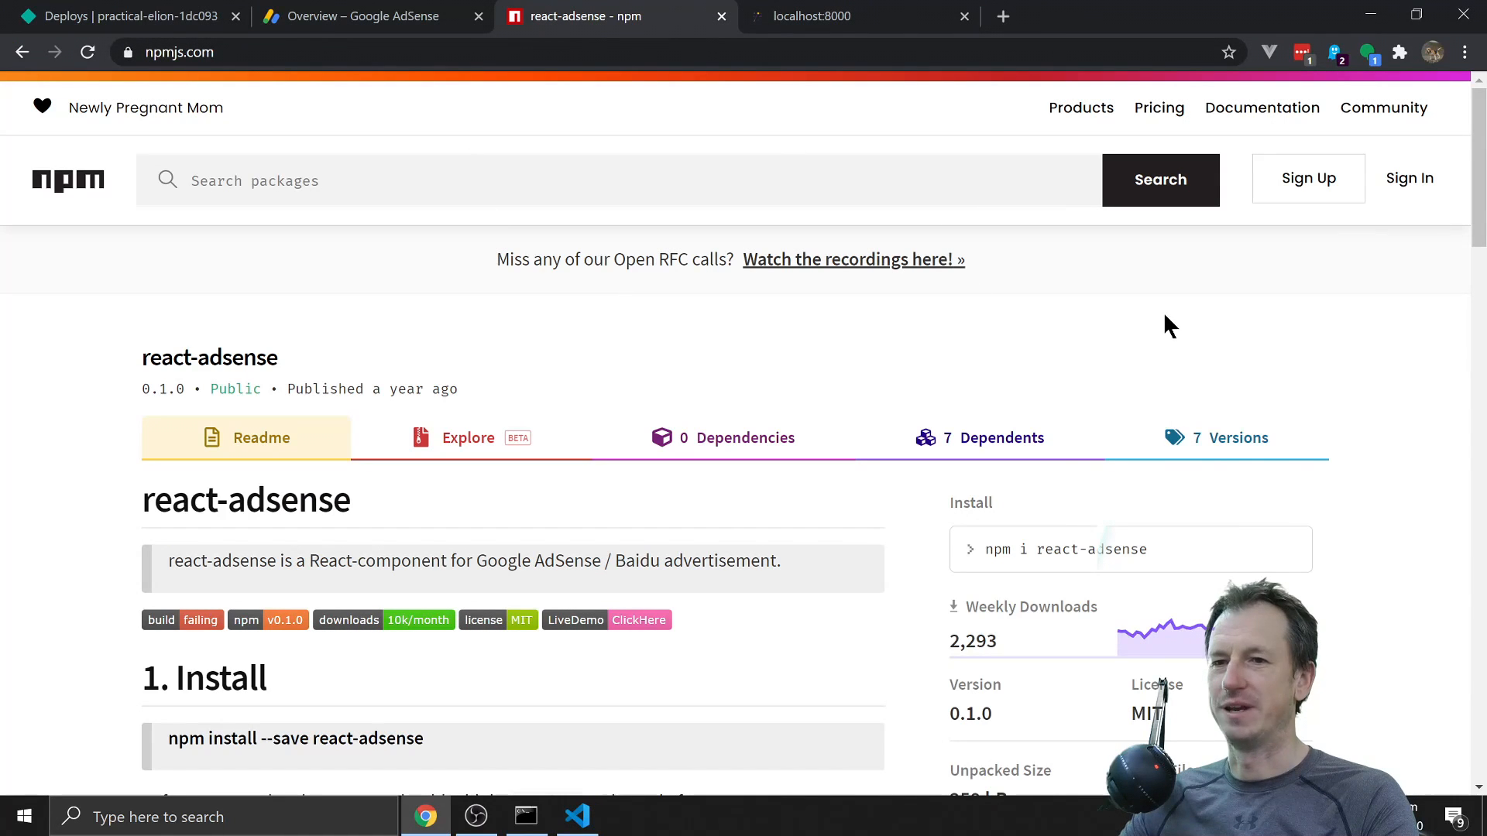
pyautogui.click(1090, 548)
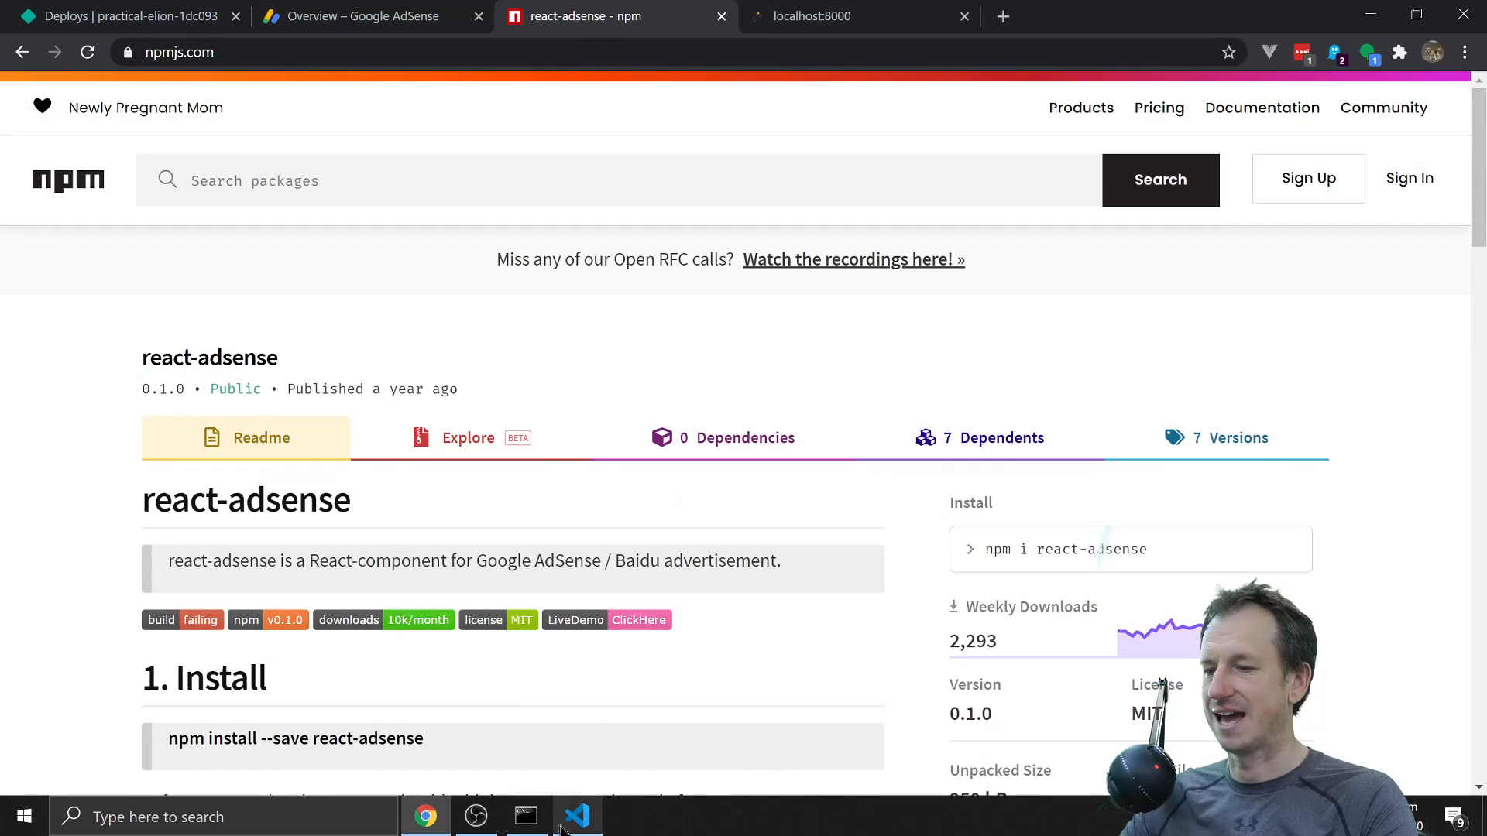
pyautogui.click(526, 815)
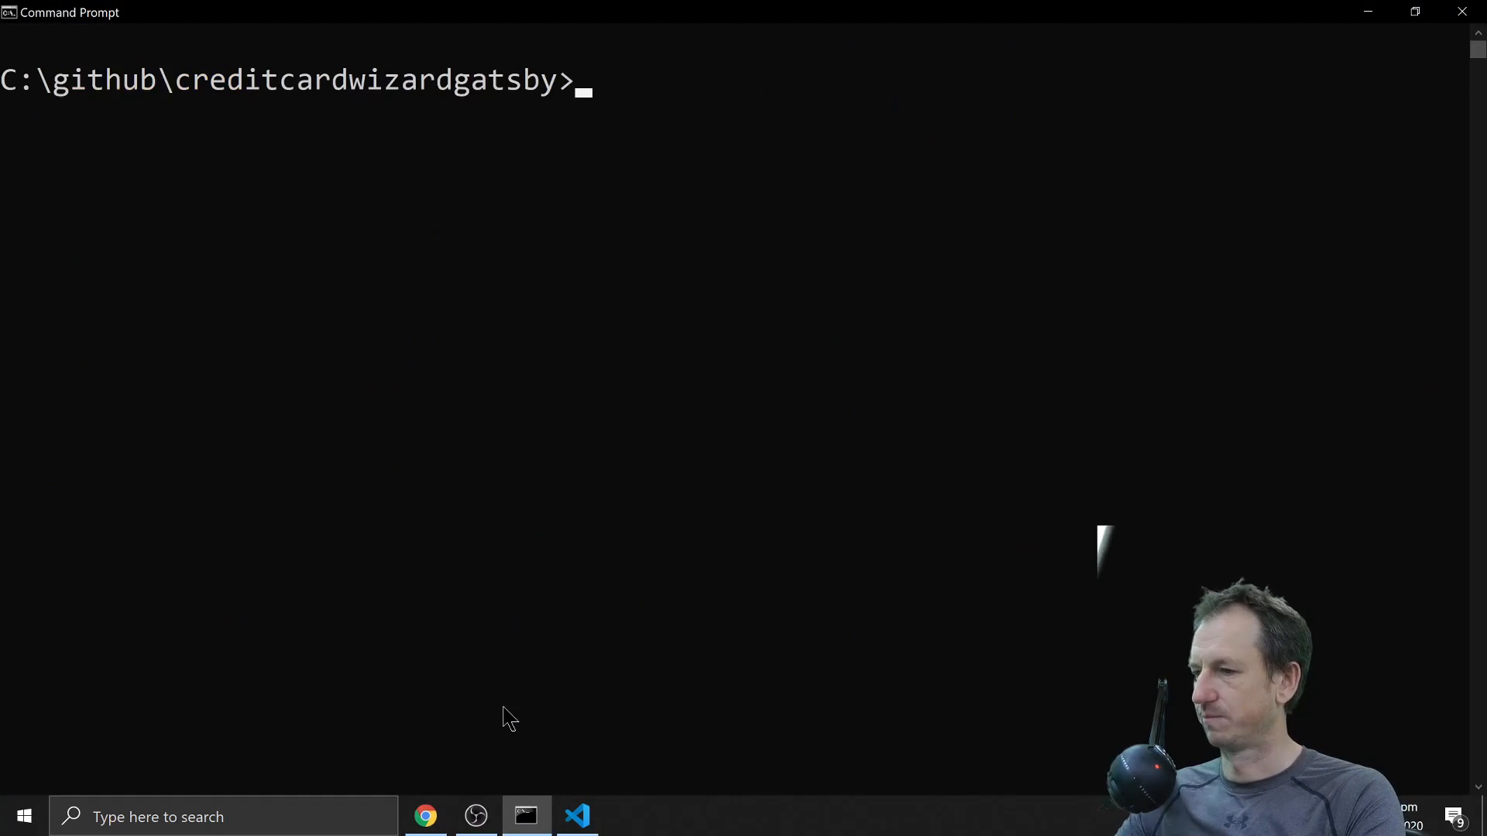
pyautogui.write('npm i react-adsense')
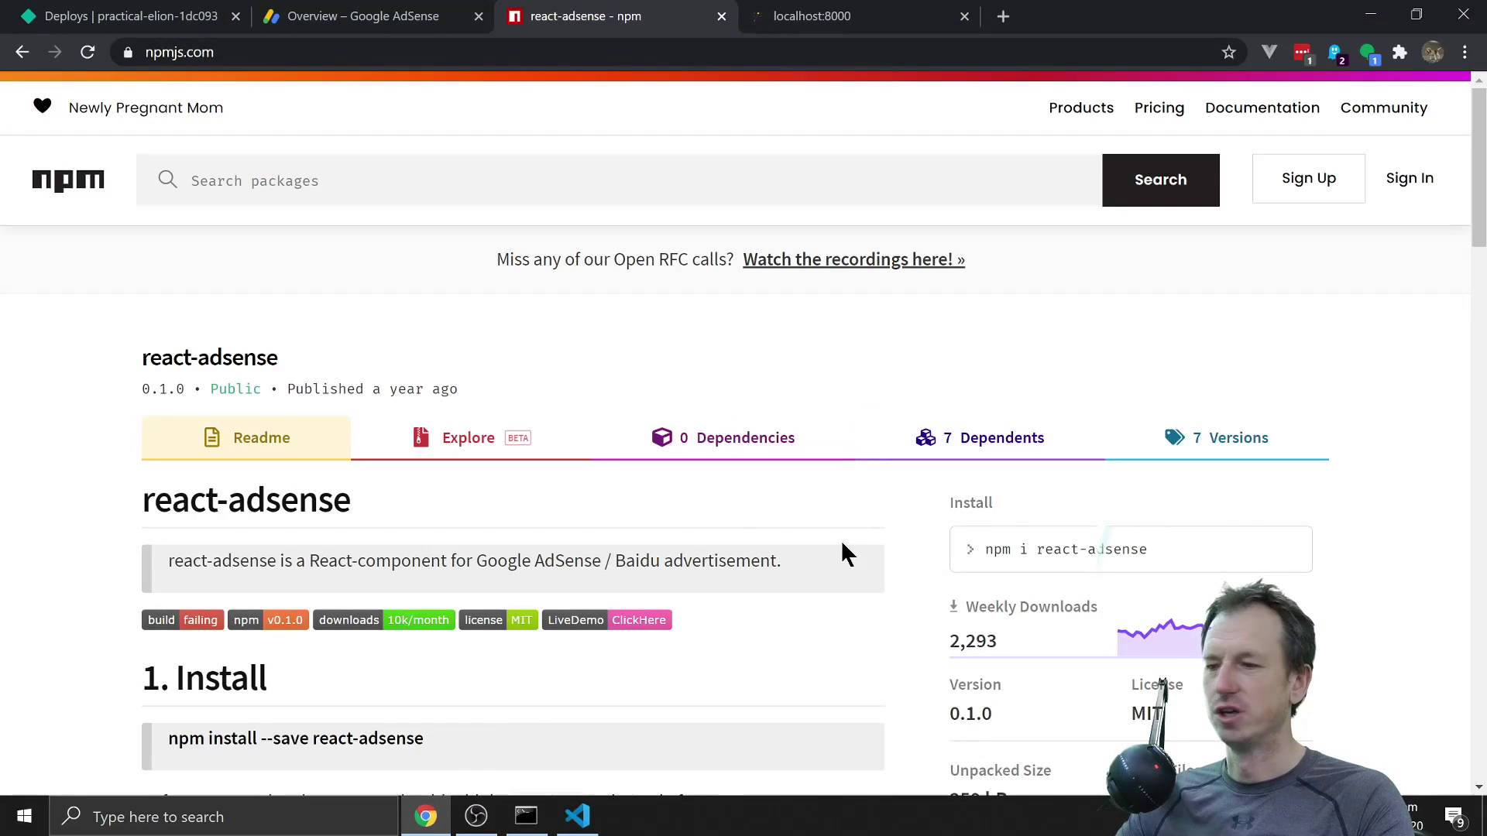
# Scroll the react-adsense readme to the Install section's AdSense script tag line.
pyautogui.scroll(-3)
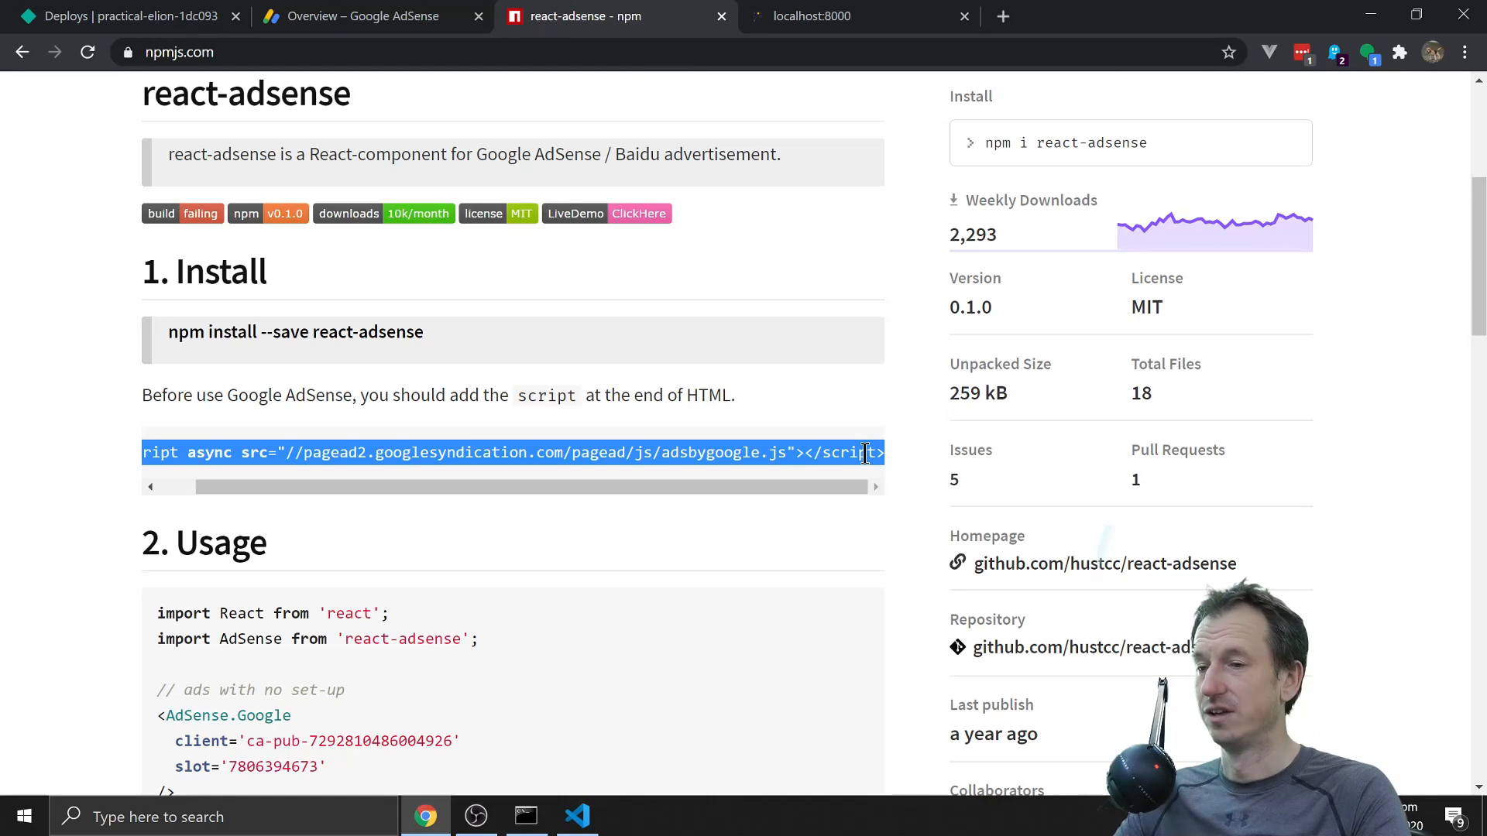
# Copy Gatsby's default-html.js from .cache into src and rename it html.js.
pyautogui.click(577, 817)
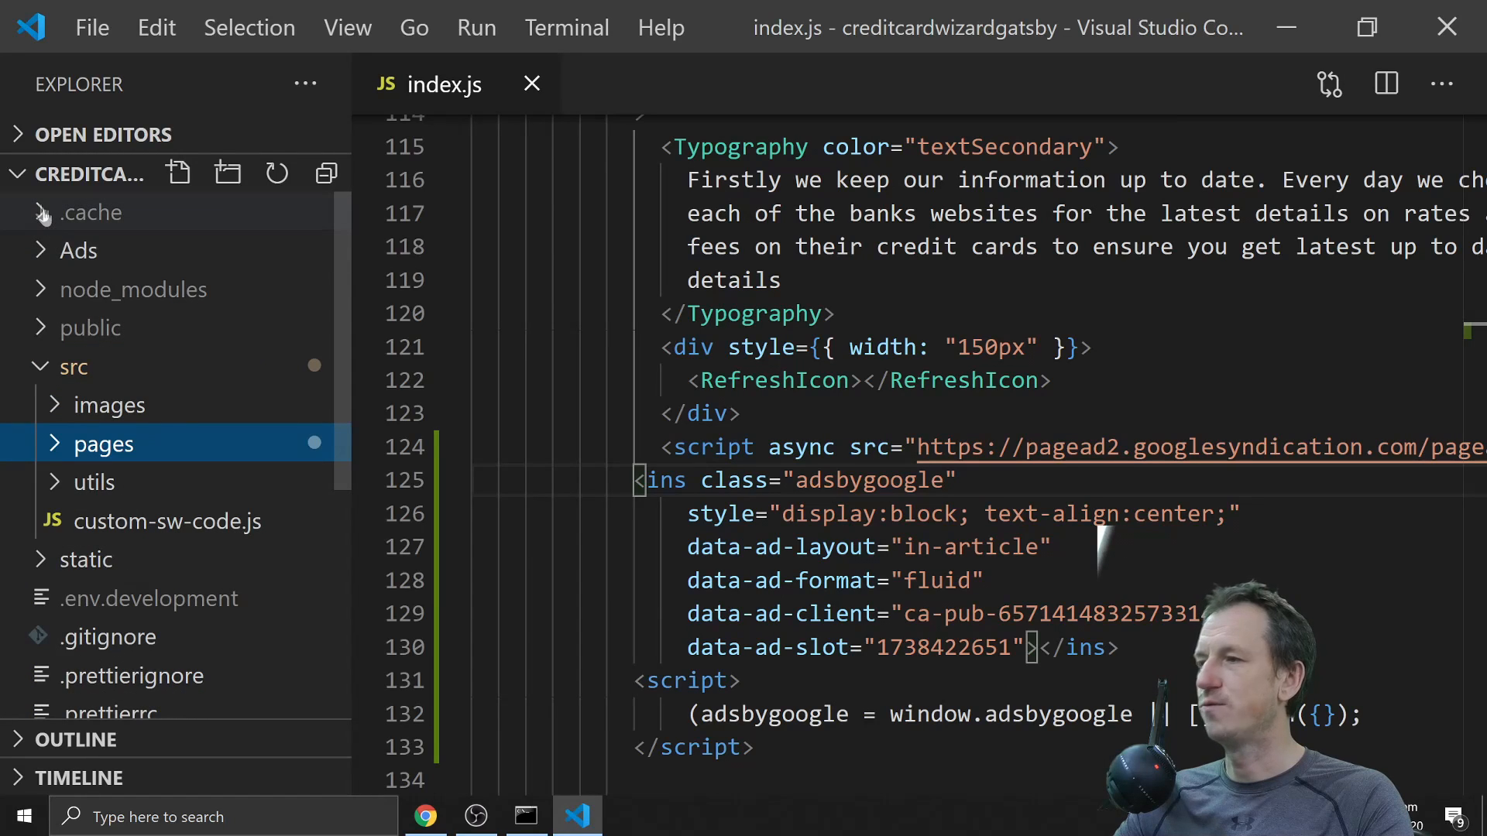
pyautogui.click(85, 212)
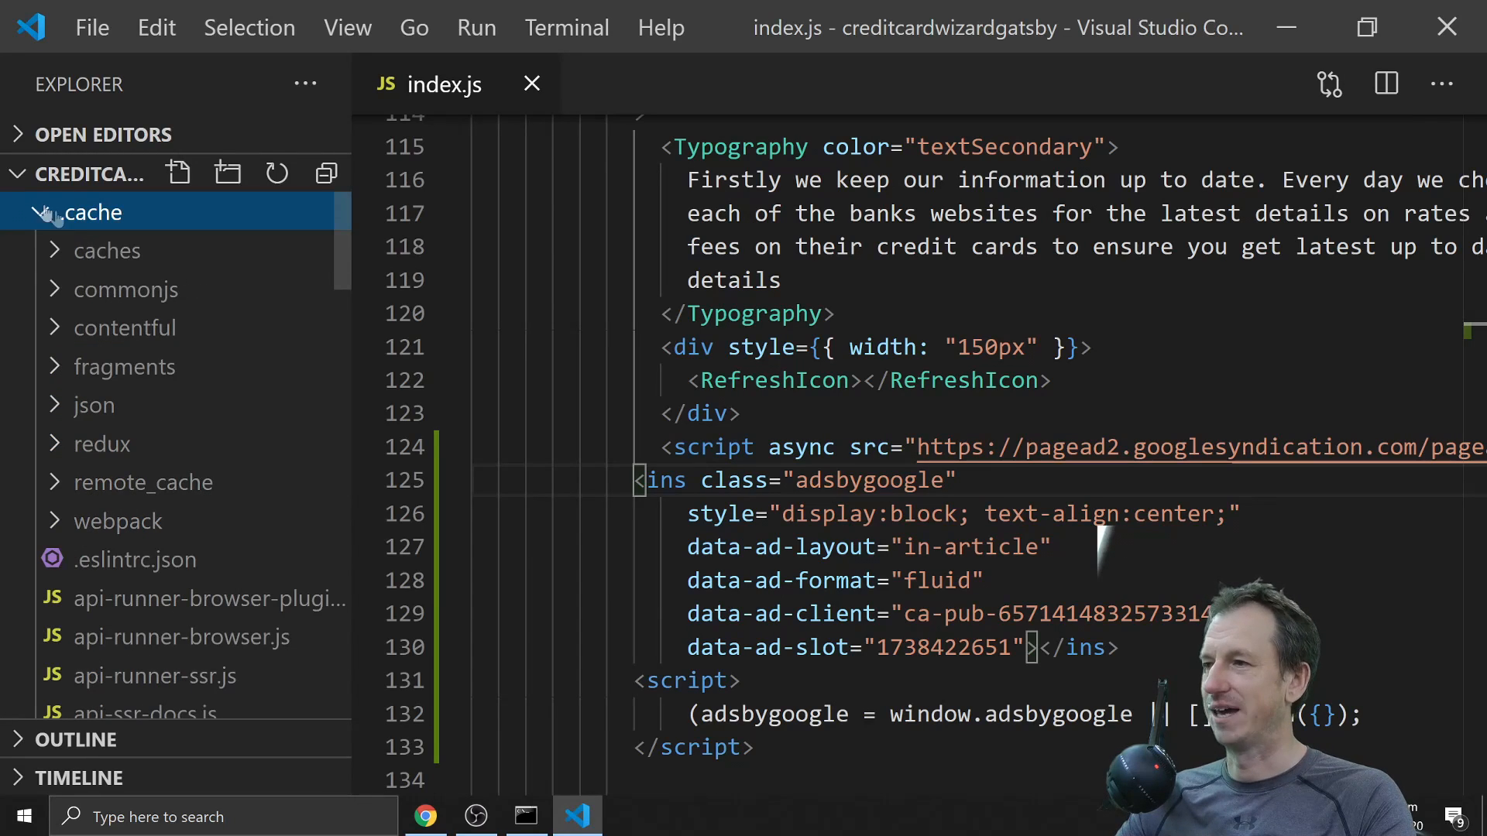
pyautogui.moveTo(74, 223)
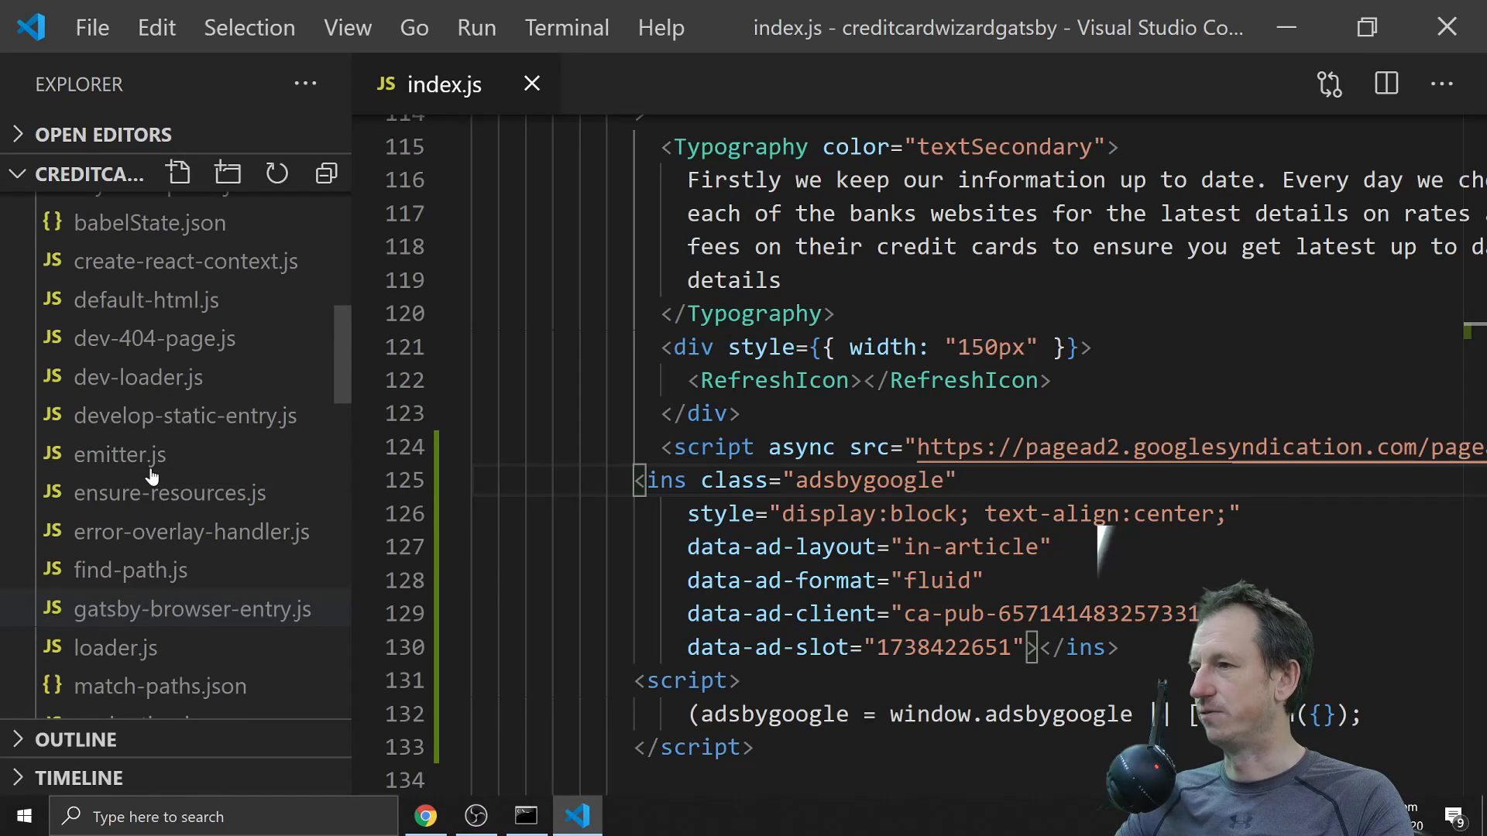
pyautogui.click(145, 301)
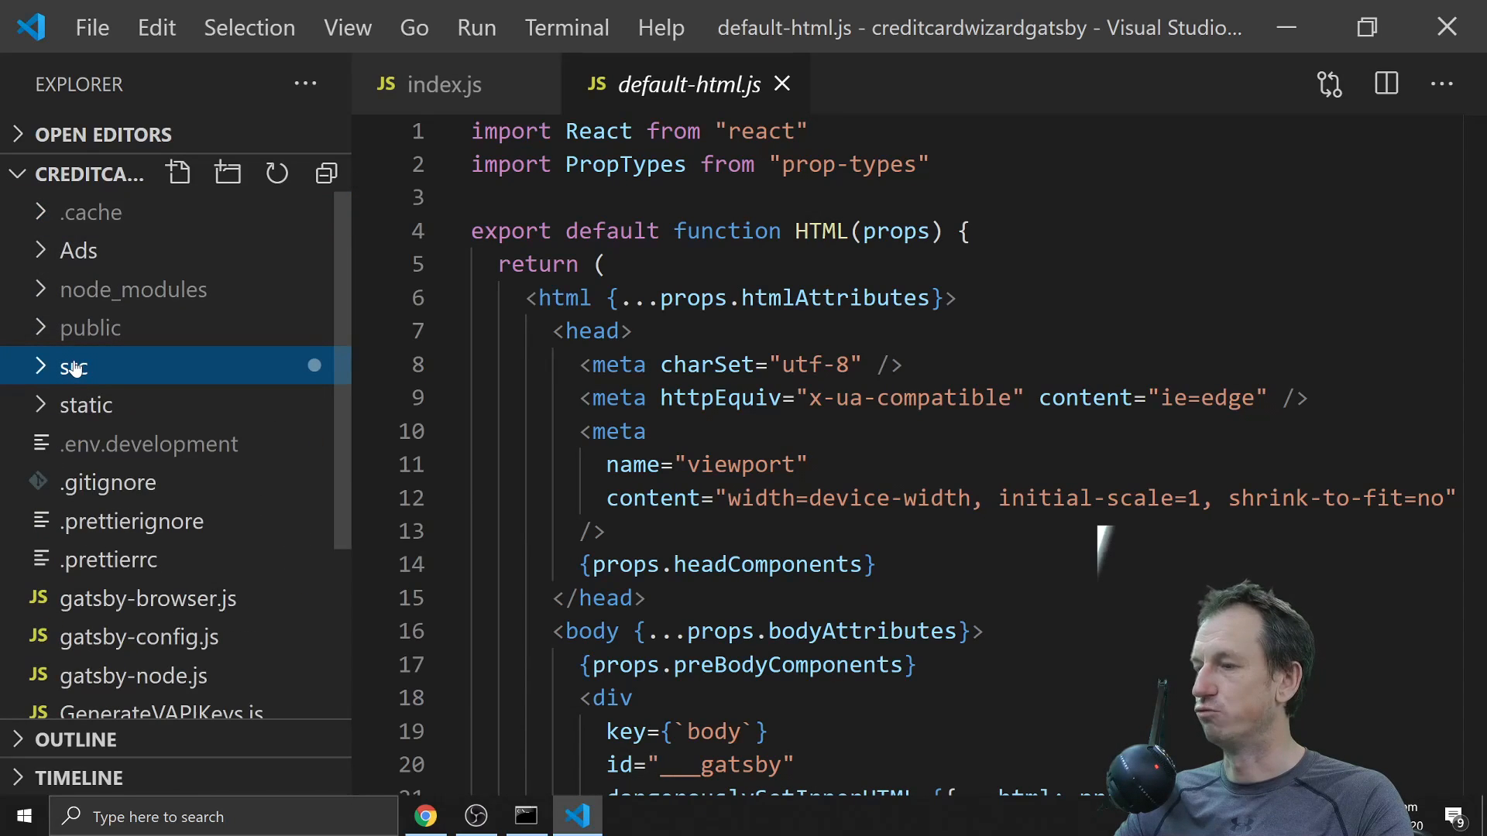
pyautogui.click(73, 367)
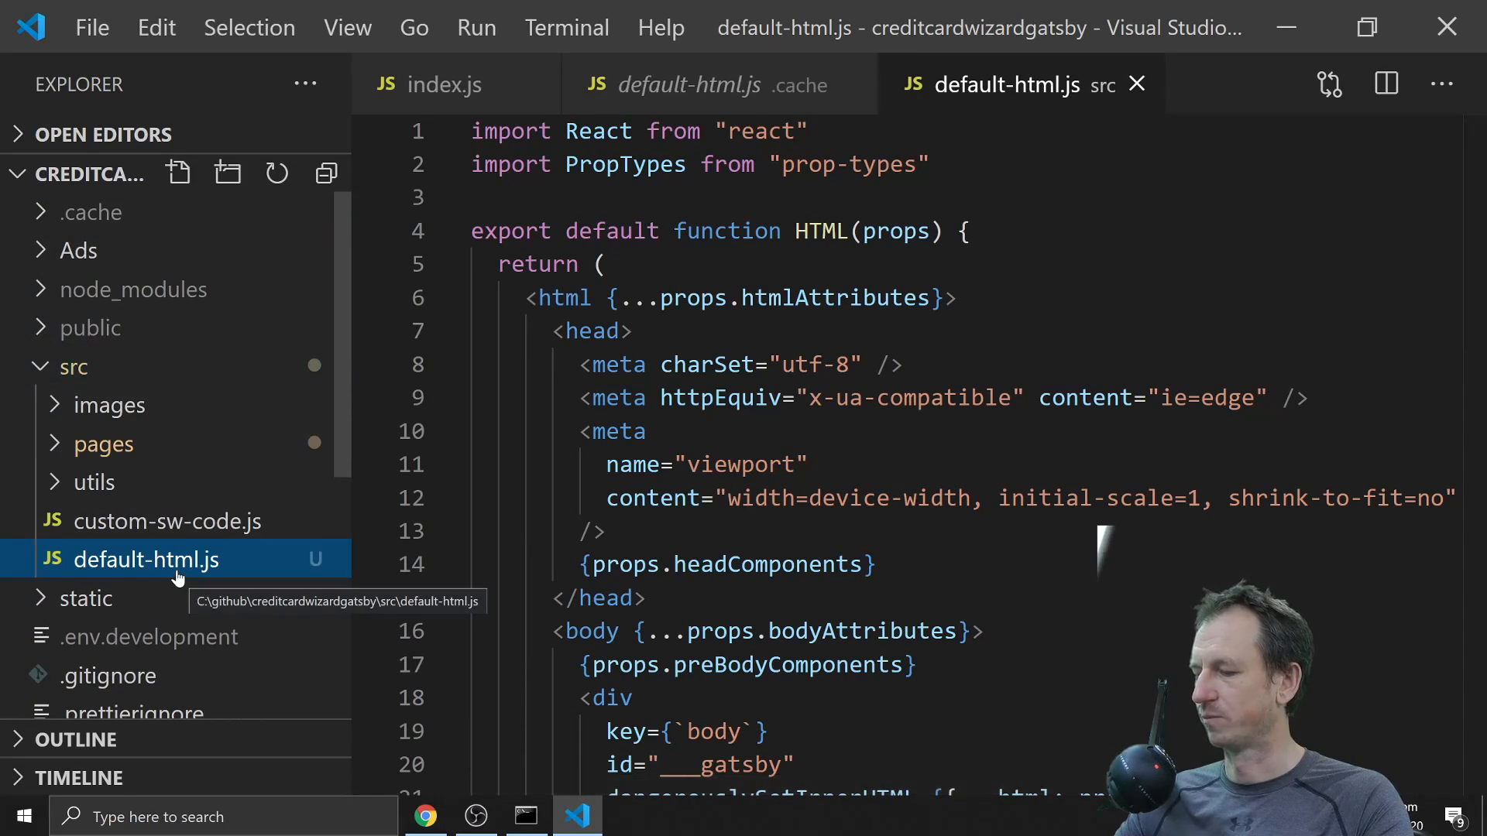
pyautogui.write('defaulthtml.js')
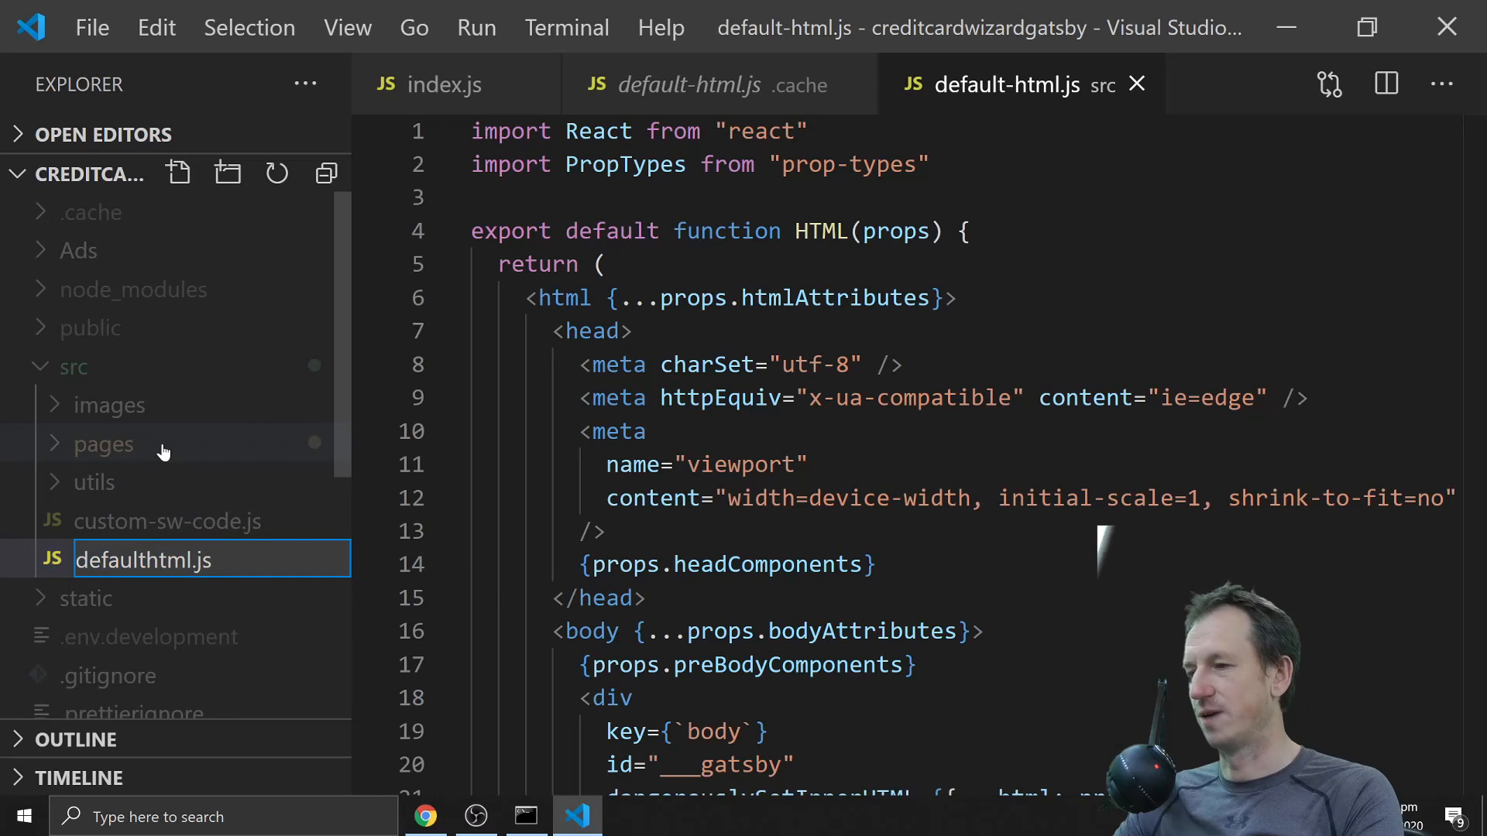
pyautogui.press('Enter')
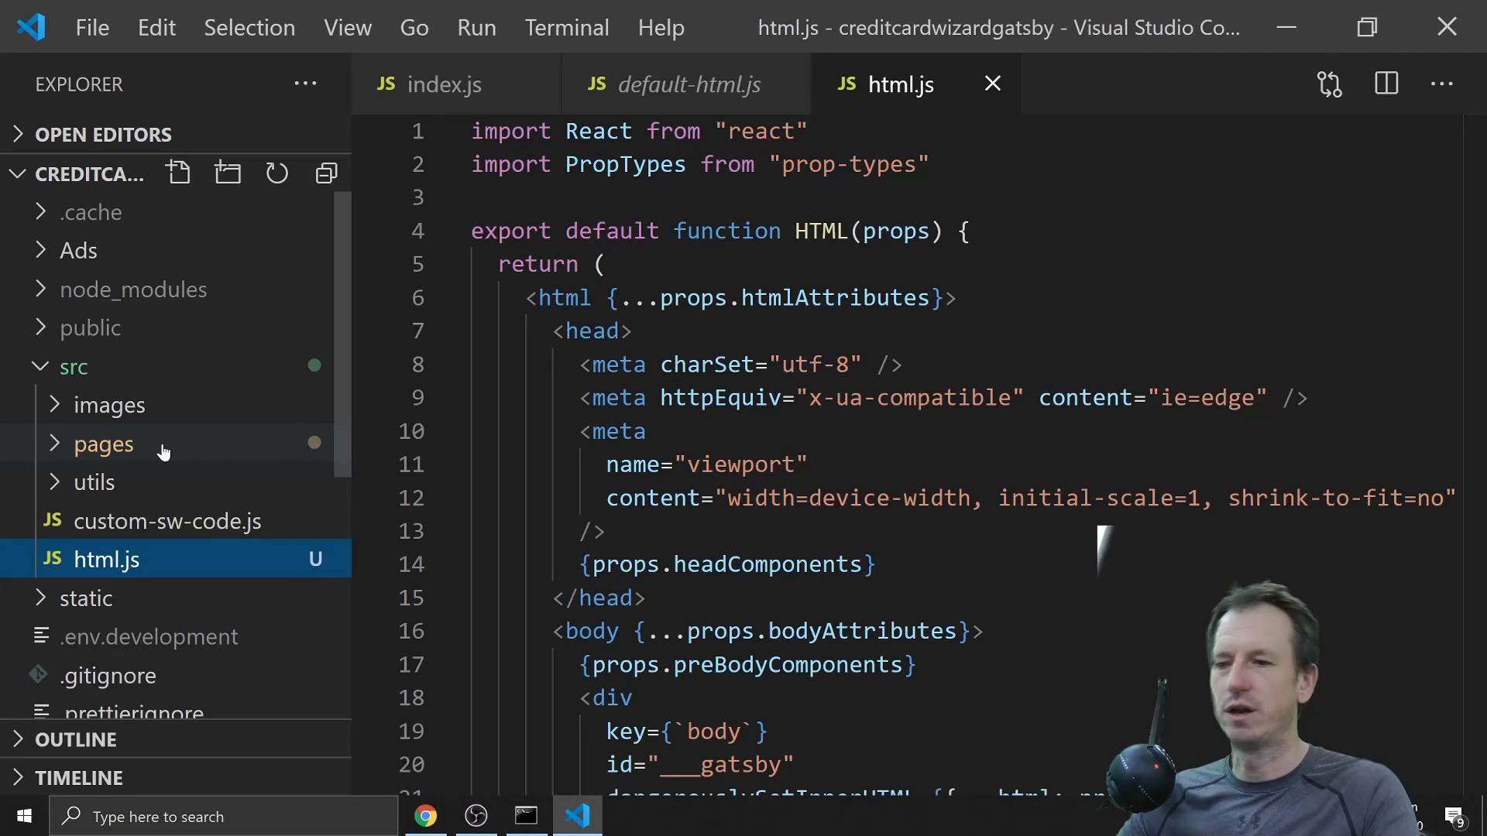
# Add the AdSense script tag before </body> in html.js and close the file.
pyautogui.scroll(-3)
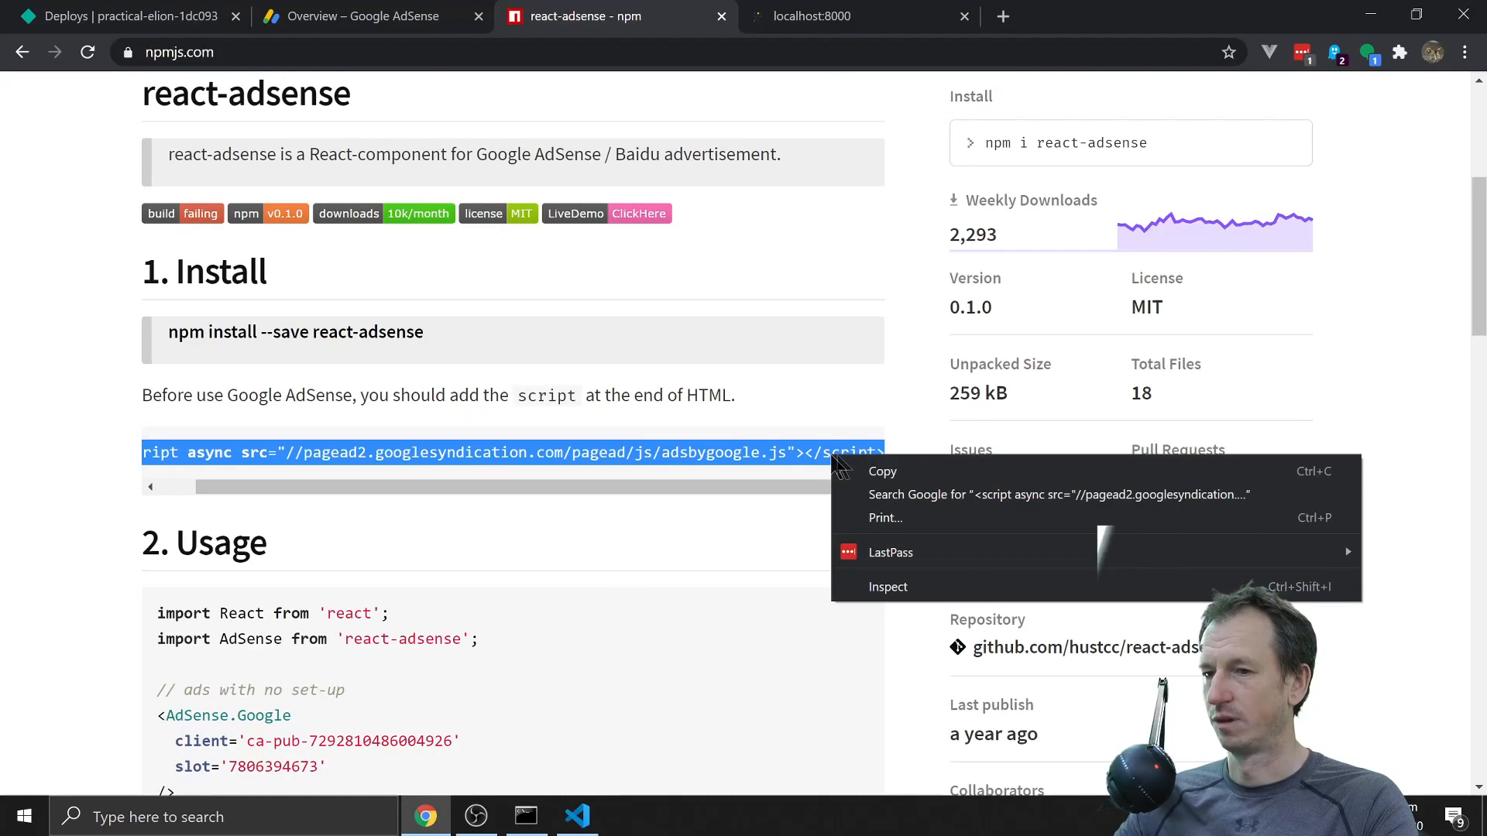
pyautogui.click(578, 816)
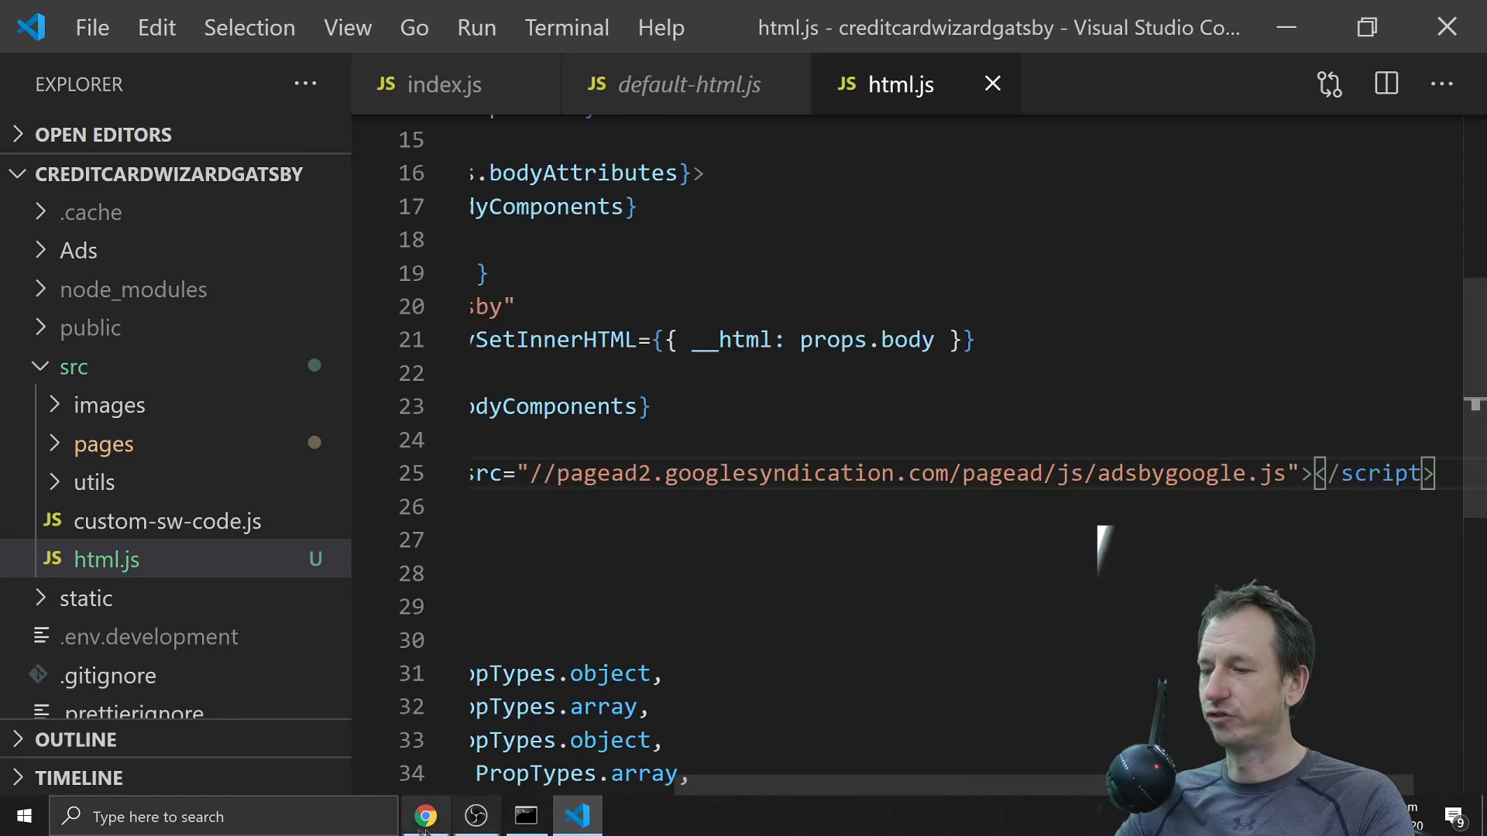
pyautogui.click(426, 818)
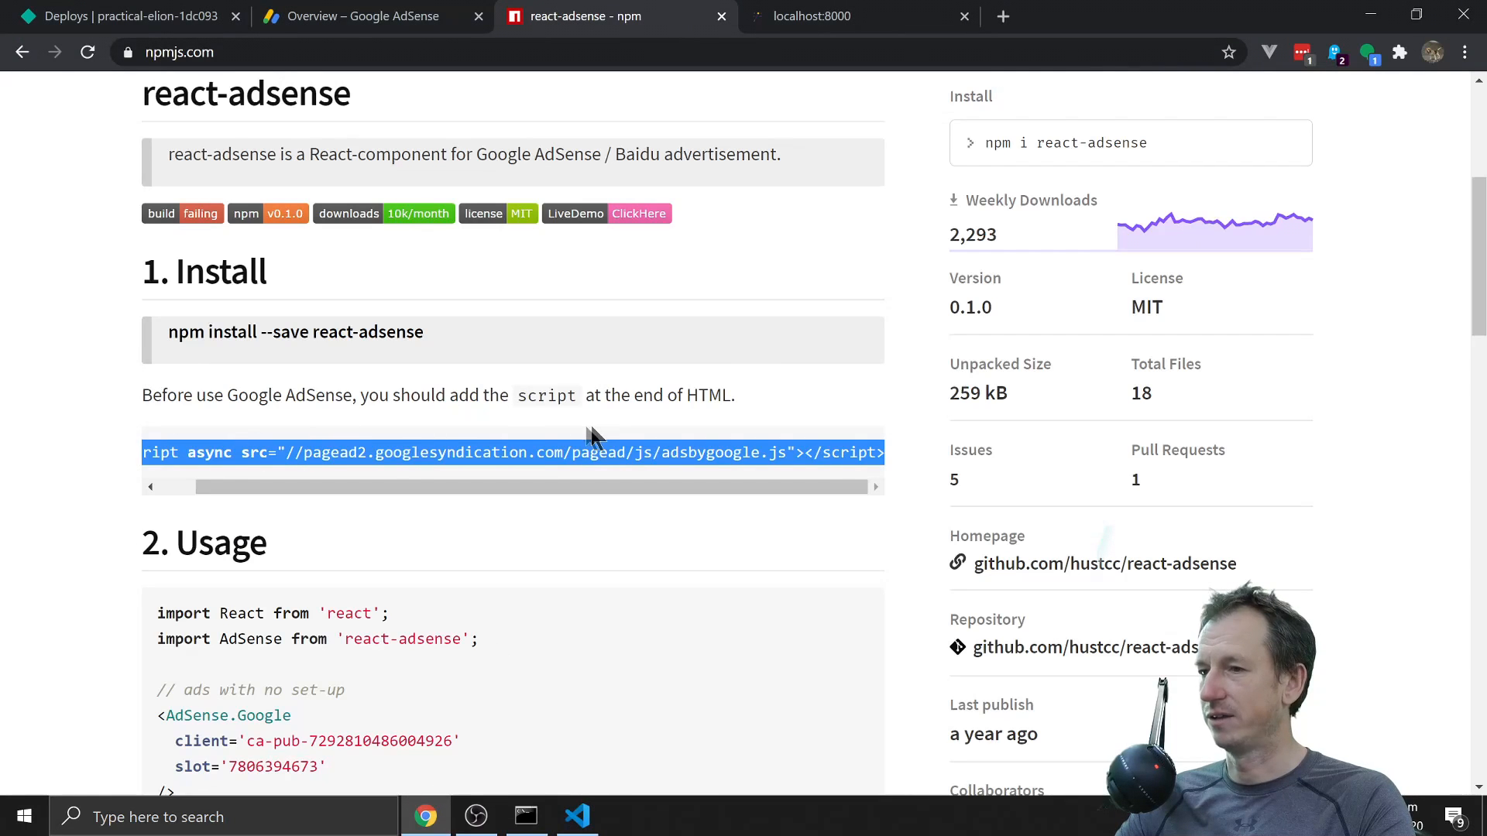
pyautogui.scroll(-3)
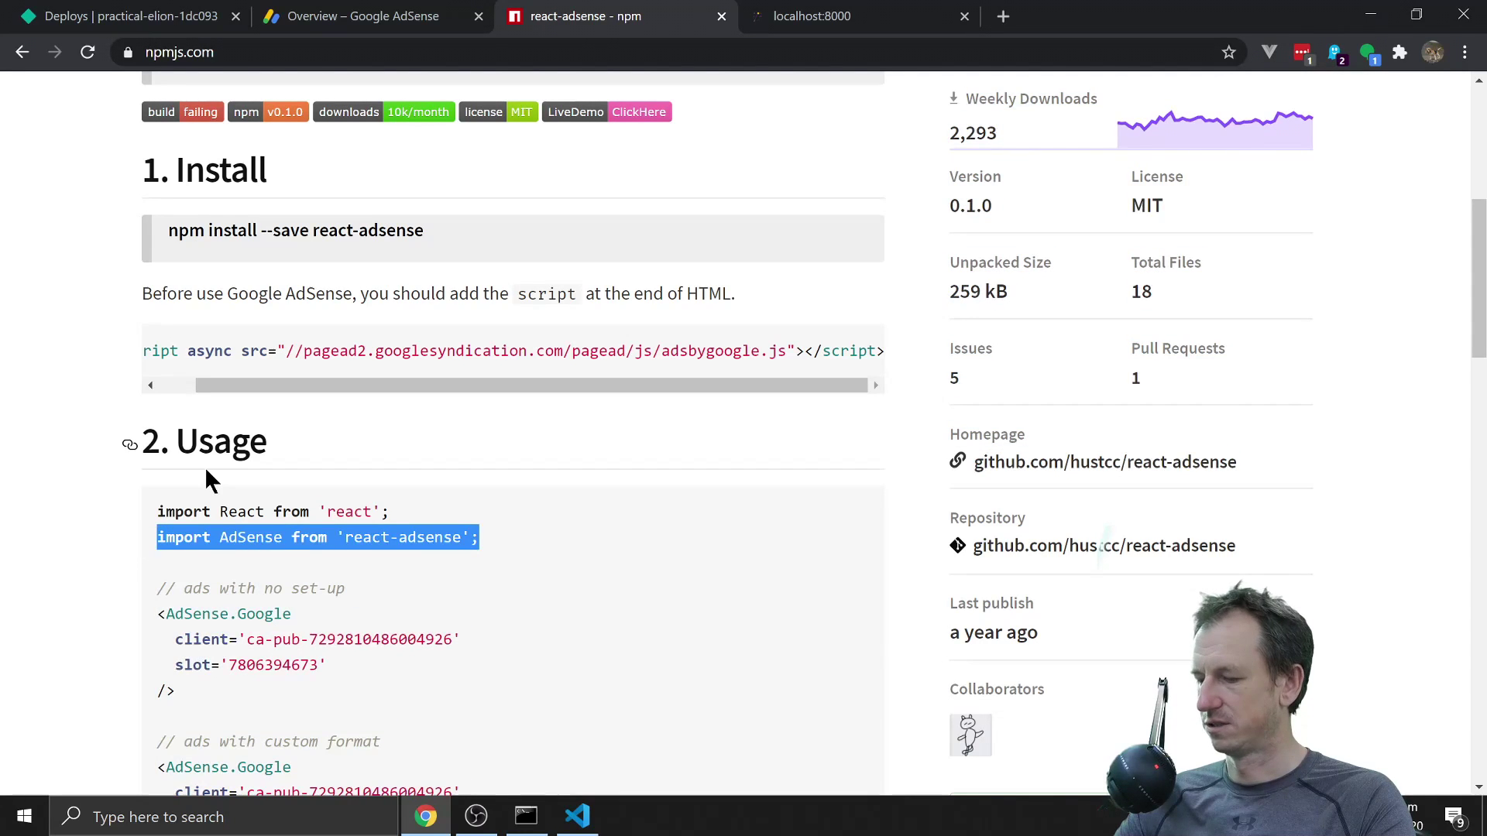
pyautogui.click(578, 818)
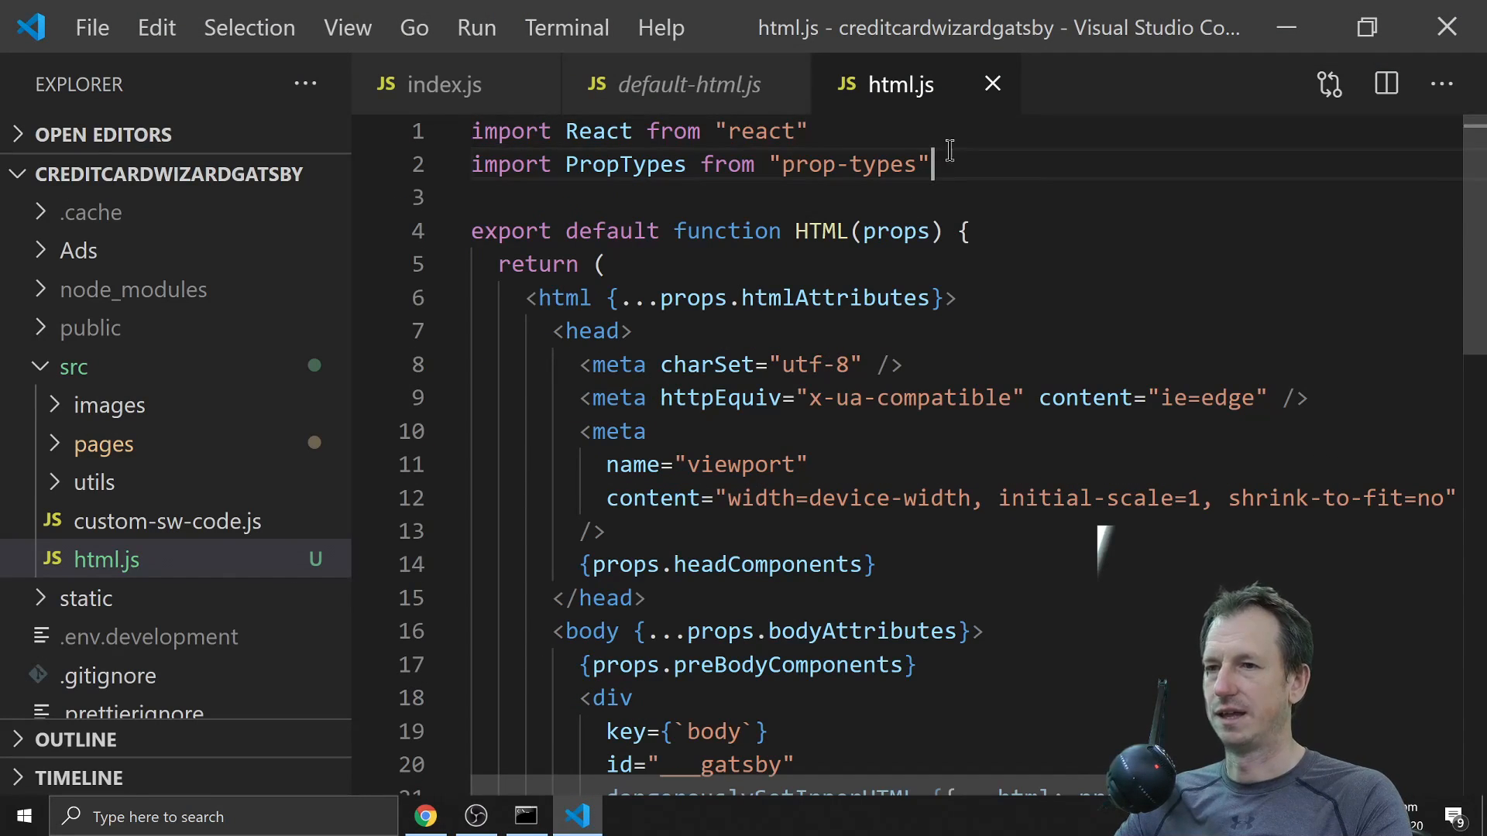
pyautogui.press('Enter')
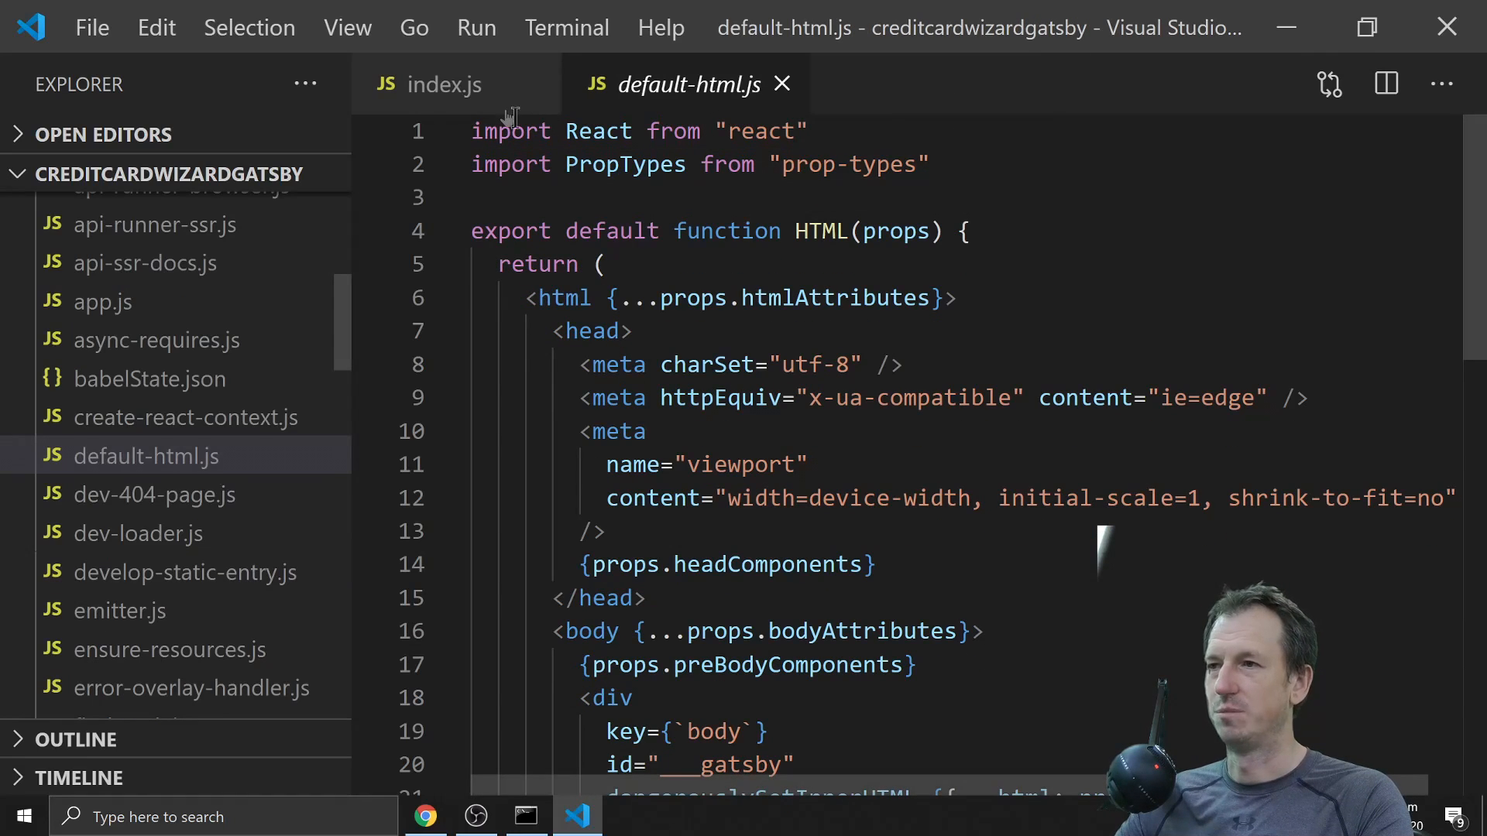
# Add import AdSense from 'react-adsense'; to index.js.
pyautogui.click(443, 83)
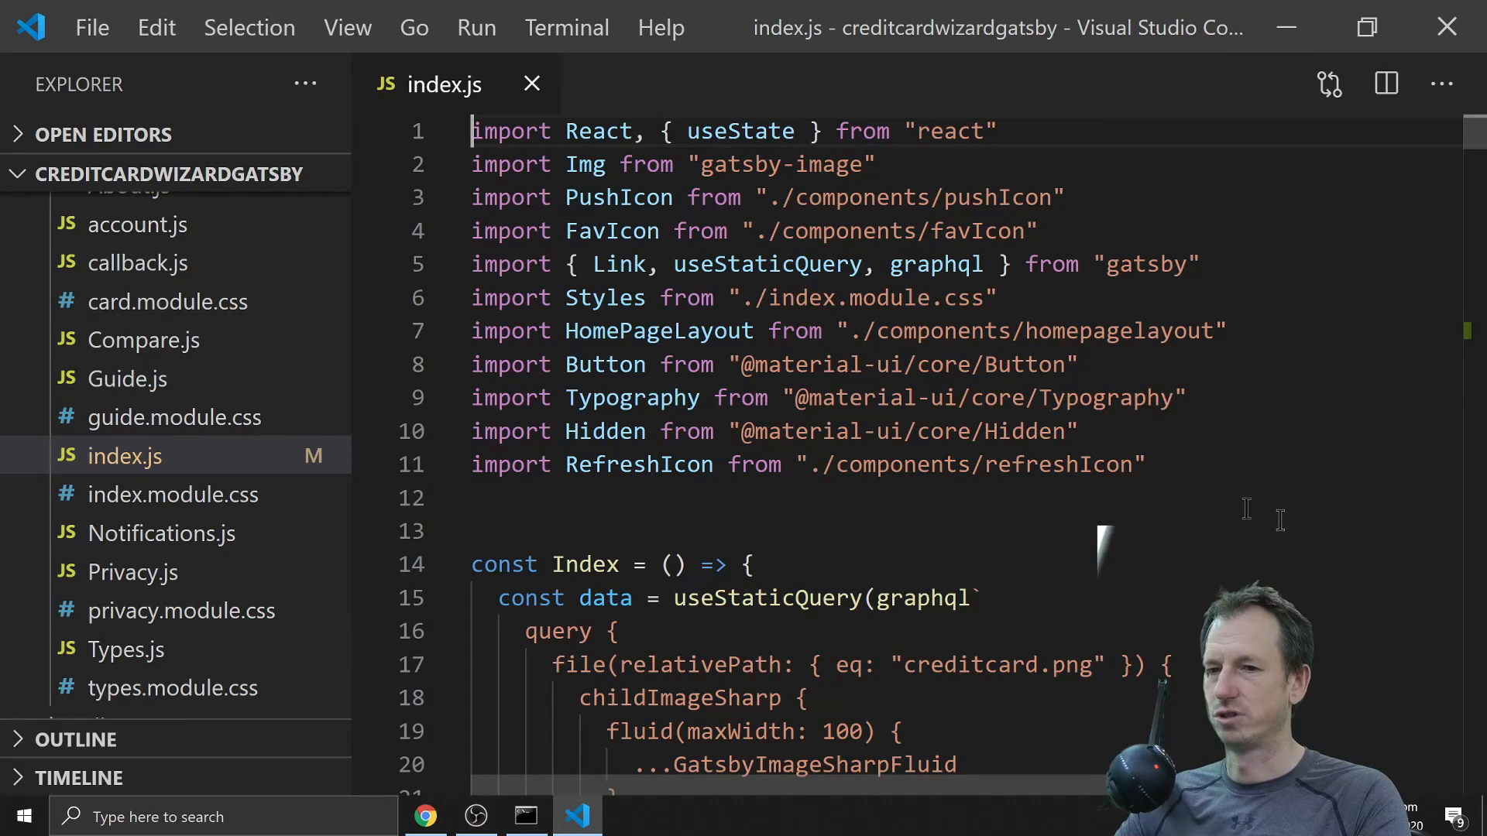
pyautogui.write("import AdSense from 'react-adsense';")
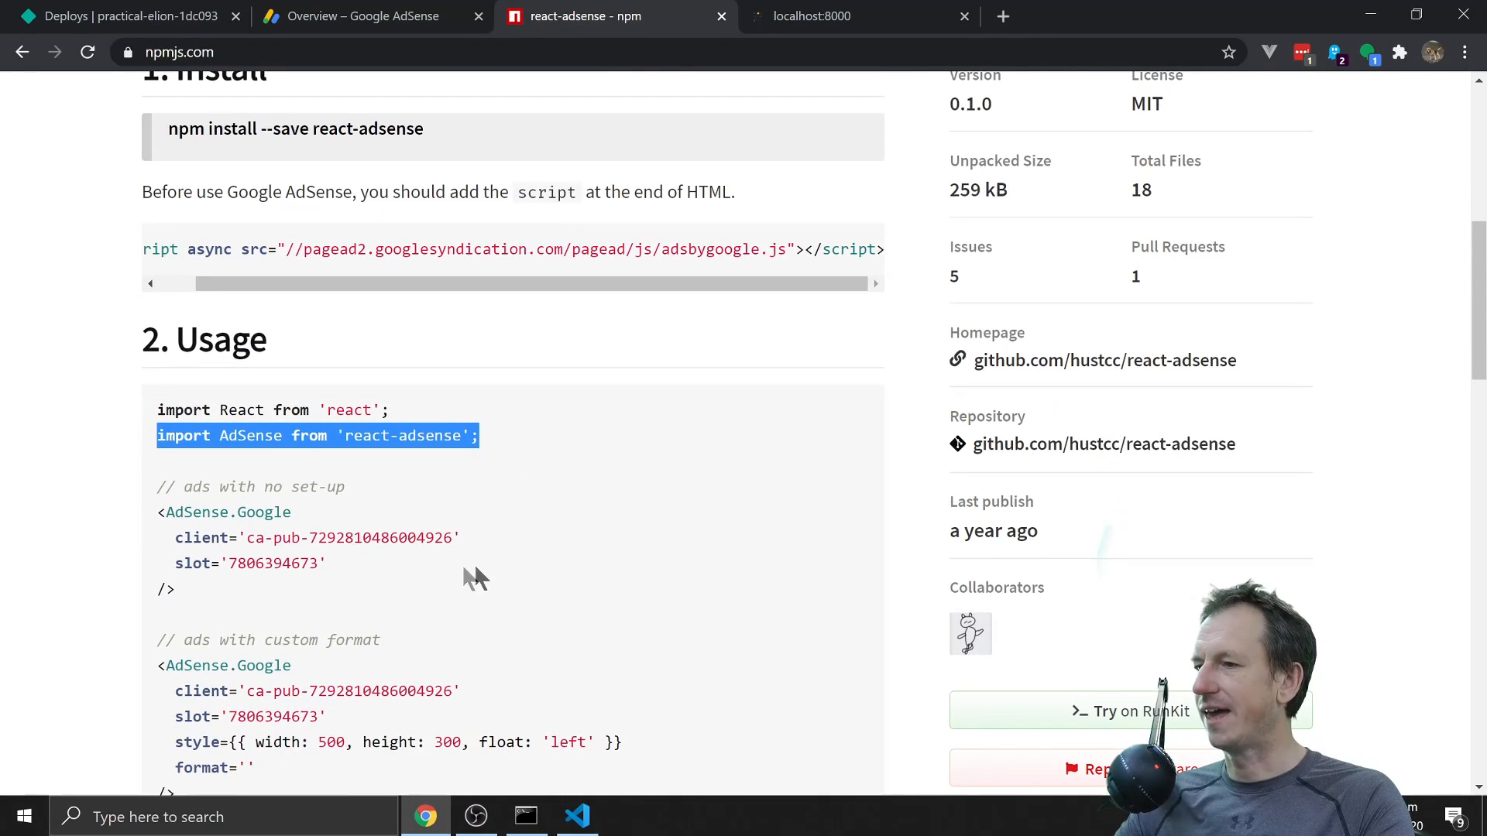
# Select the readme's responsive in-article AdSense.Google example and return to index.js.
pyautogui.scroll(-3)
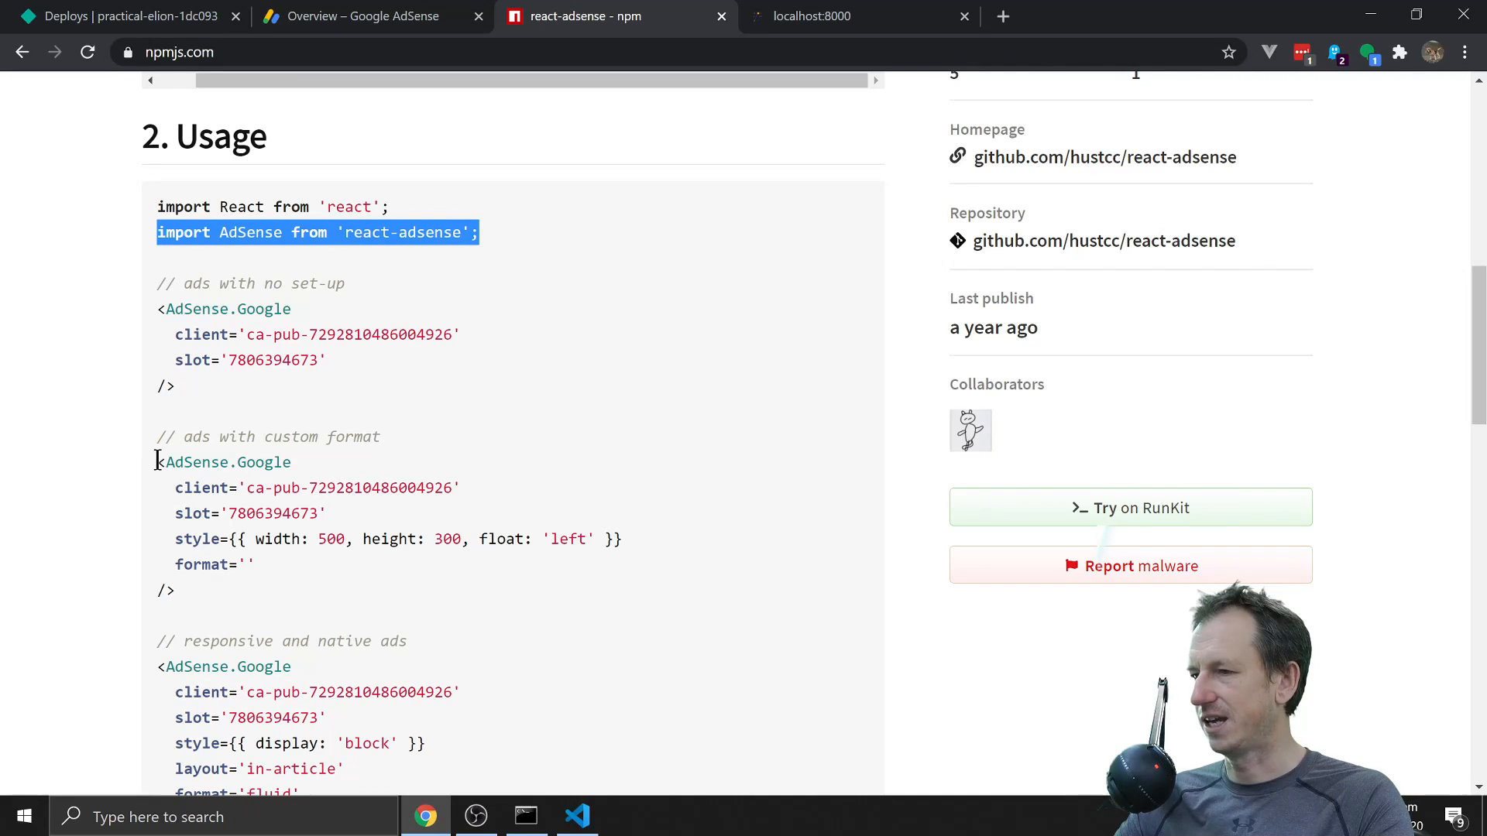
pyautogui.scroll(-3)
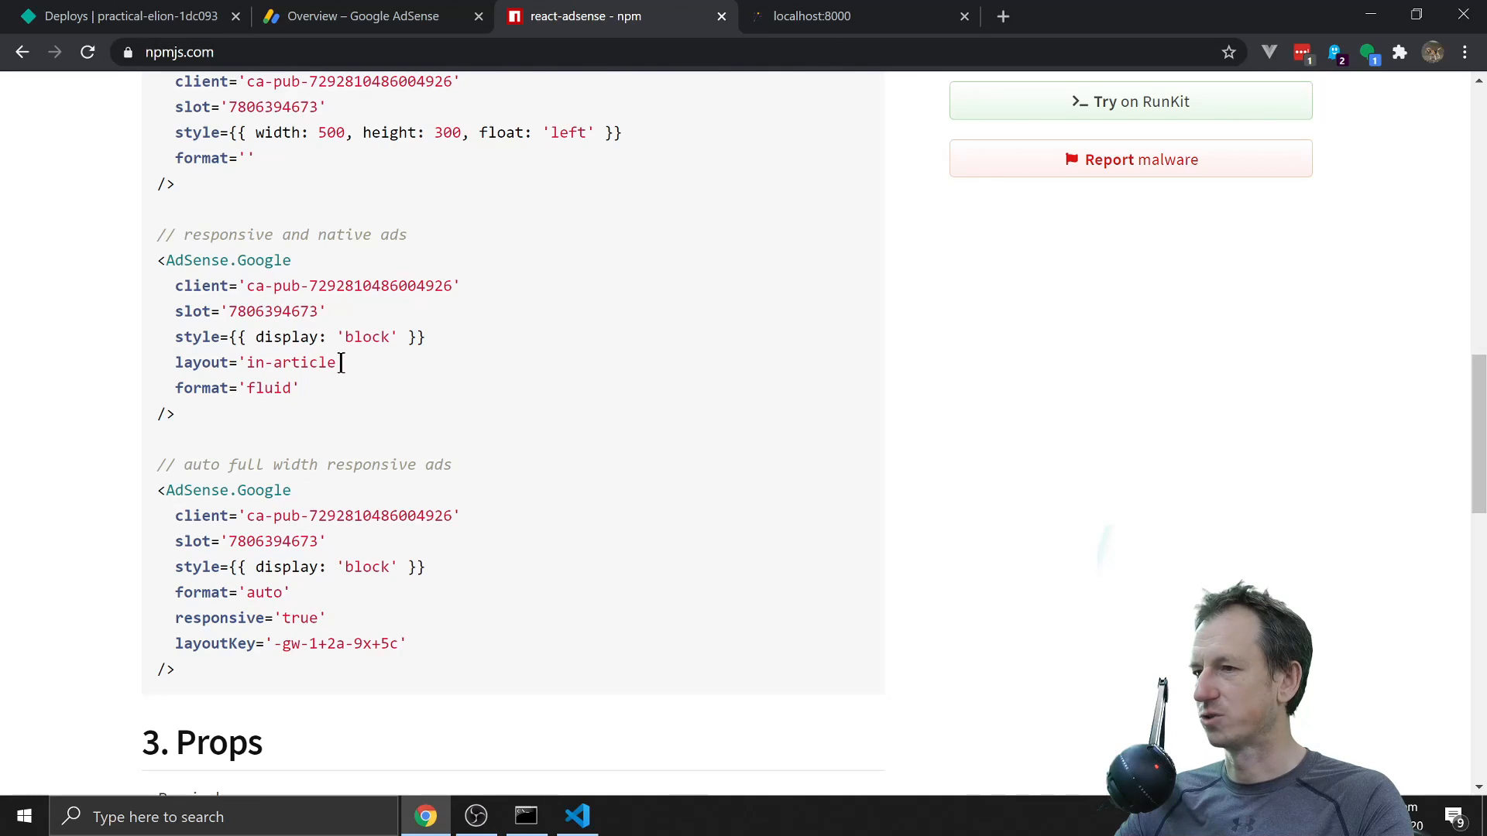
pyautogui.doubleClick(291, 362)
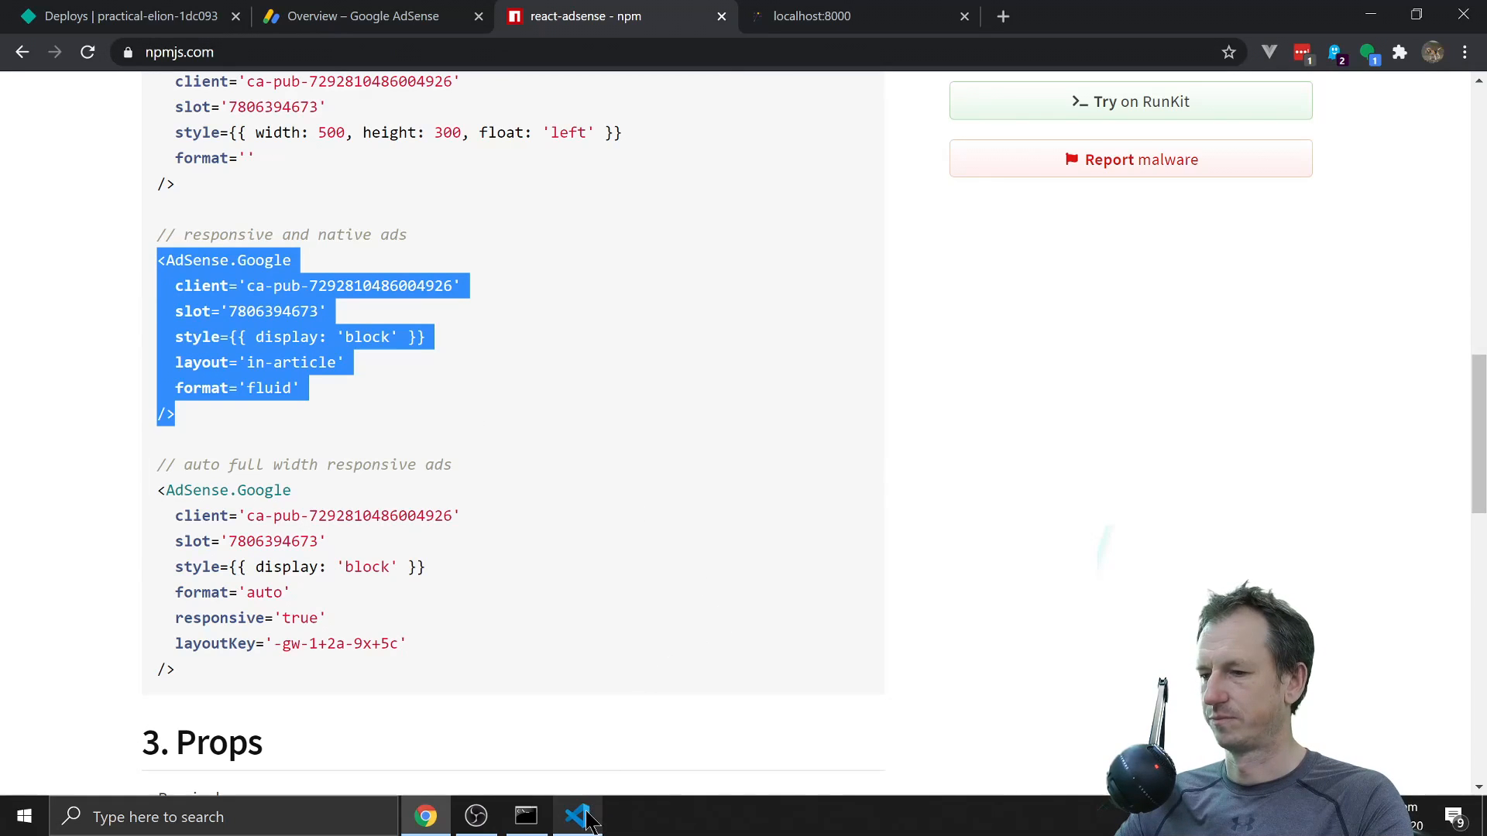
pyautogui.click(576, 816)
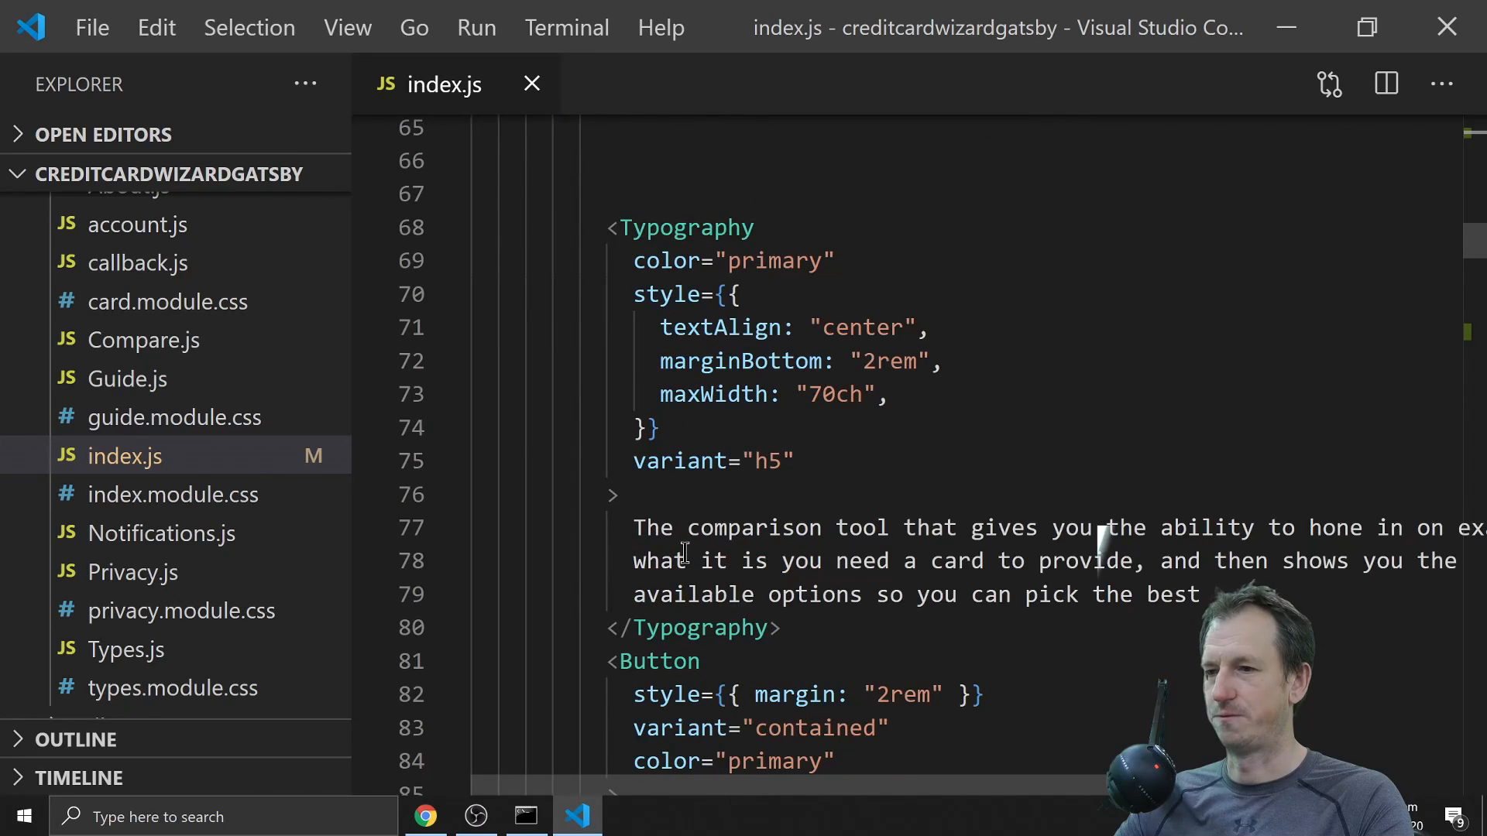
pyautogui.scroll(-3)
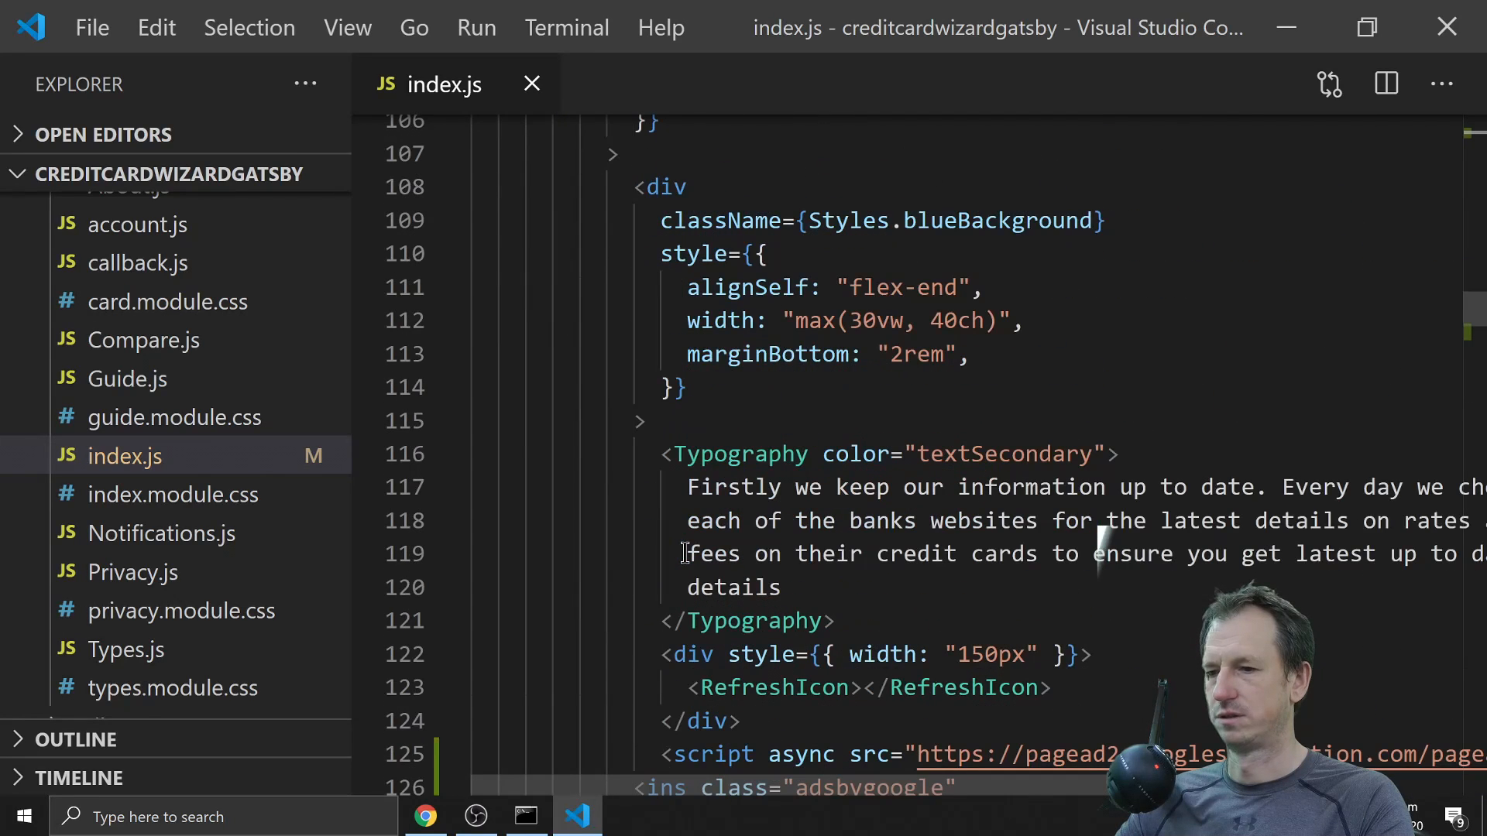
pyautogui.scroll(-3)
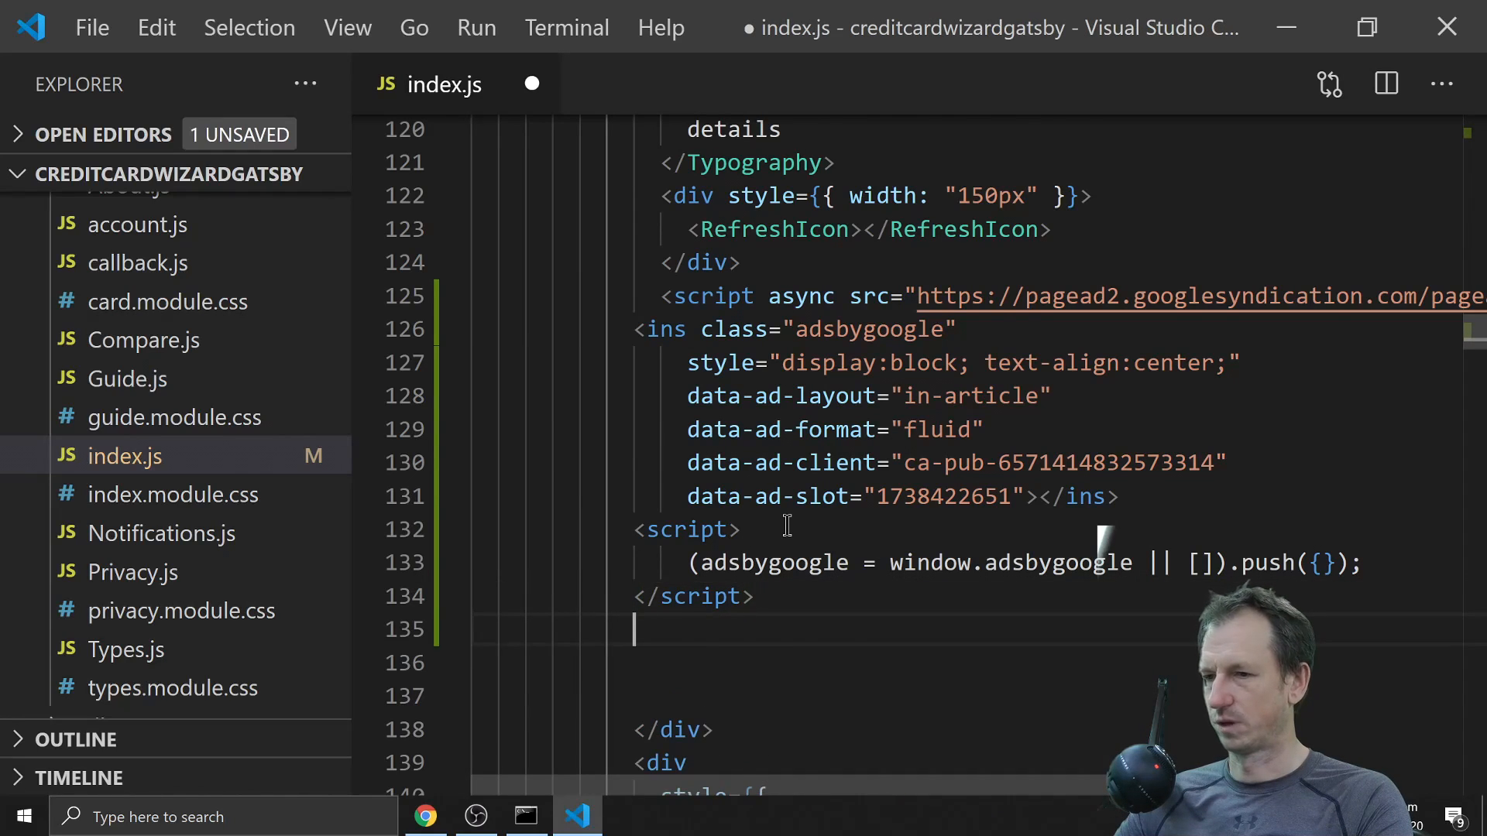
pyautogui.write("<AdSense.Google client='ca-pub-7292810486004926' slot='7806394673' style={{ display: 'block' }} layout='in-article' format='fluid' />")
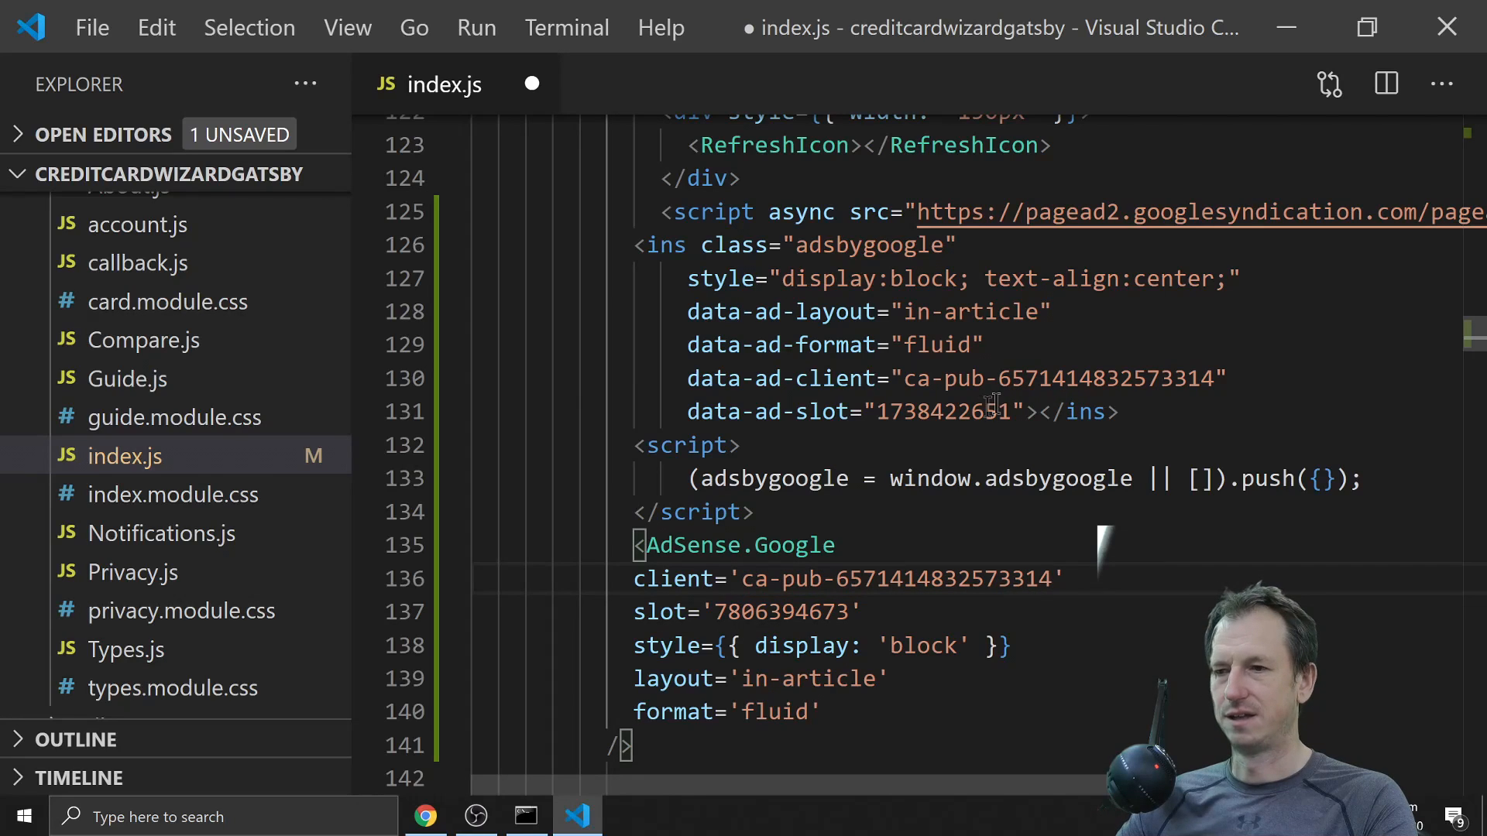
pyautogui.doubleClick(944, 412)
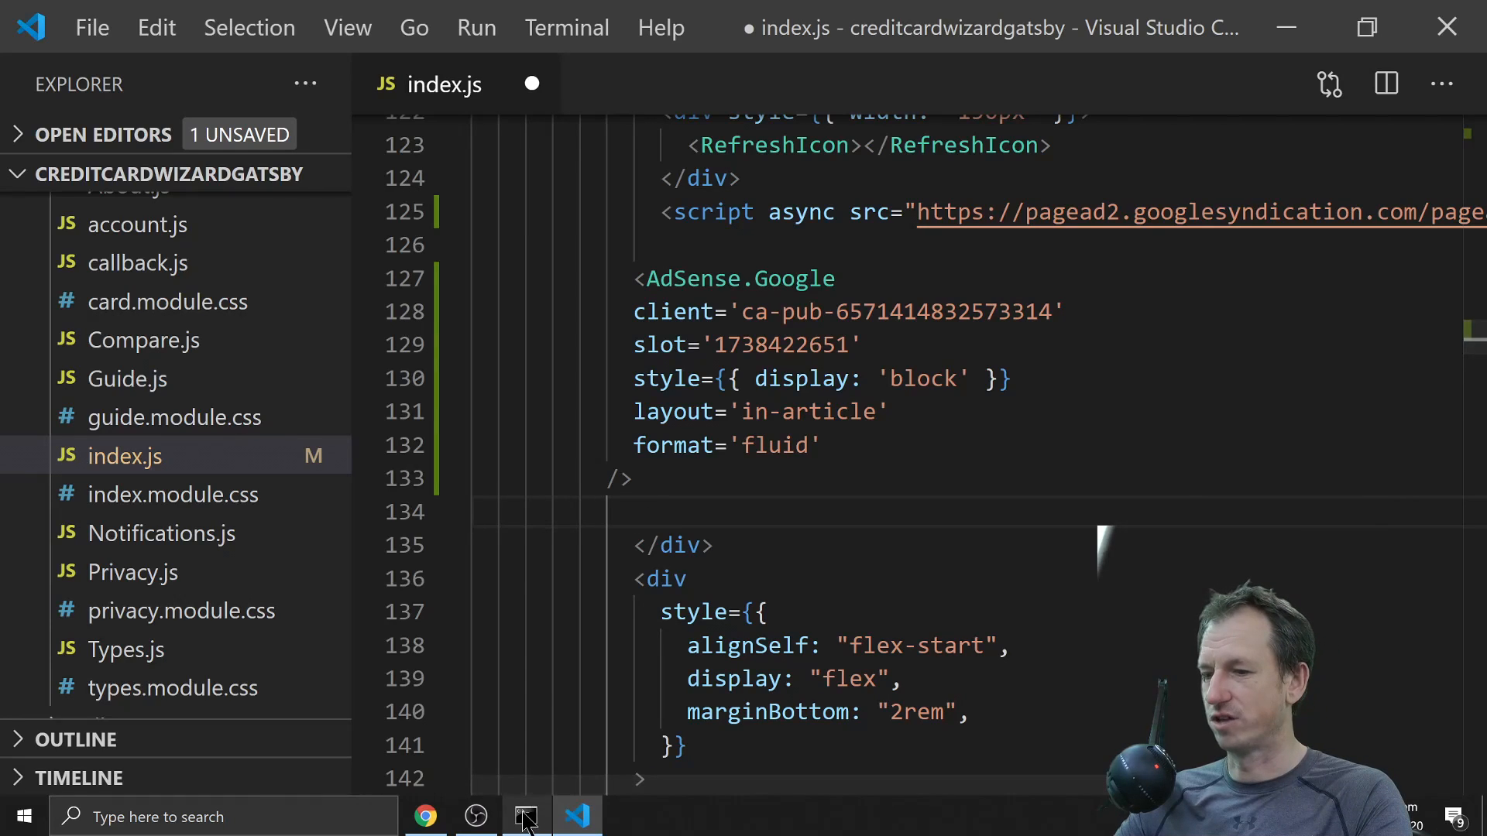
# Run gatsby develop again in Command Prompt and wait for the development bundle to build.
pyautogui.click(526, 815)
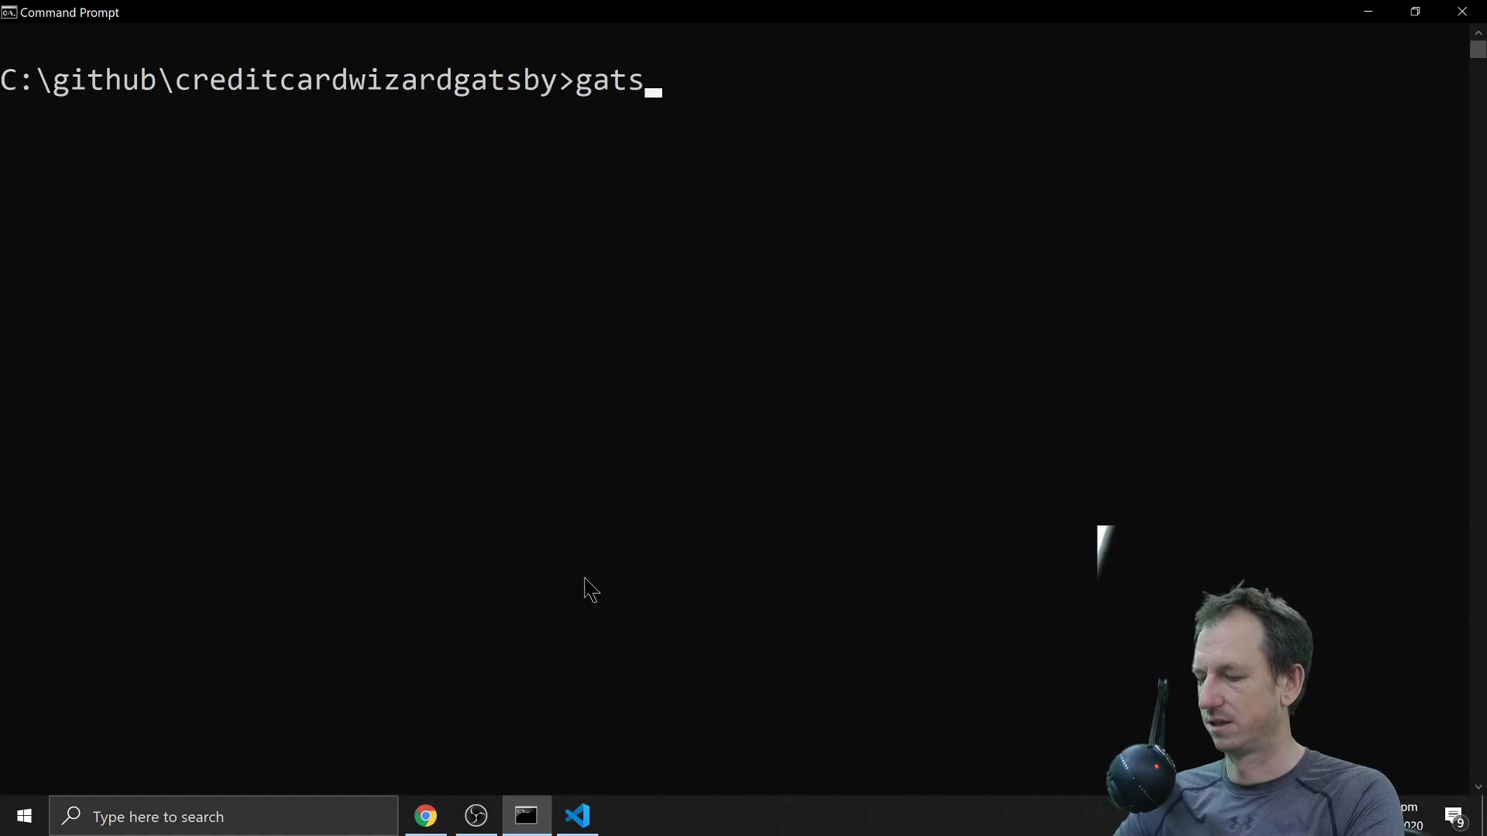
pyautogui.write('by devel')
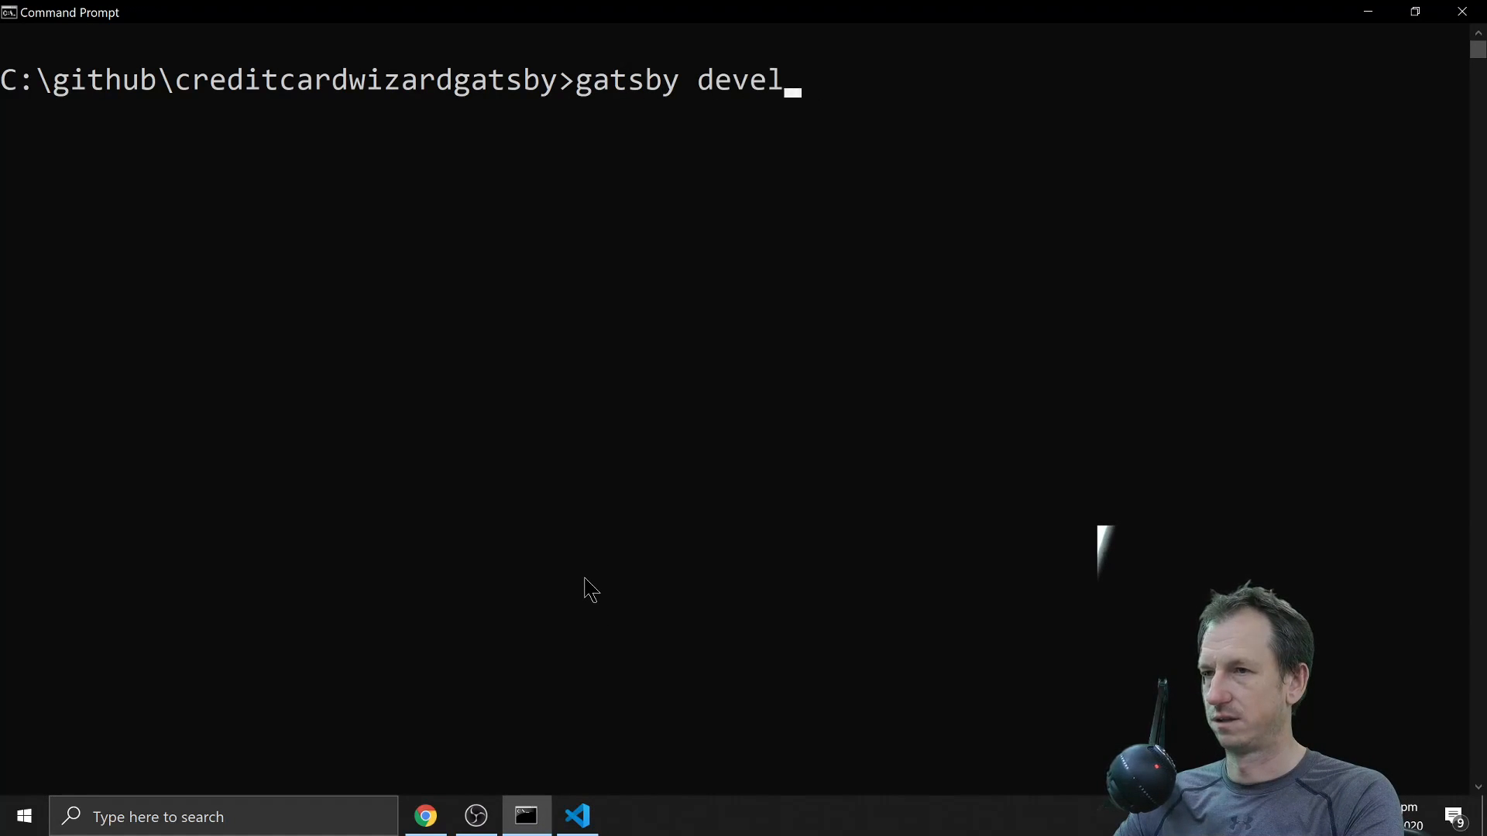
pyautogui.write('op')
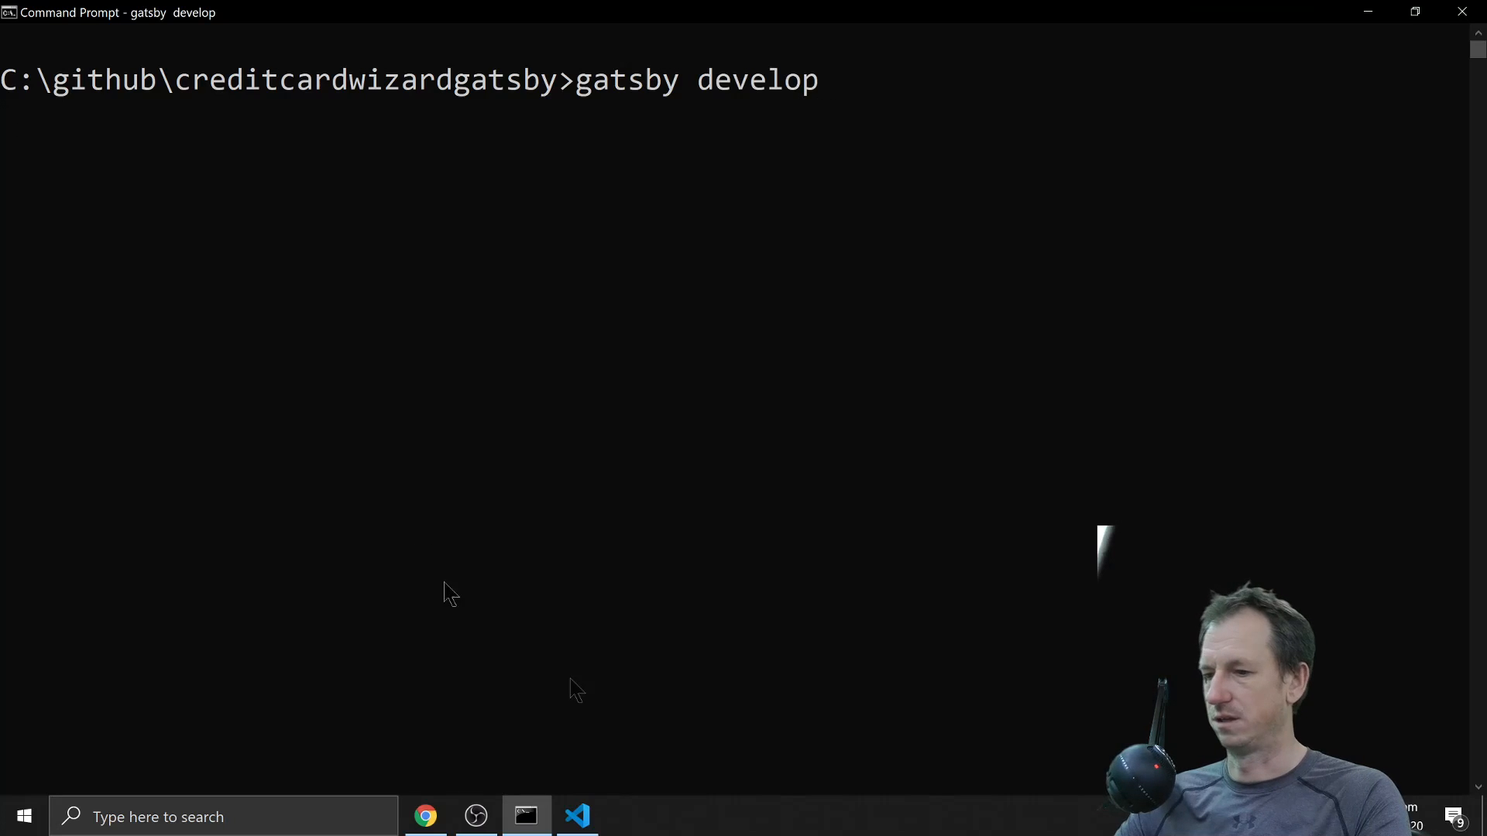
pyautogui.click(576, 814)
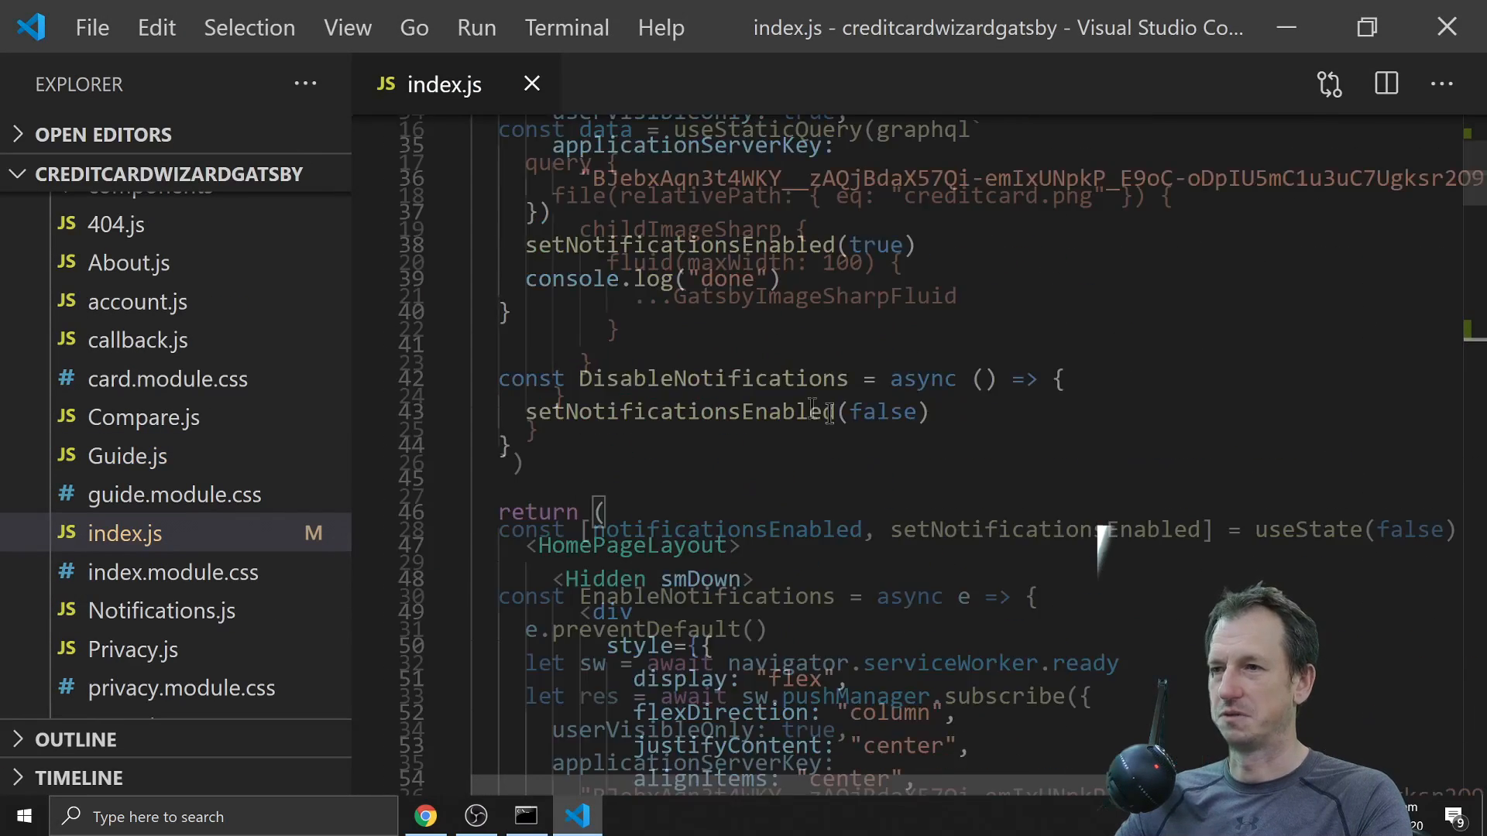
pyautogui.click(526, 815)
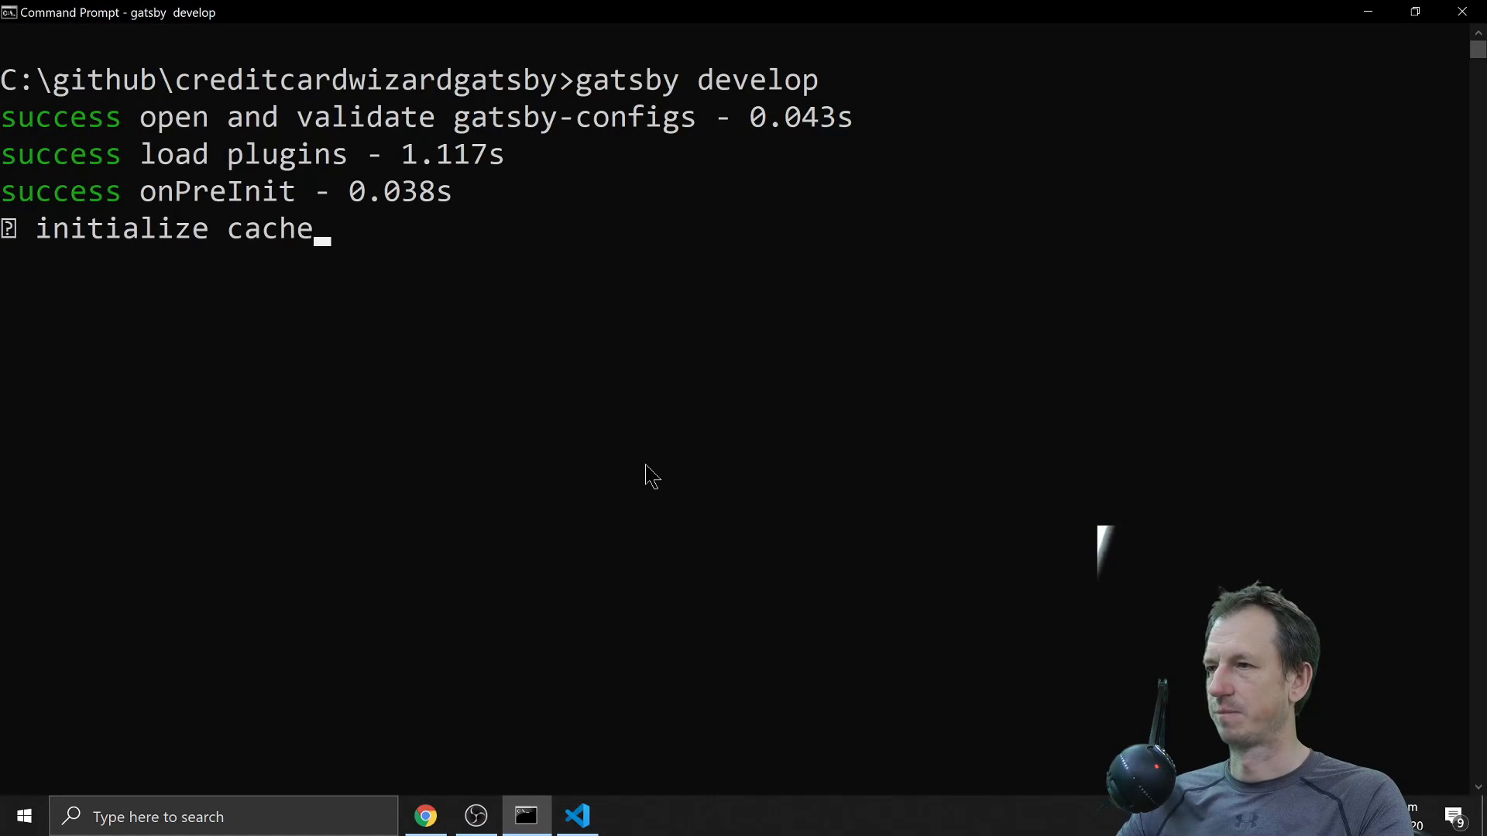
pyautogui.moveTo(635, 477)
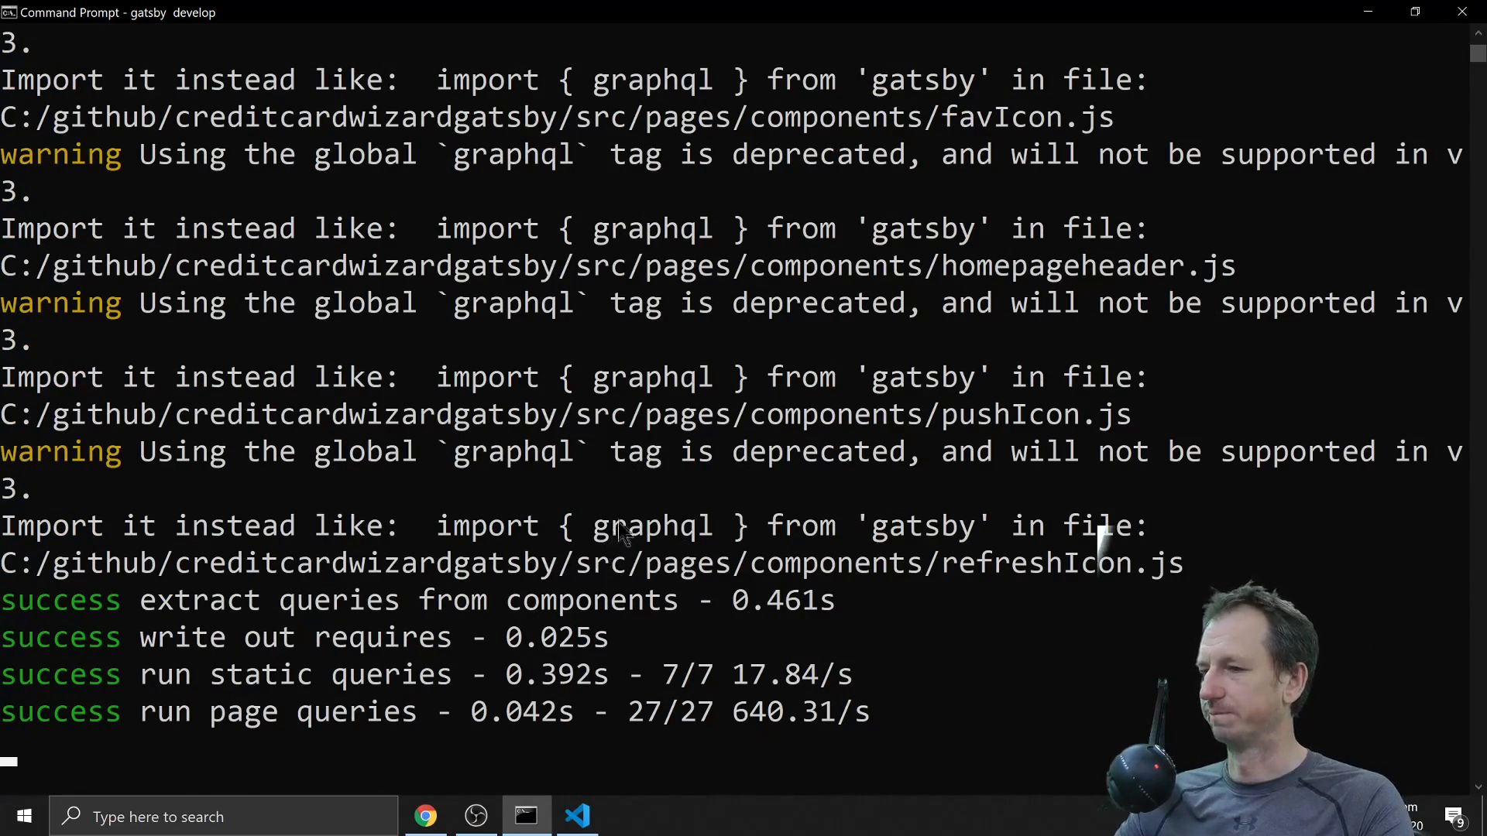
pyautogui.moveTo(607, 476)
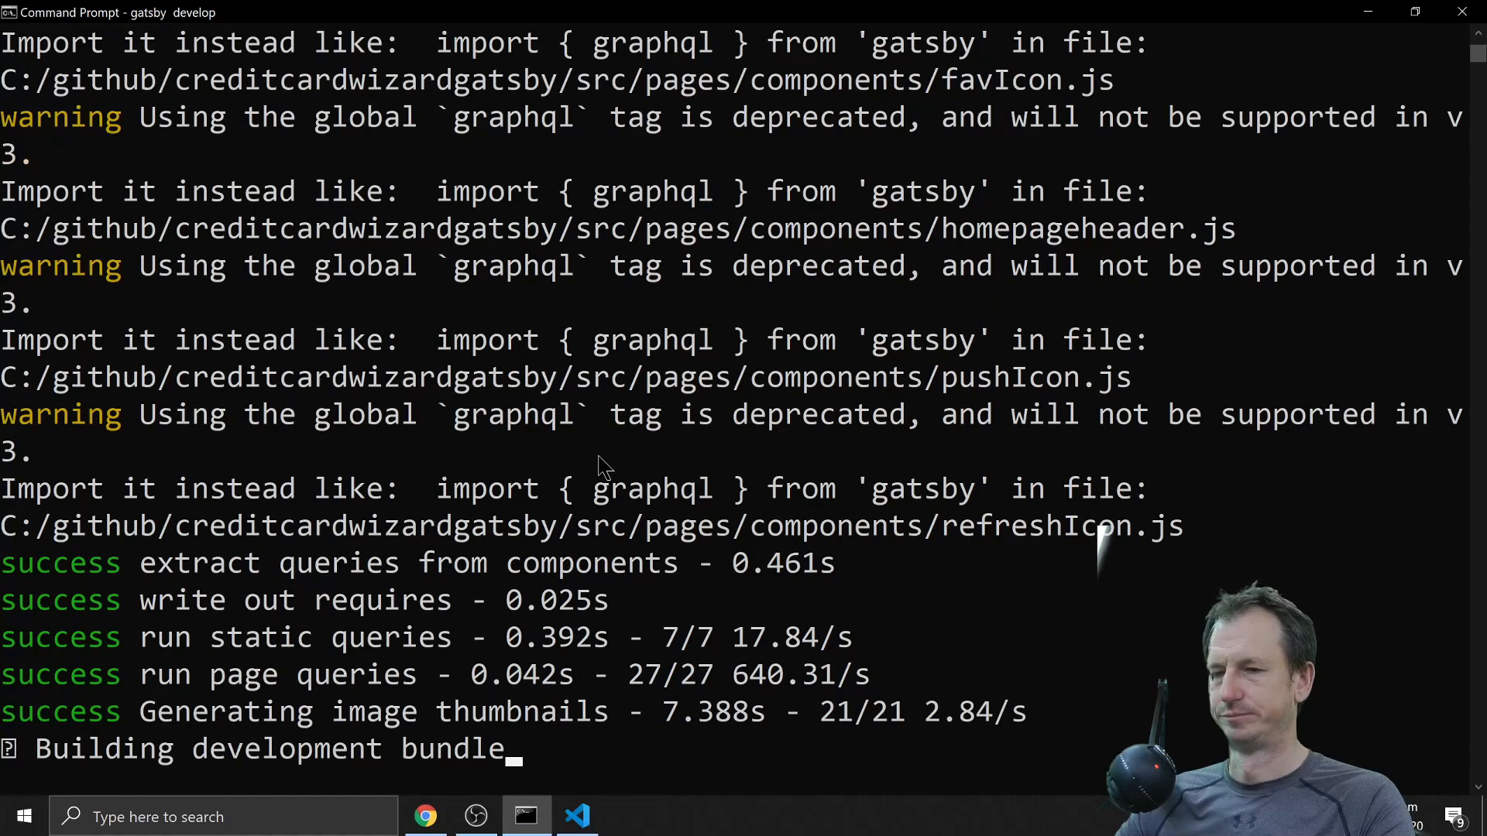
pyautogui.moveTo(606, 458)
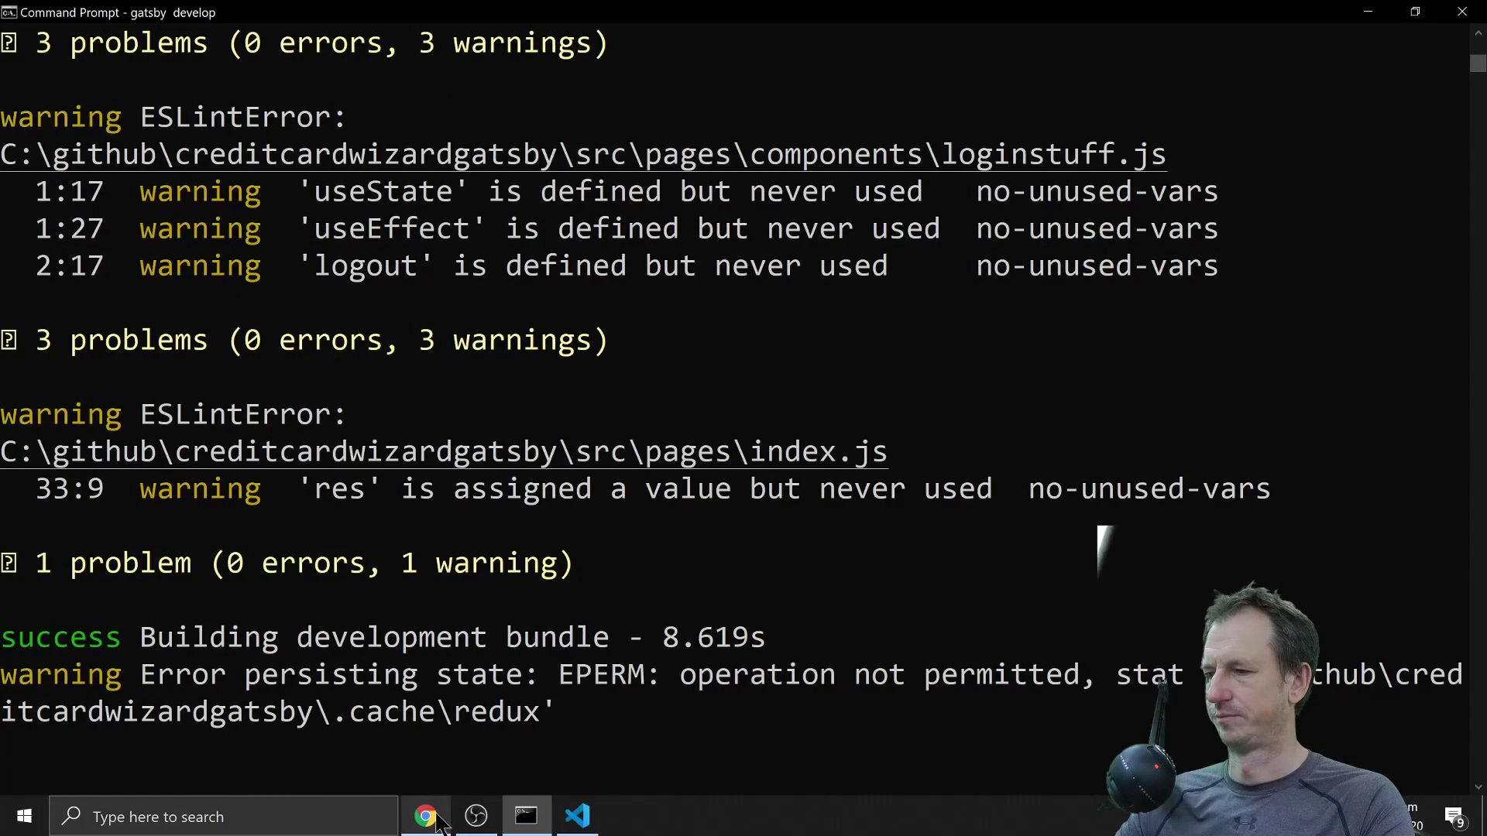
pyautogui.moveTo(427, 818)
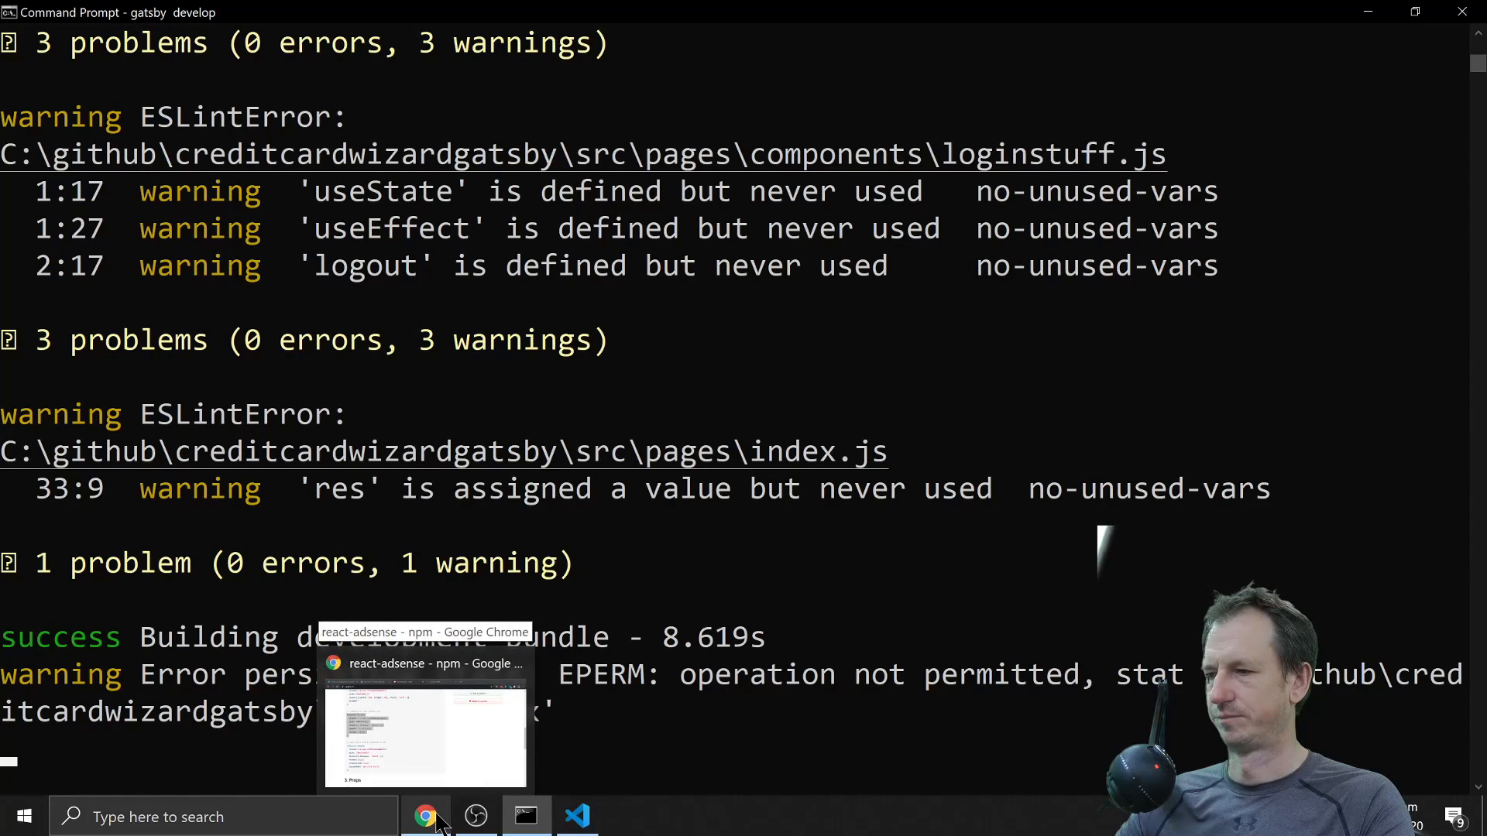
# Reload localhost:8000 in Chrome after checking Ghostery and scroll to the empty ad area below the first reason.
pyautogui.click(426, 816)
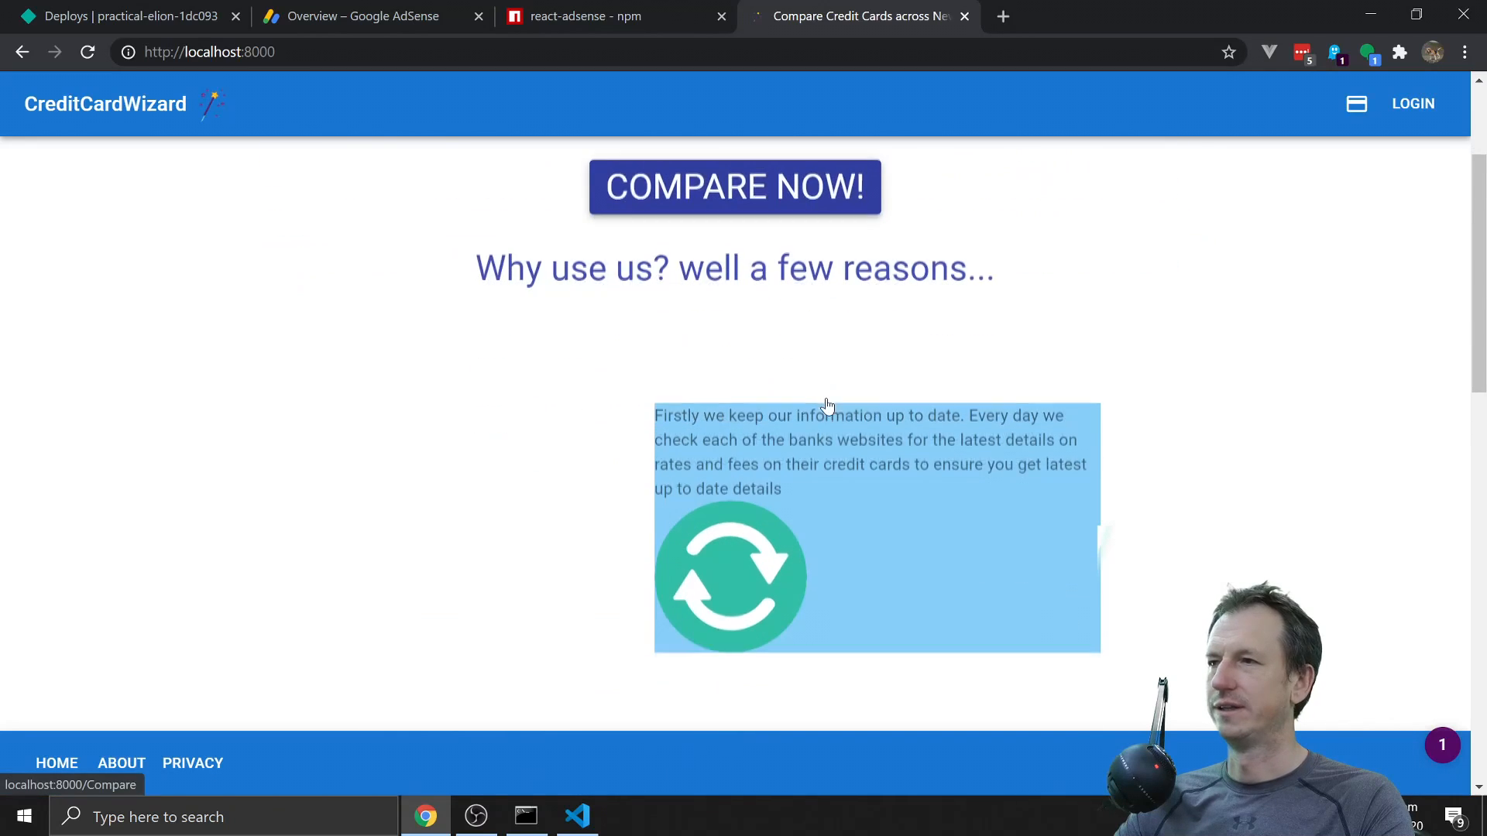
pyautogui.click(1333, 52)
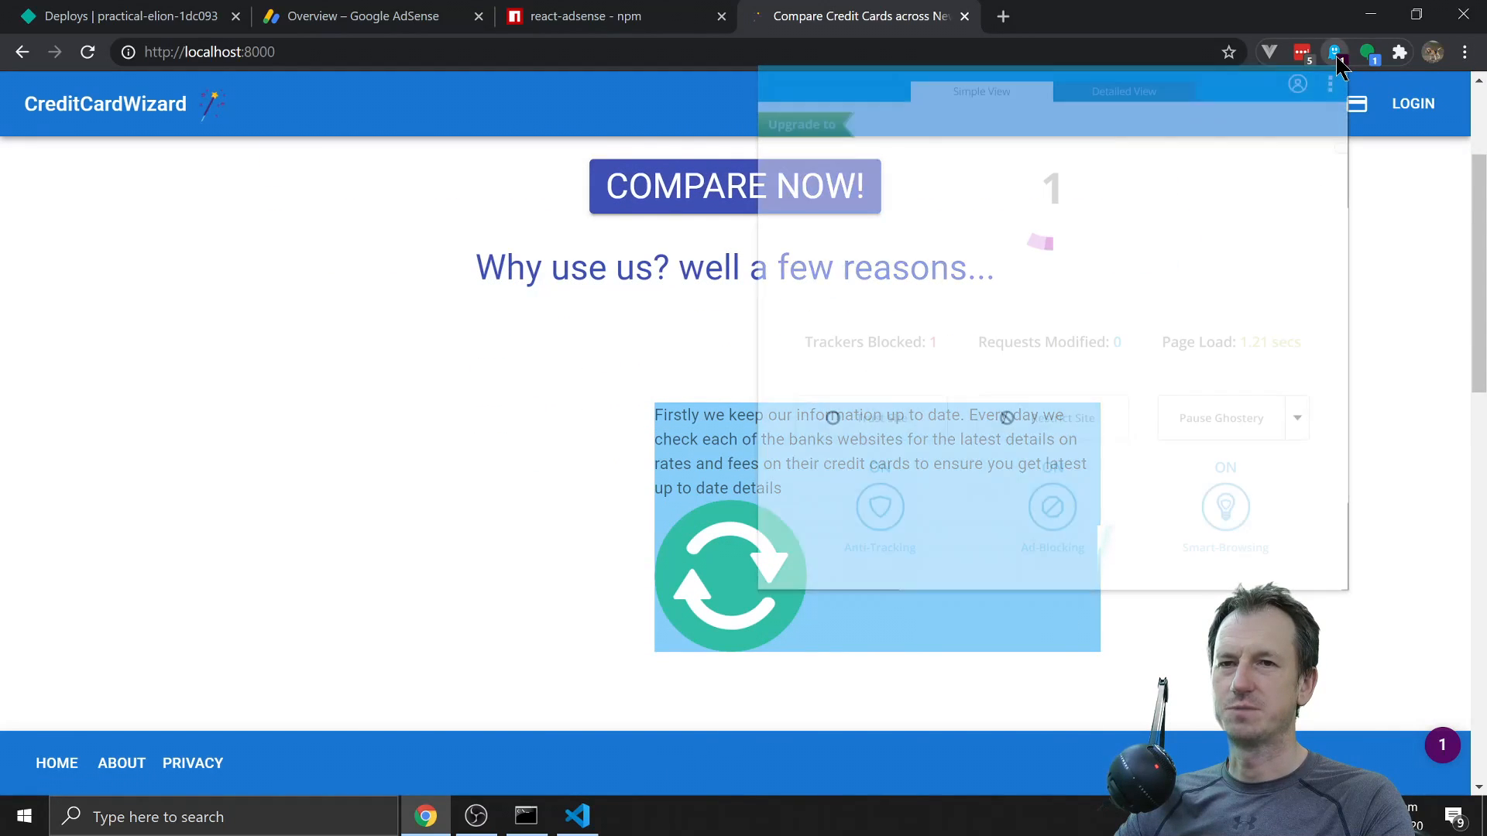
pyautogui.click(870, 419)
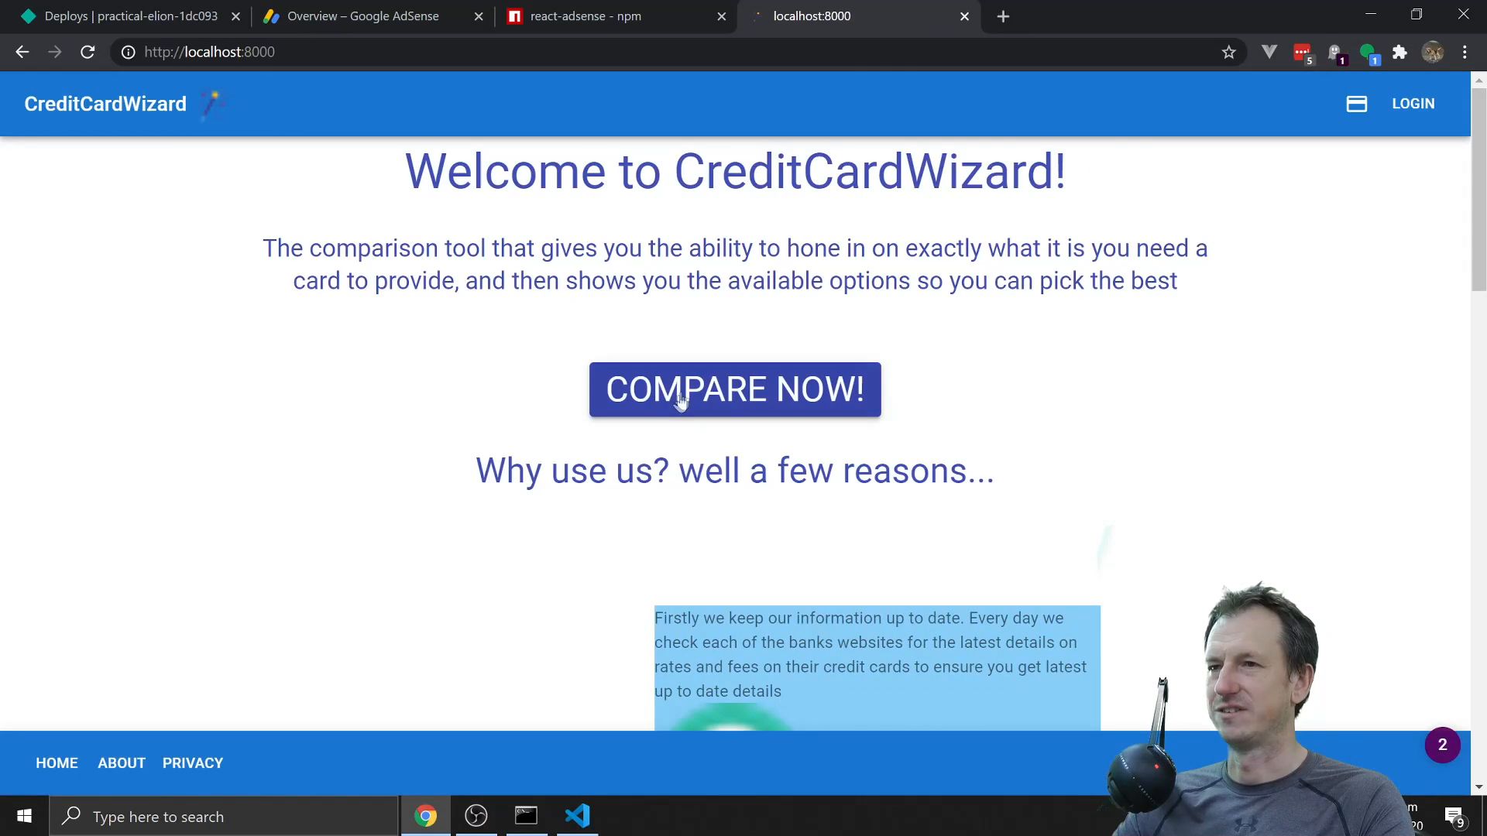
pyautogui.click(734, 390)
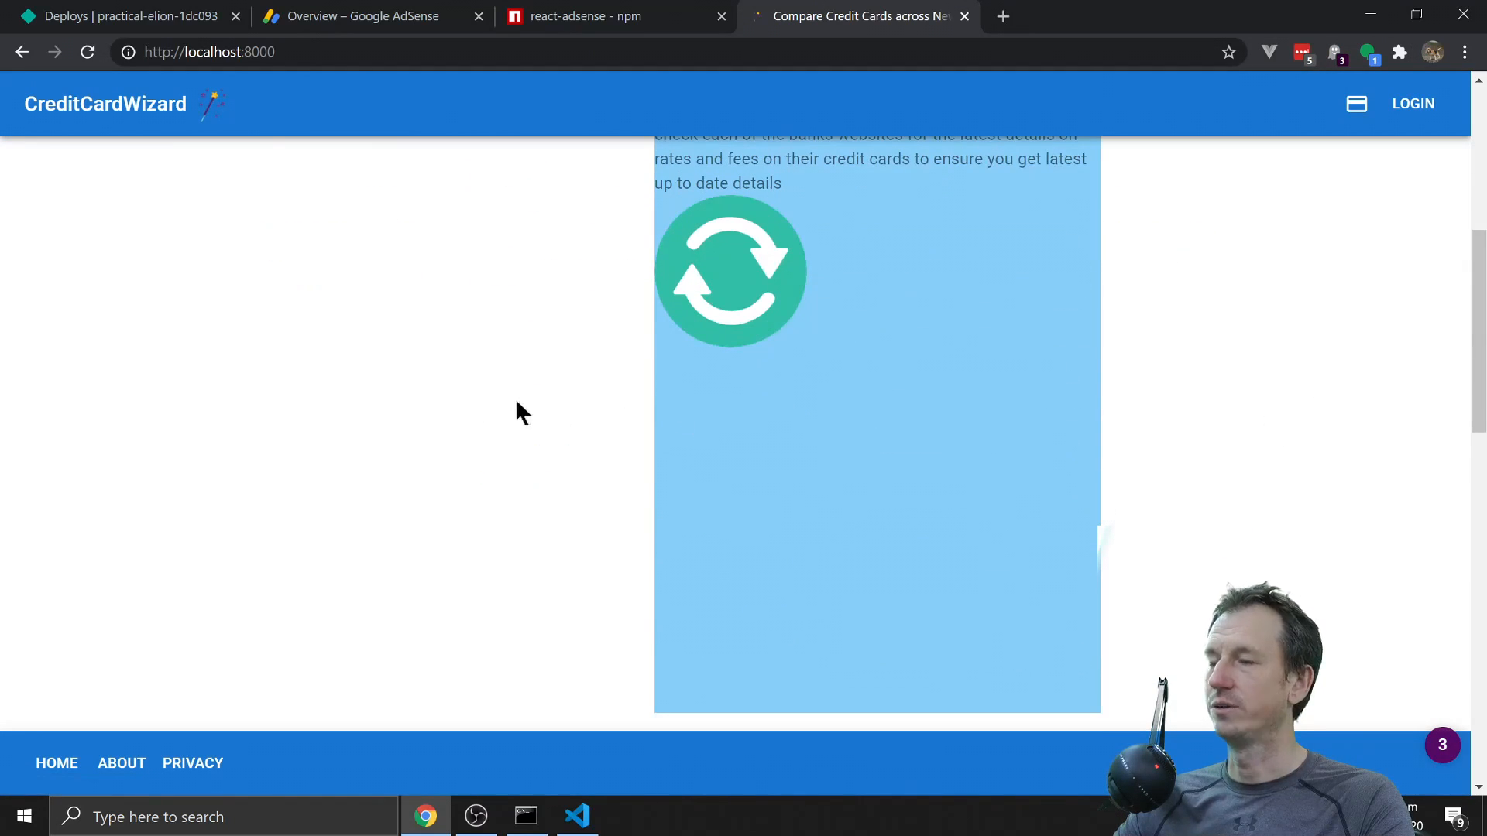
pyautogui.scroll(-3)
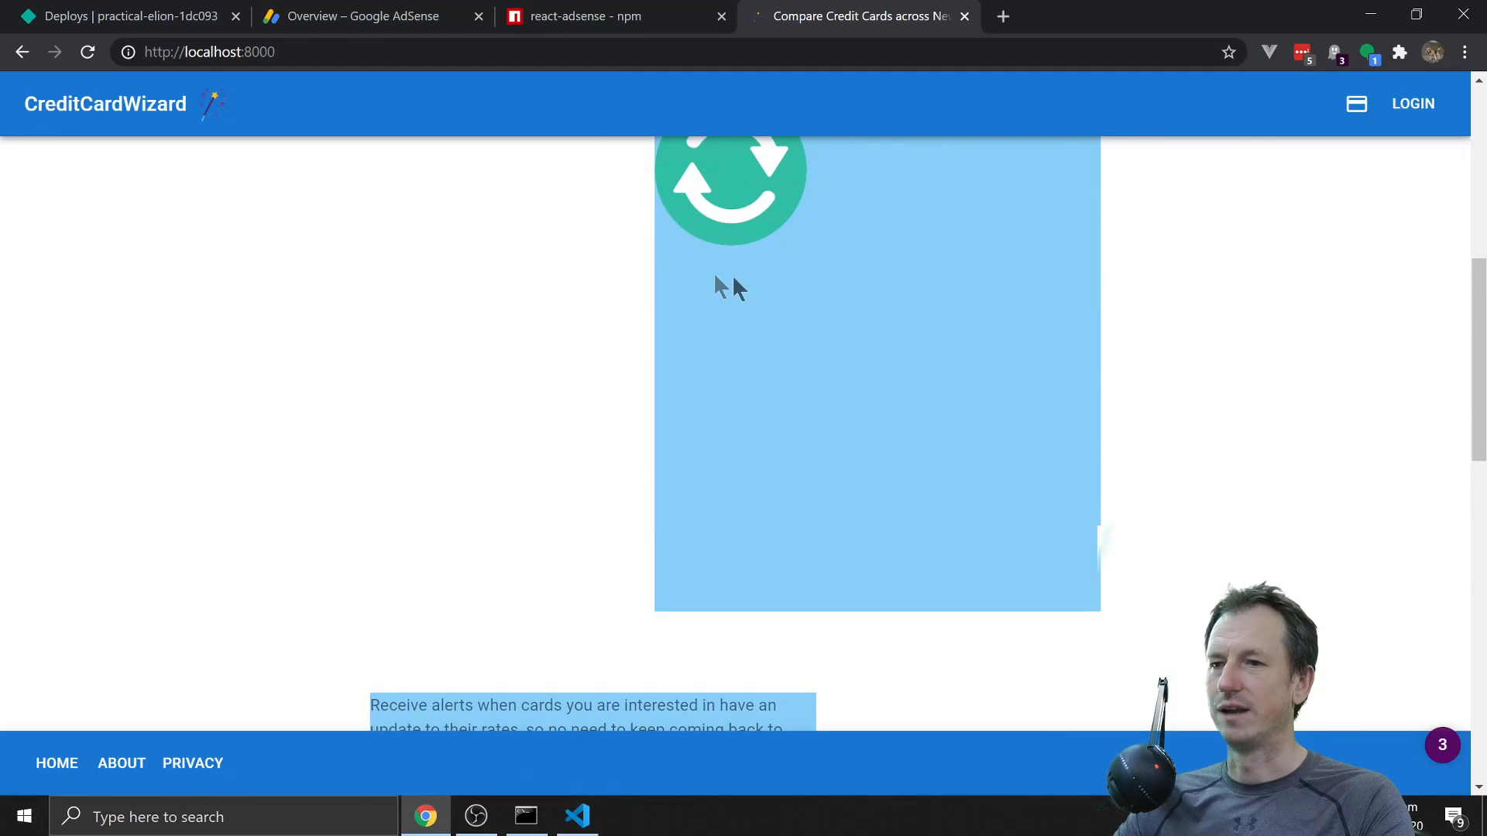
pyautogui.moveTo(901, 479)
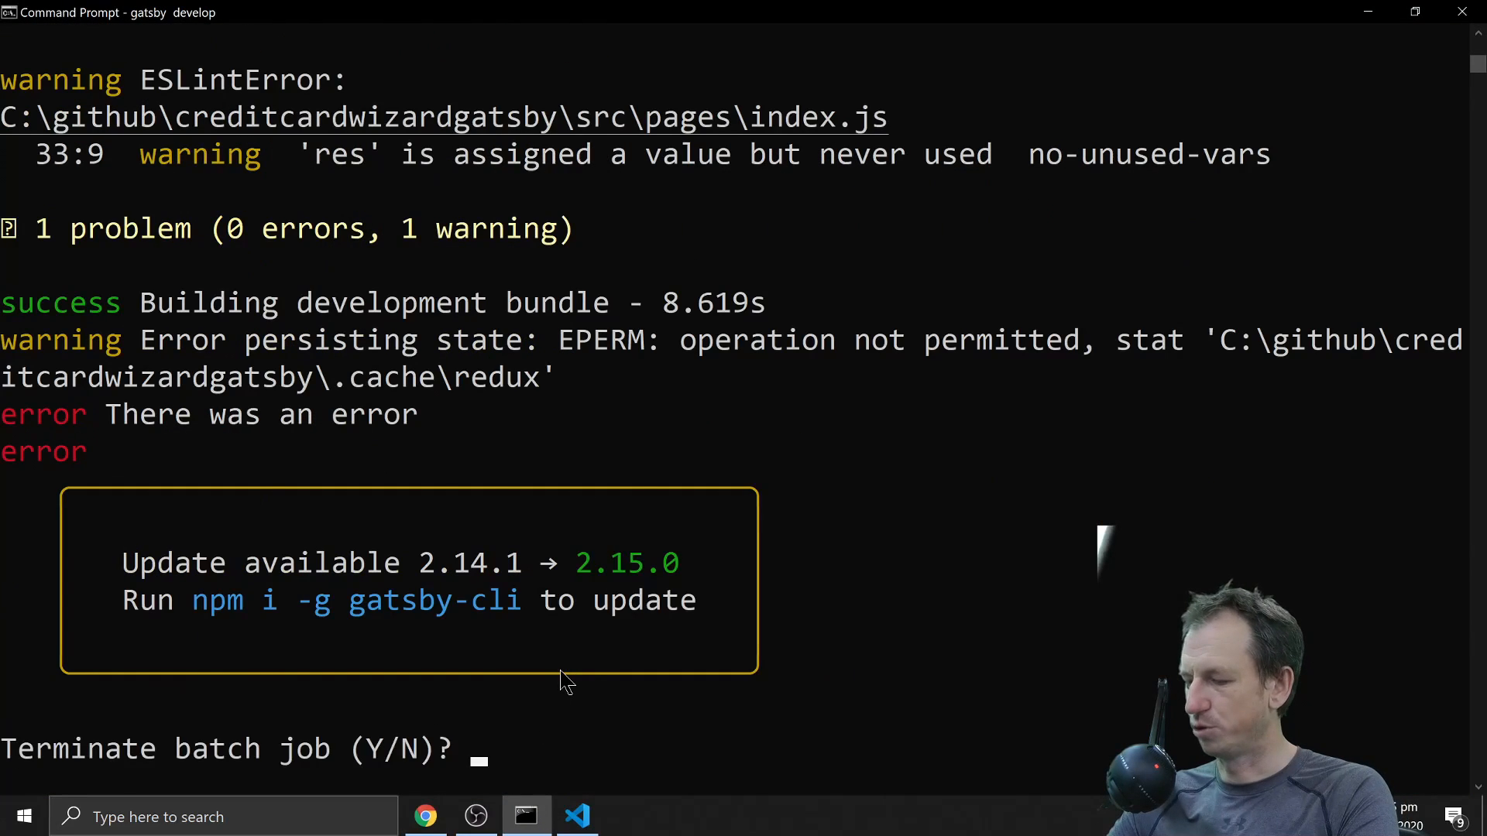
# Stop the dev server with y, then git add . and commit with the message "ads".
pyautogui.write('y')
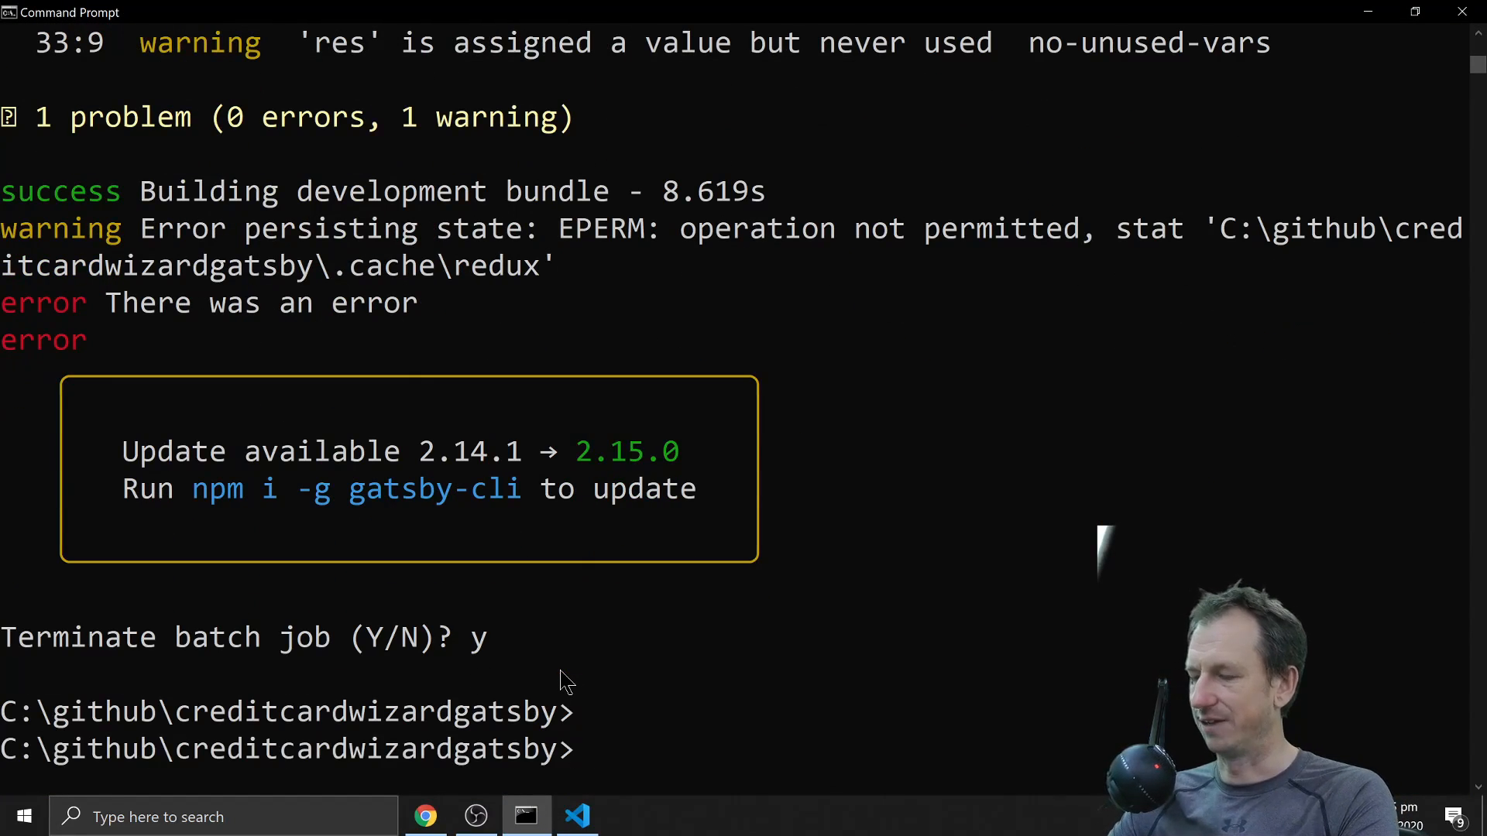
pyautogui.write('git add.')
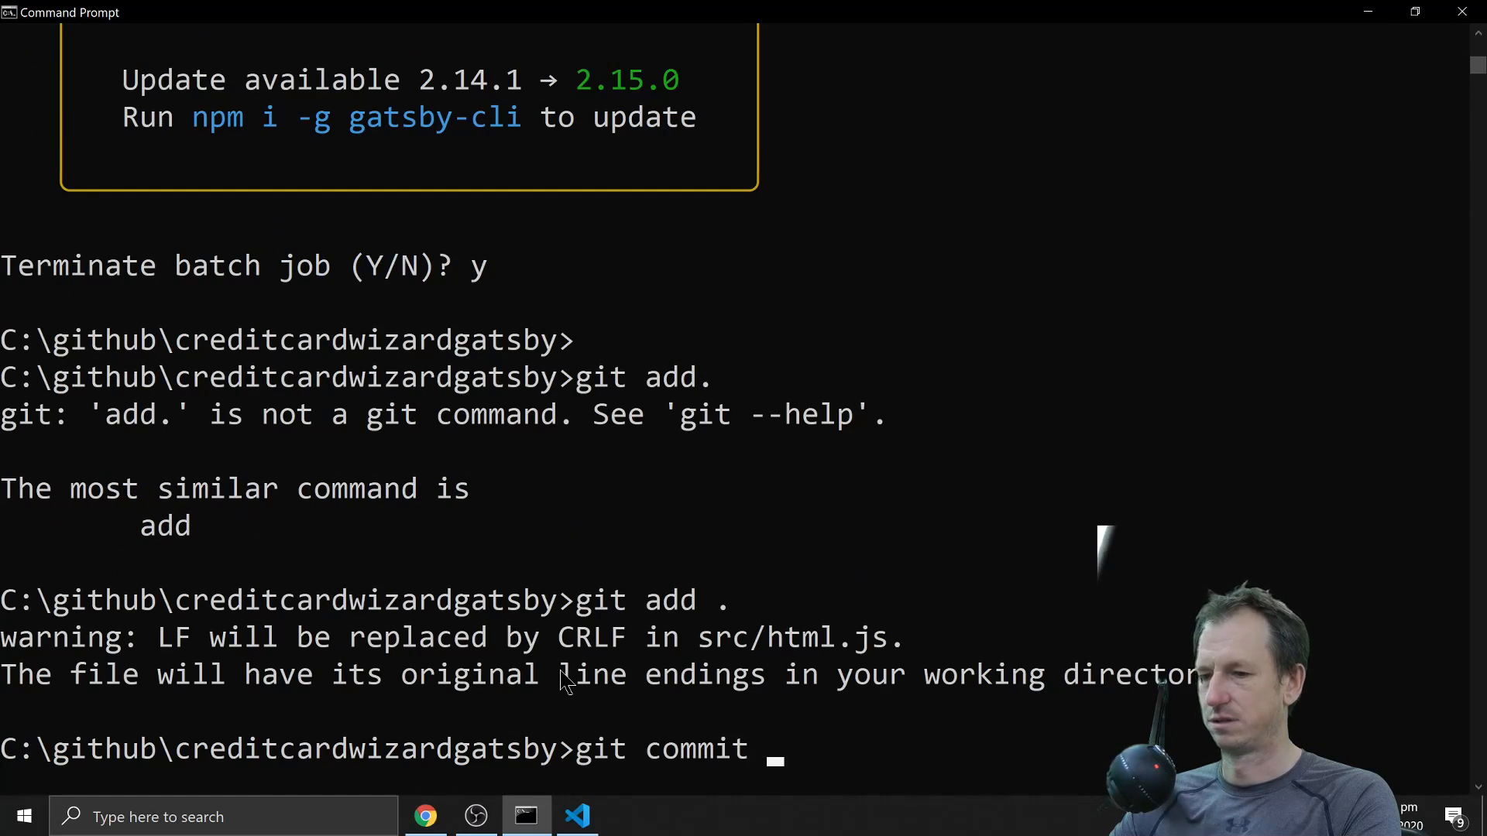
pyautogui.write('-m "ads')
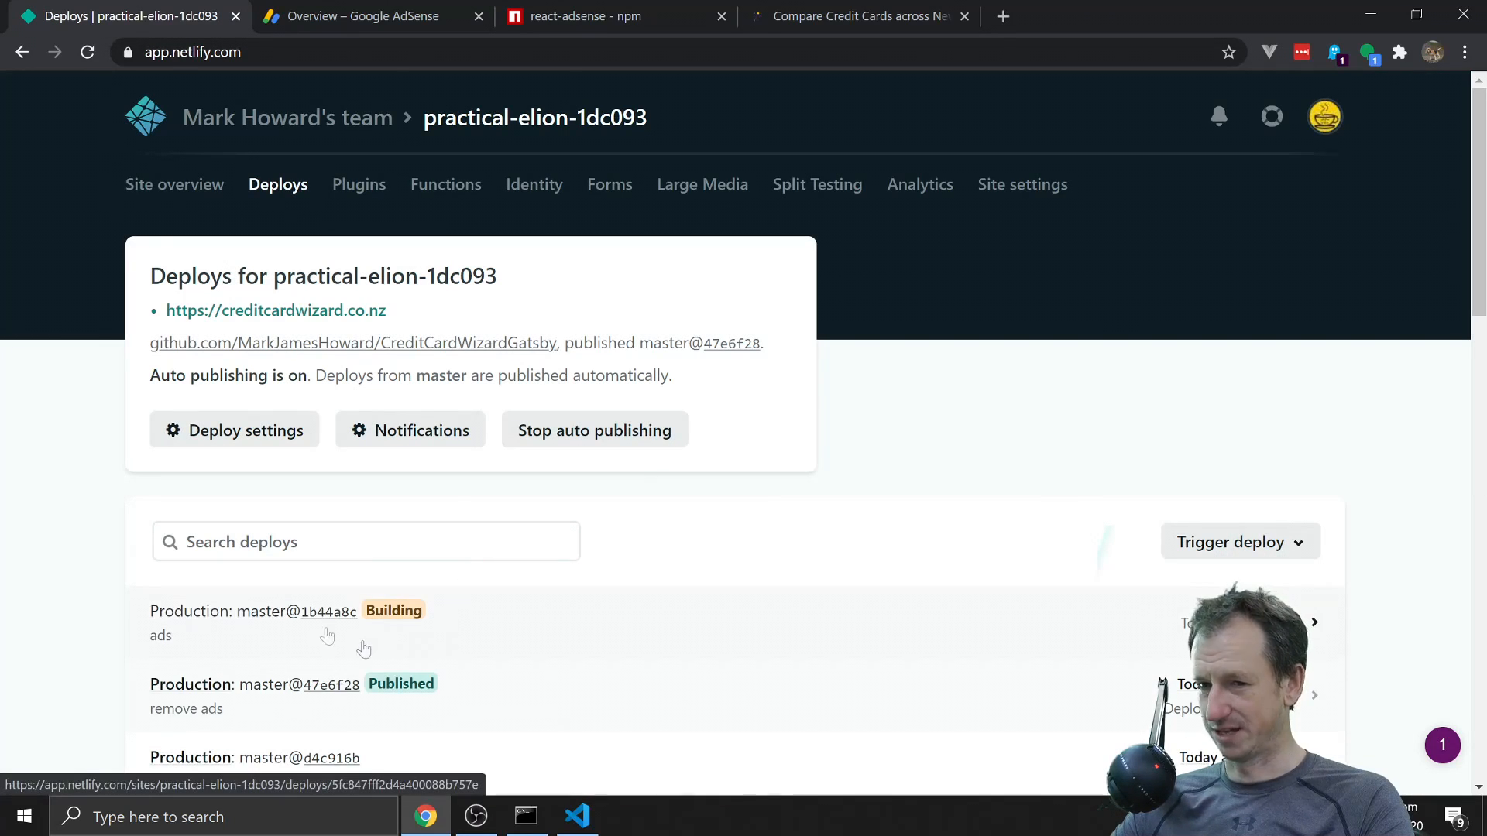
pyautogui.moveTo(369, 589)
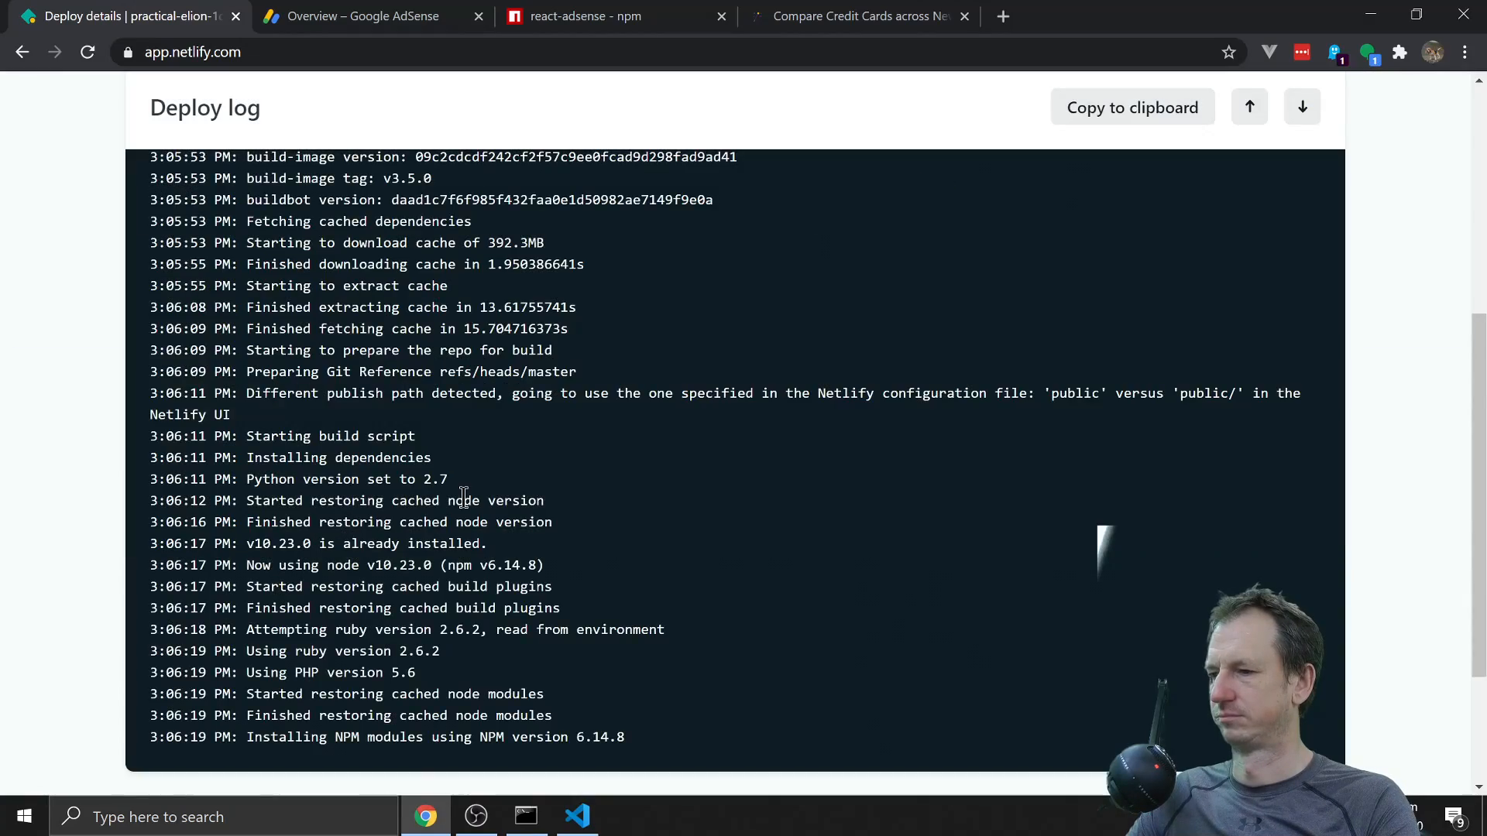
# Follow the ads deploy log on Netlify to its end where the site is live.
pyautogui.scroll(-3)
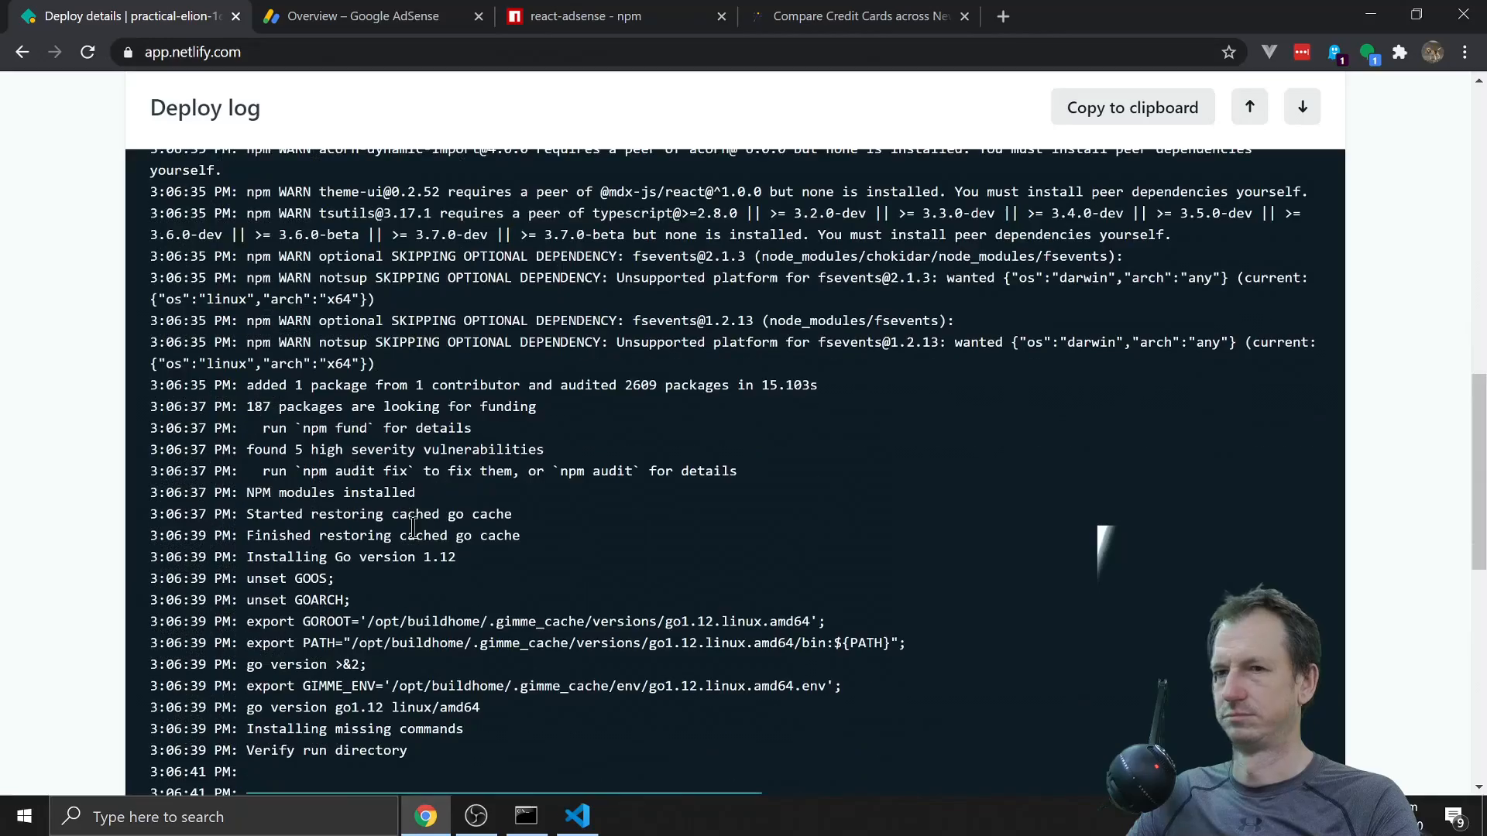
pyautogui.click(1301, 107)
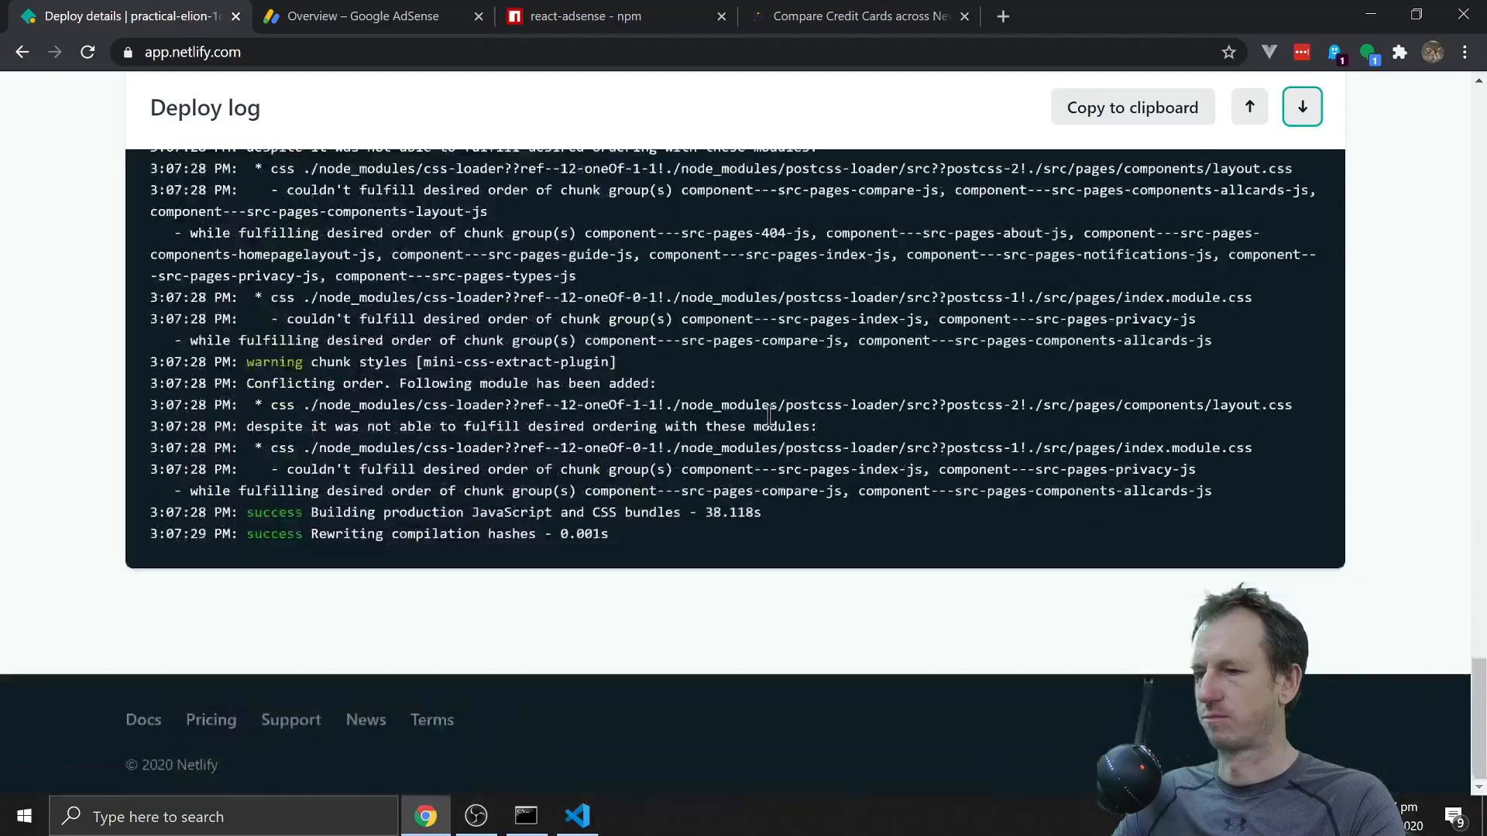
pyautogui.moveTo(722, 381)
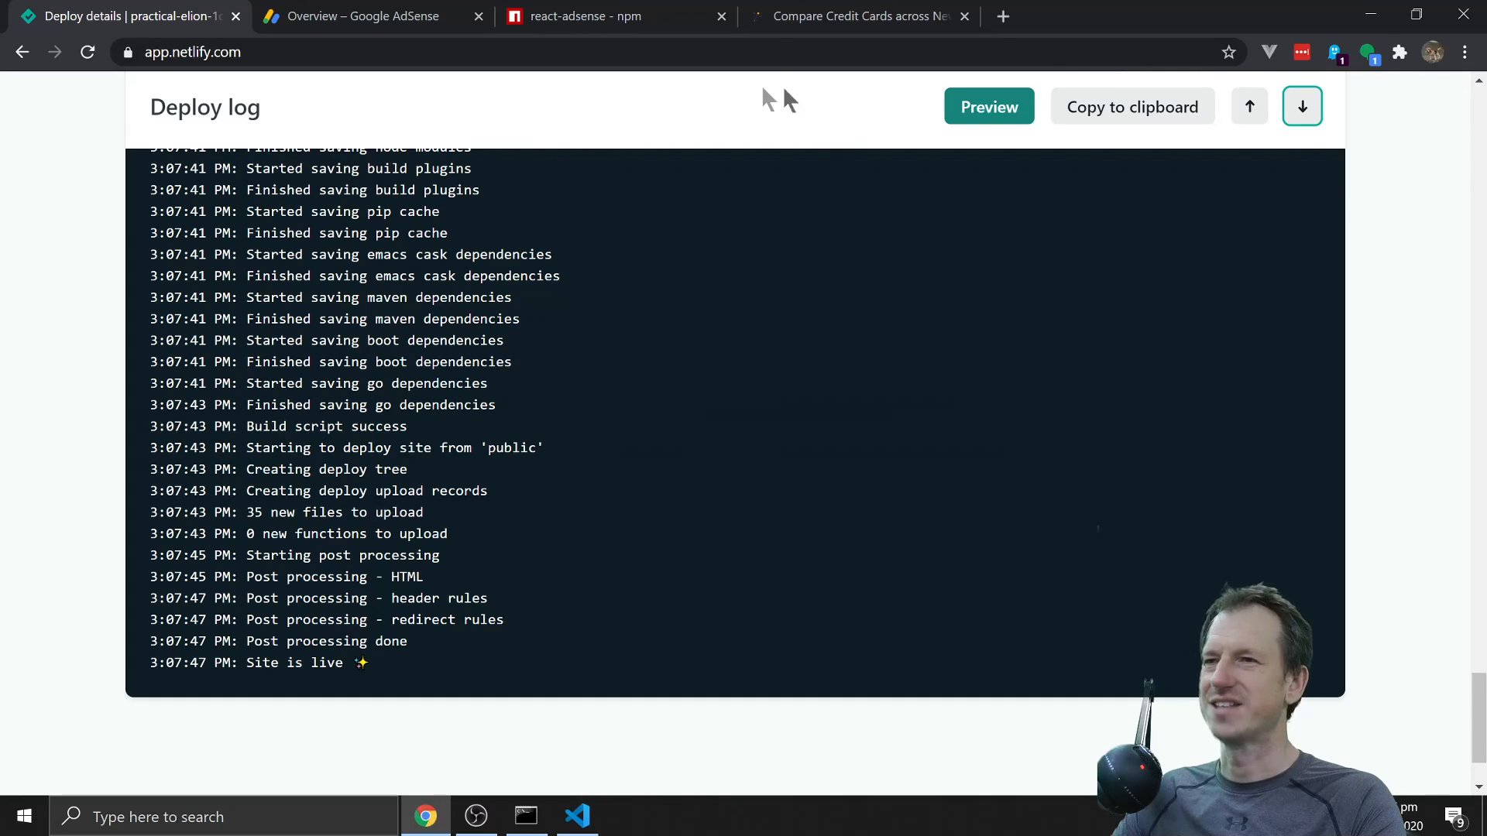
pyautogui.moveTo(867, 23)
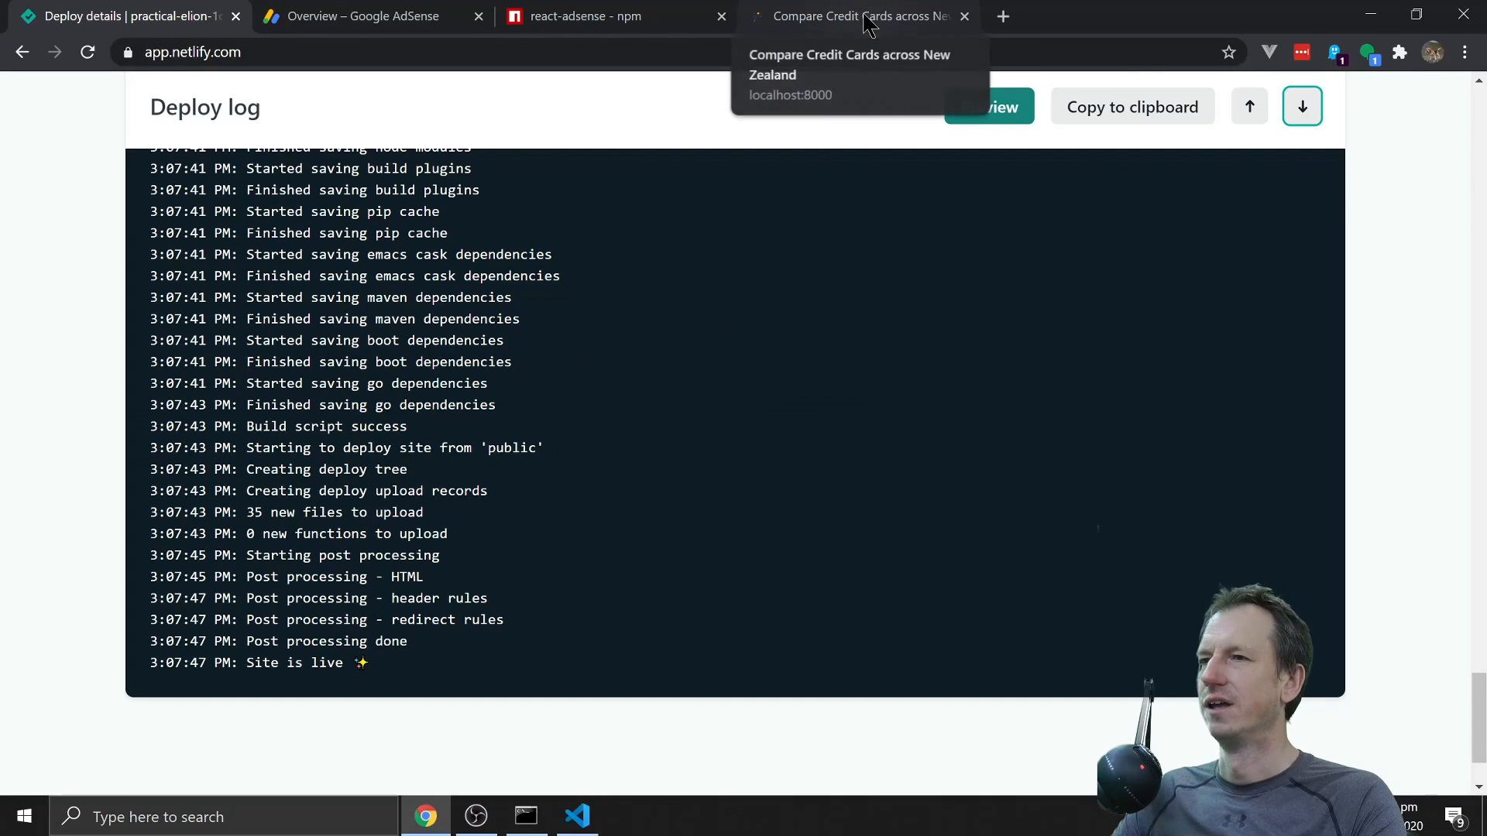
# Load the live creditcardwizard.co.nz site in the former localhost tab and look over the page.
pyautogui.click(866, 17)
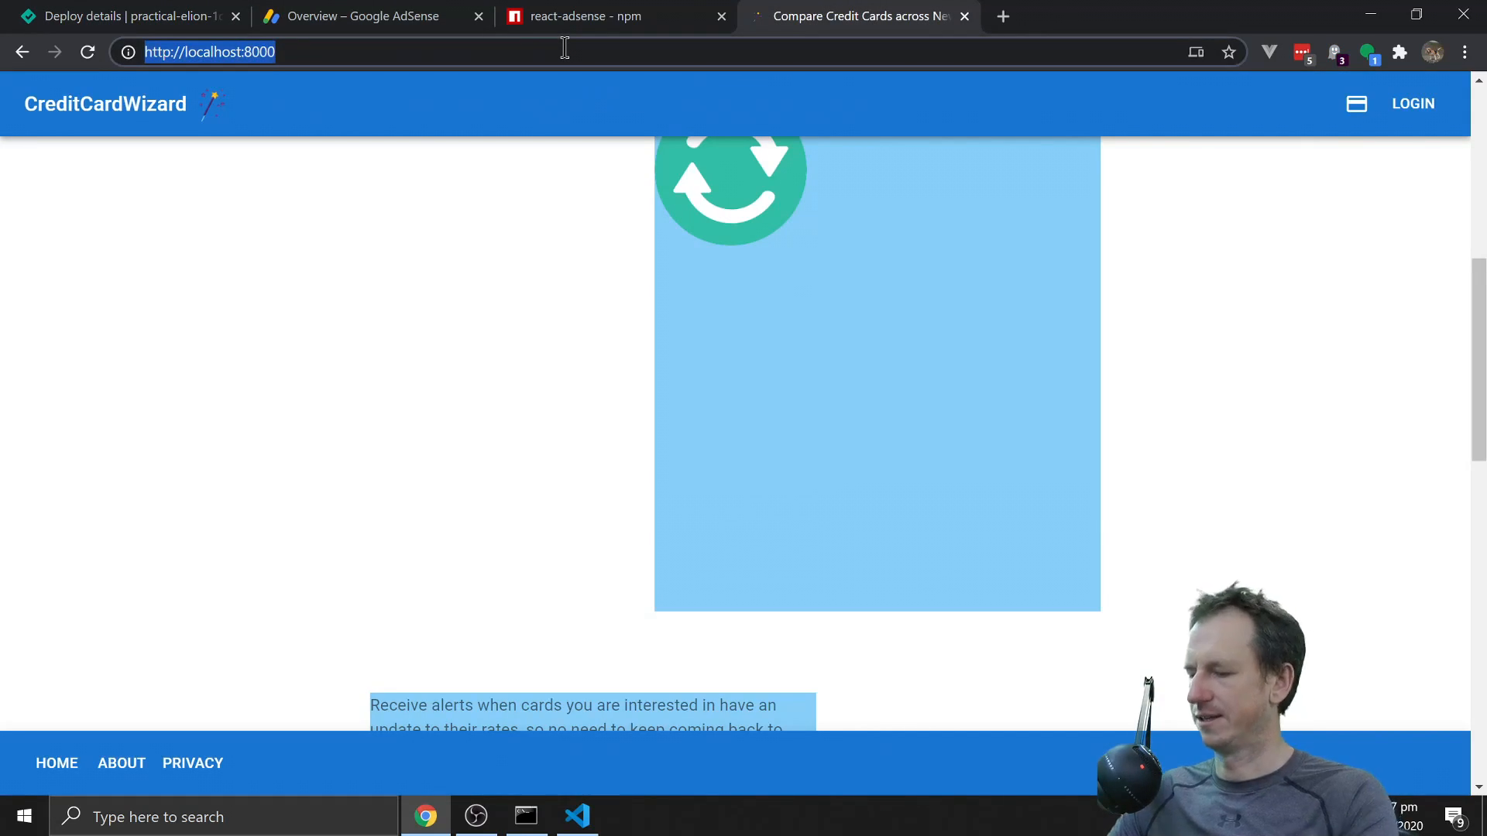
pyautogui.write('creditcardwizard.co.nz')
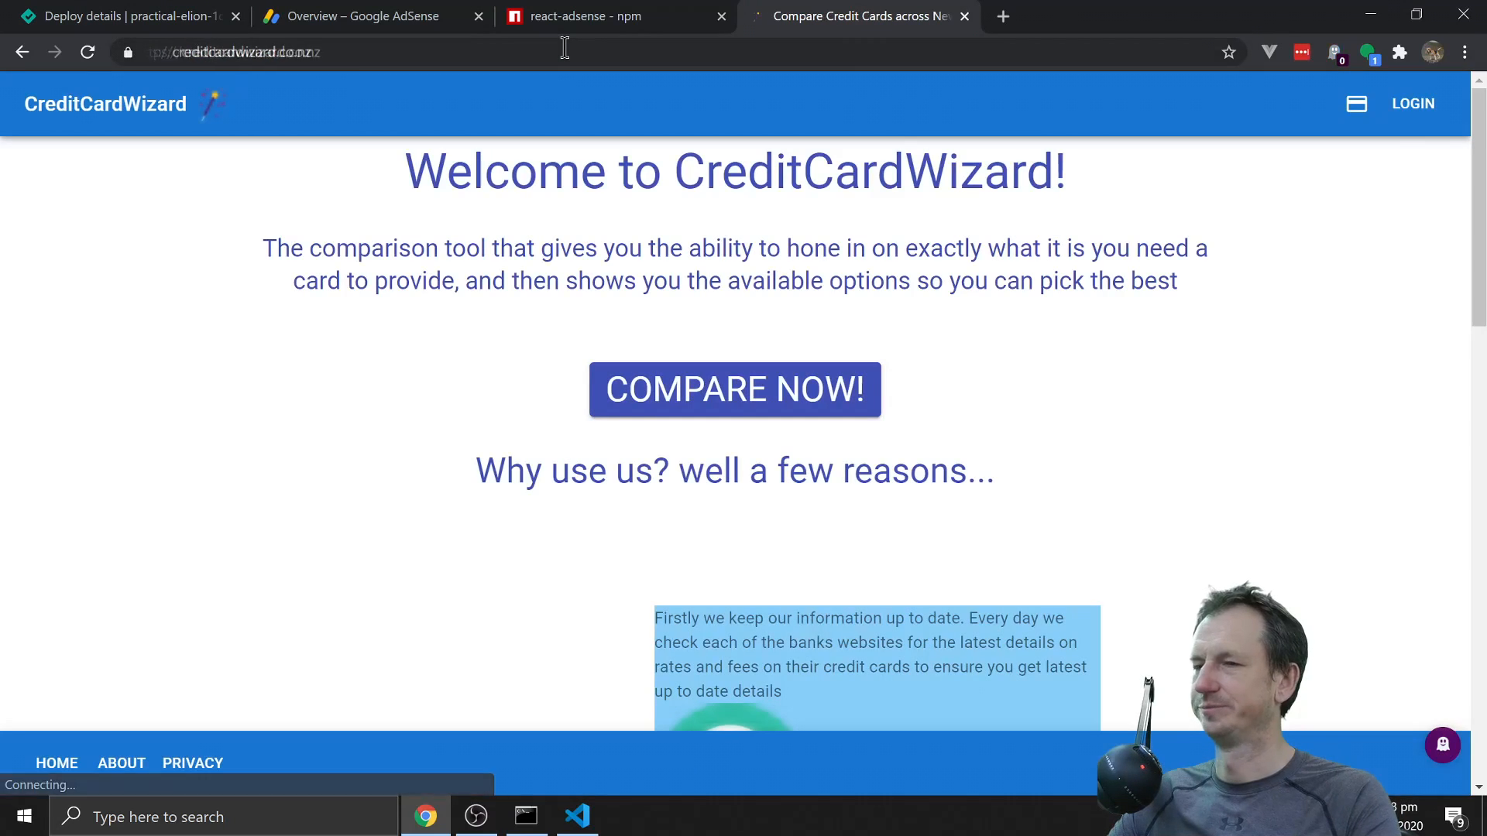
pyautogui.scroll(-3)
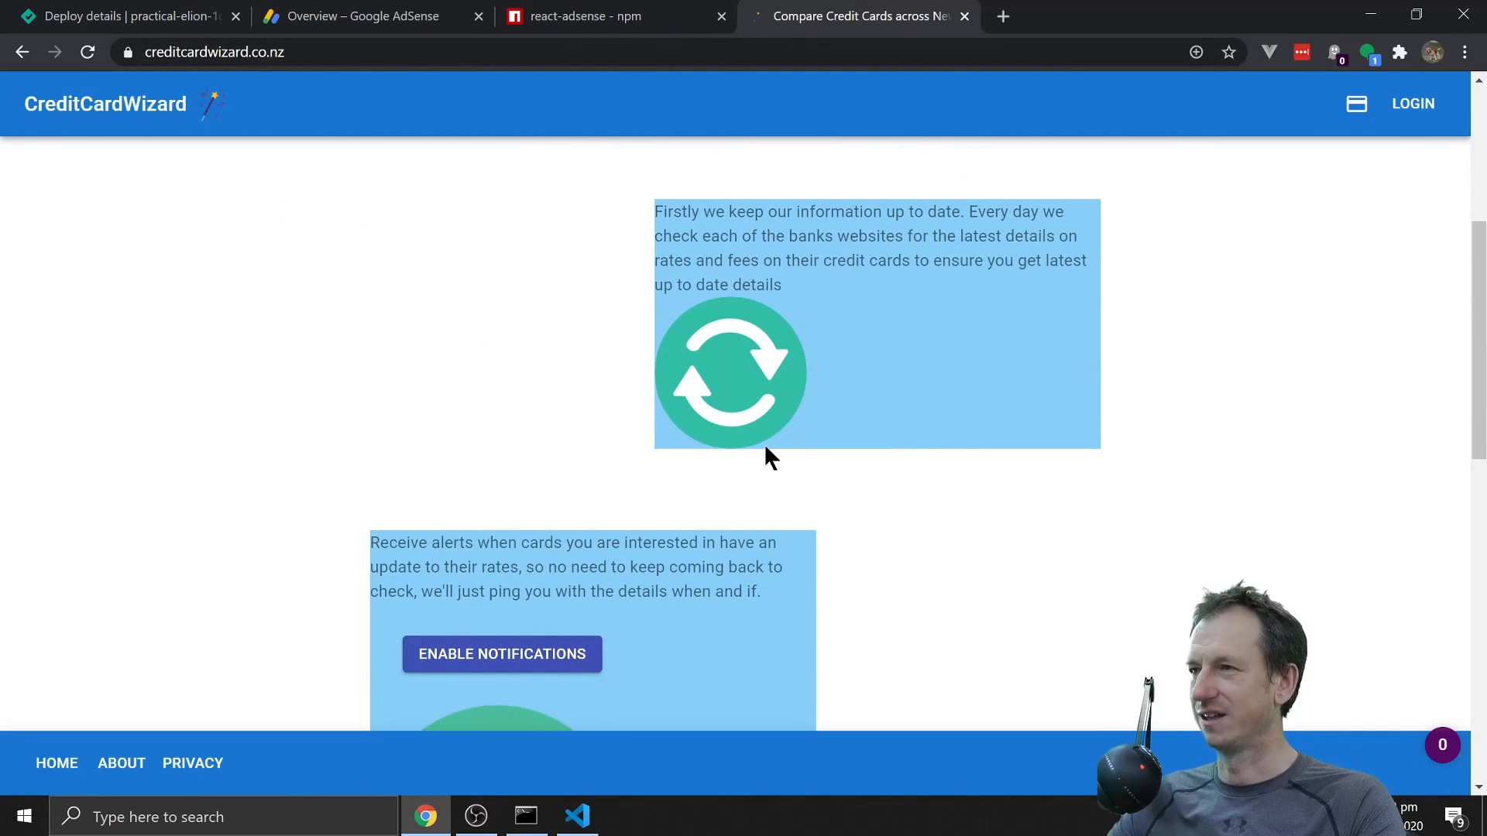
pyautogui.scroll(3)
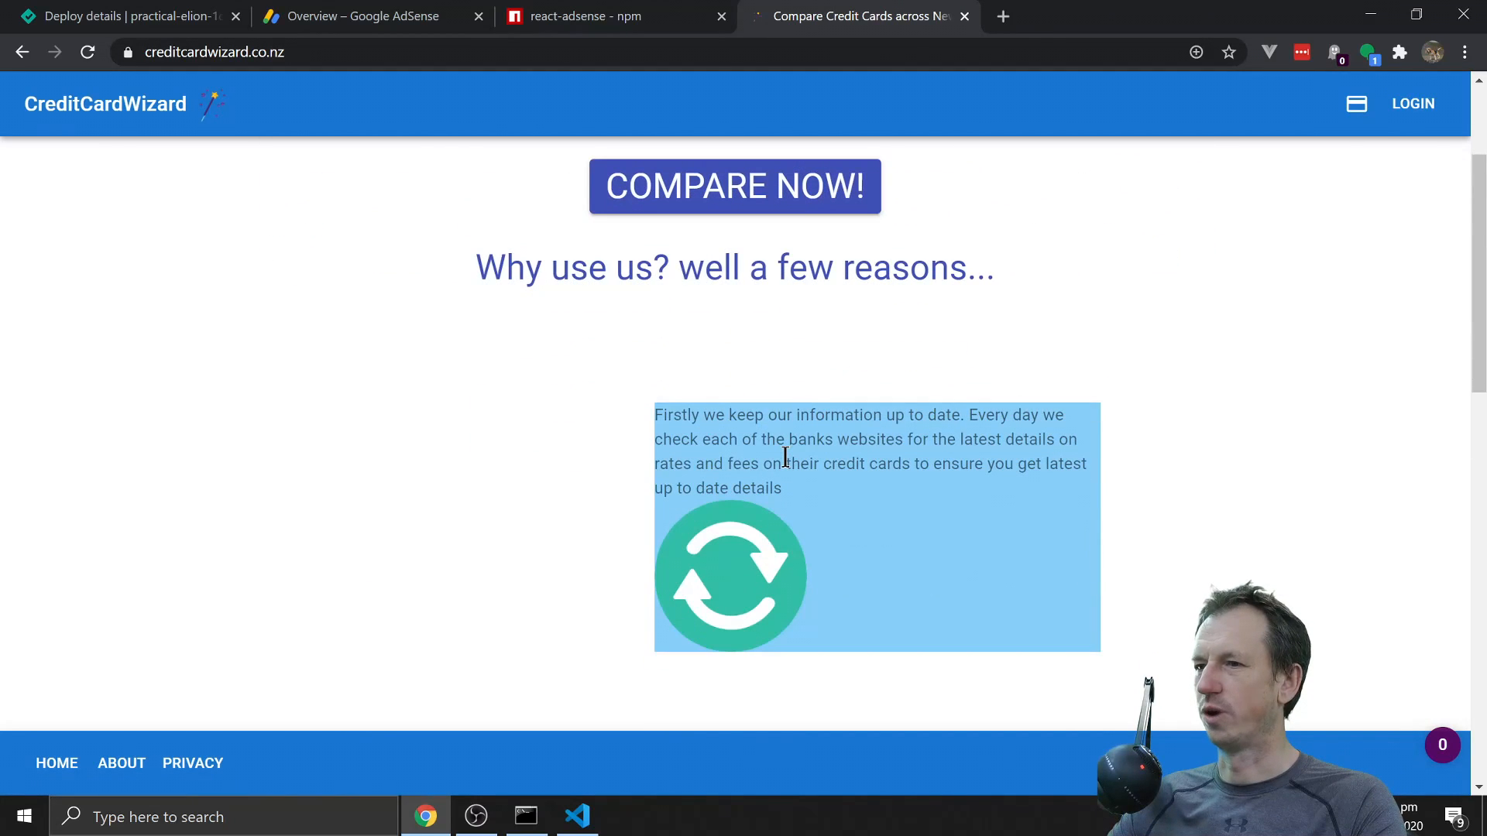
pyautogui.moveTo(790, 449)
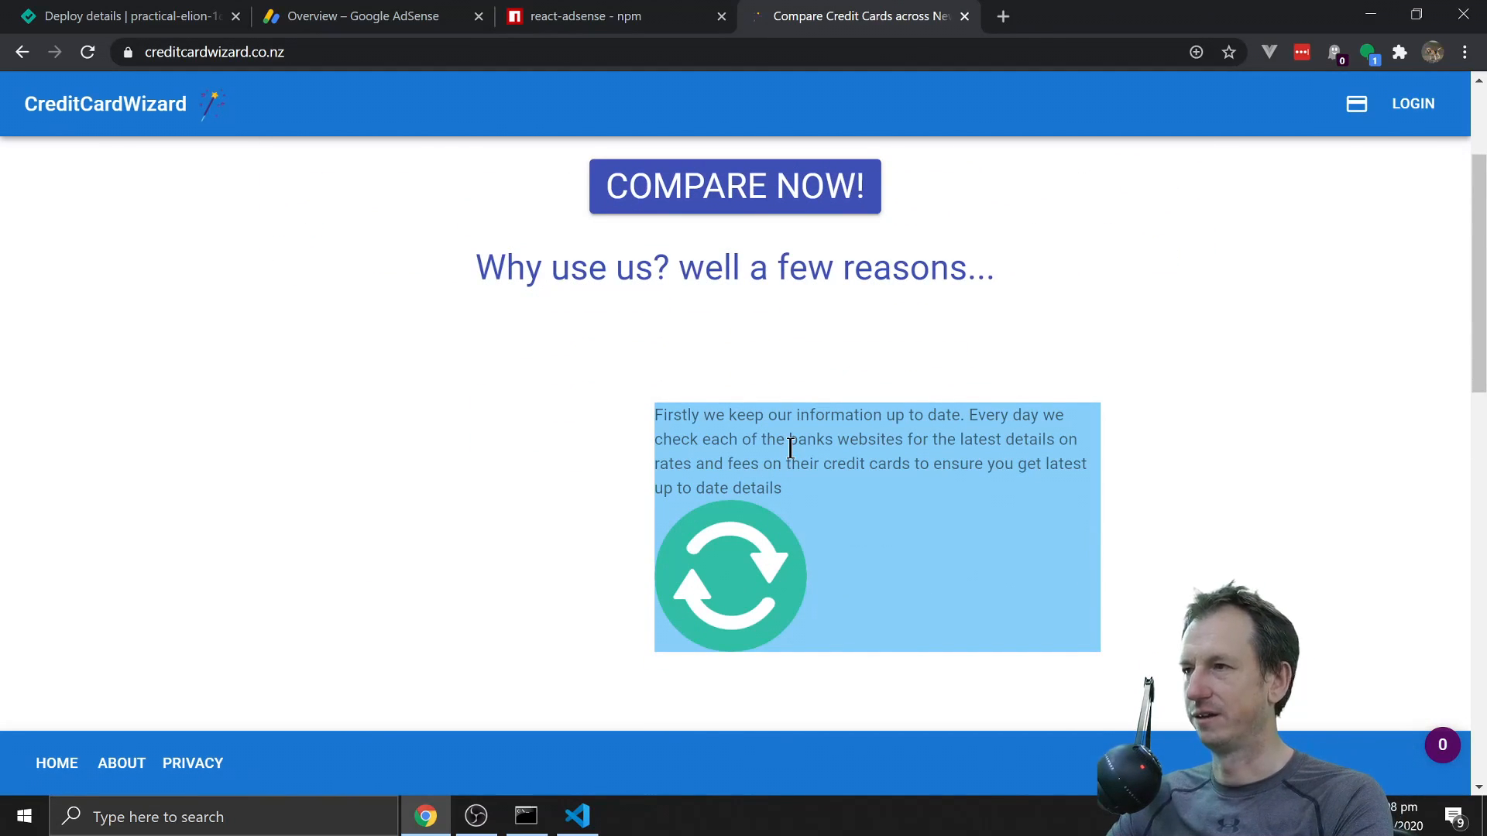
# Check the DevTools Console (F12) for errors, finding only service worker and source map messages.
pyautogui.press('F12')
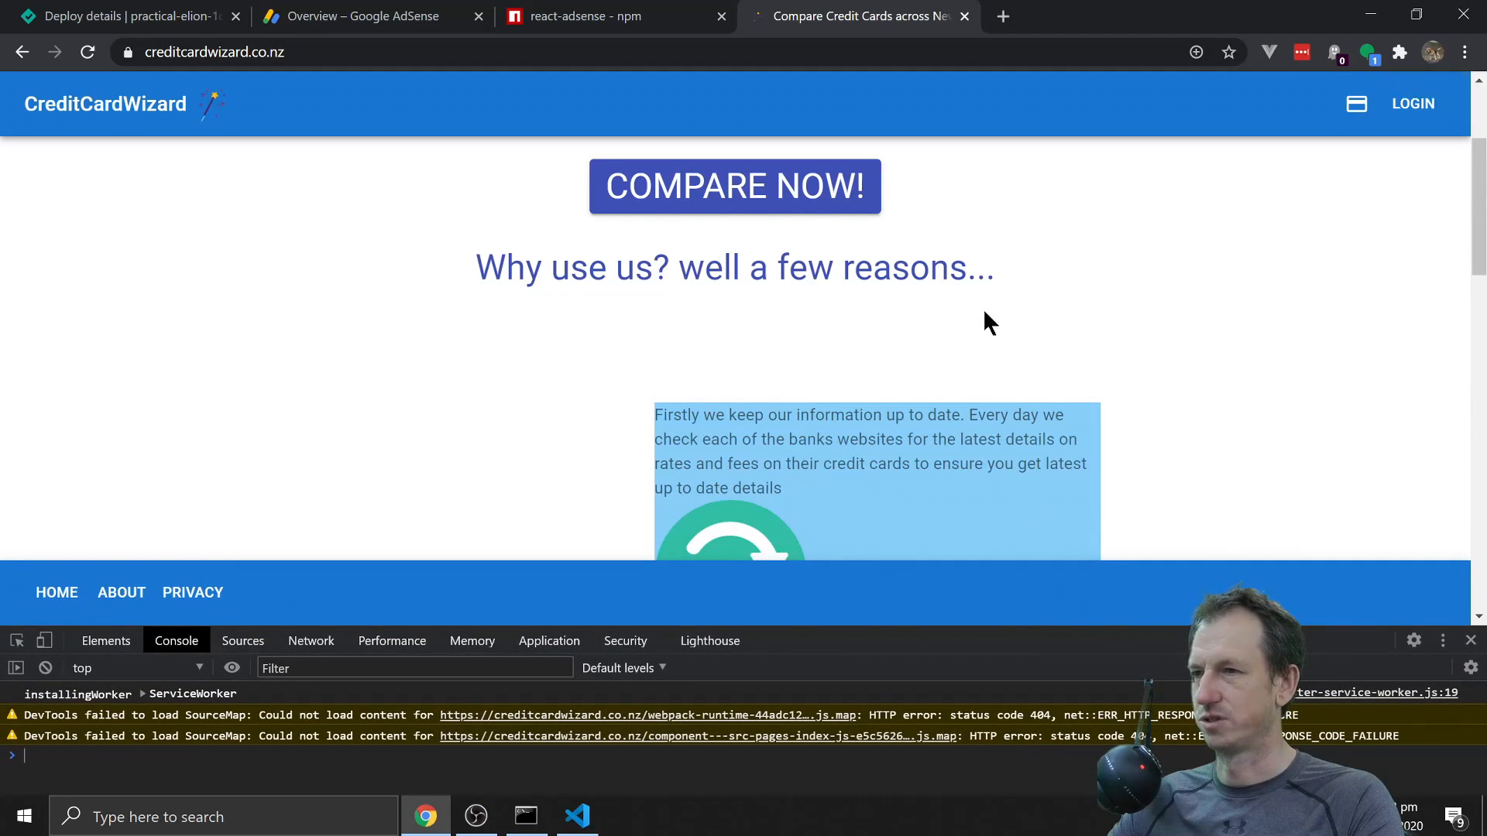
pyautogui.scroll(-3)
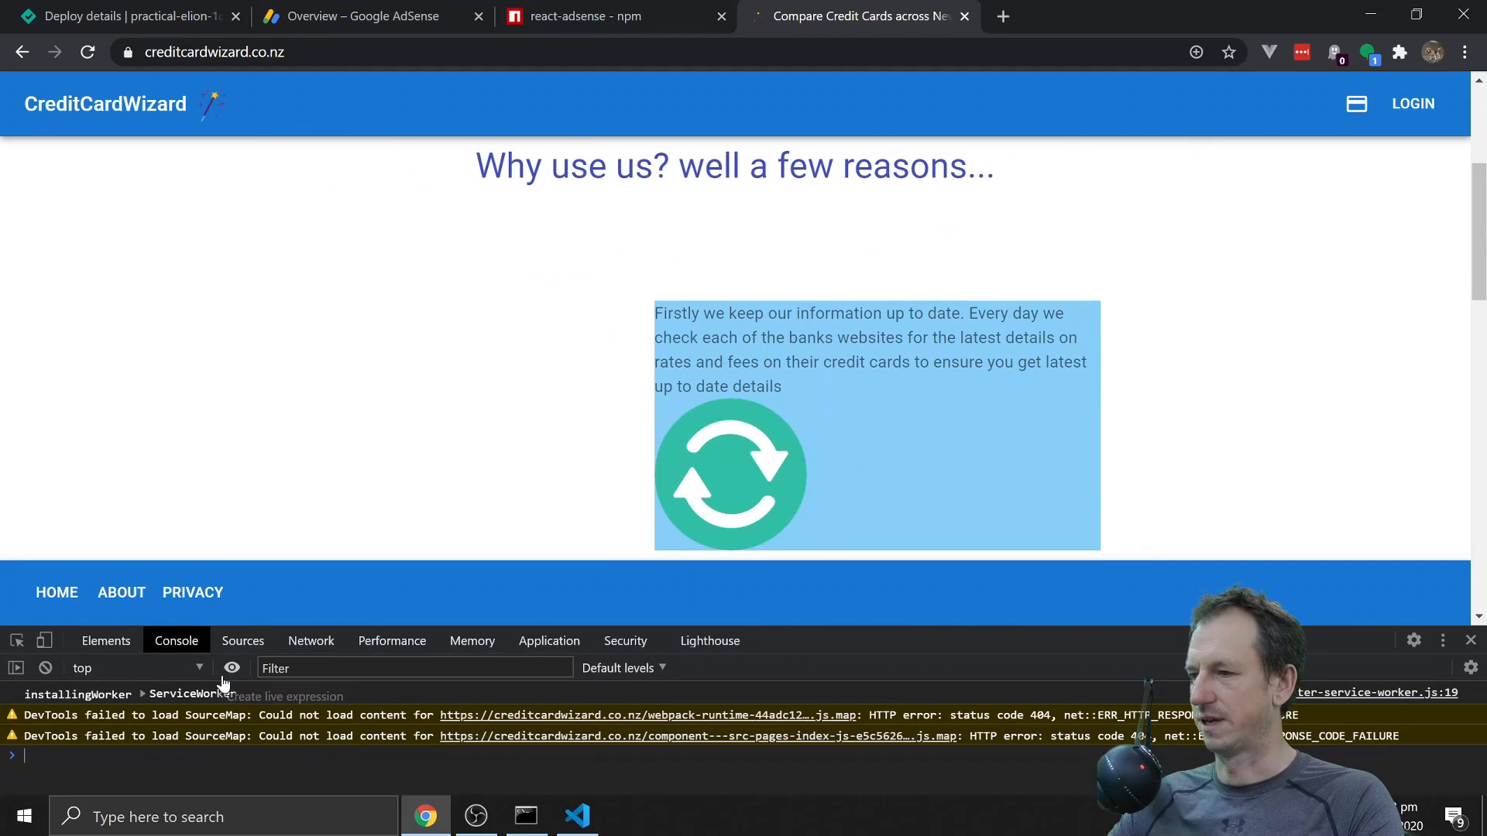
pyautogui.click(548, 641)
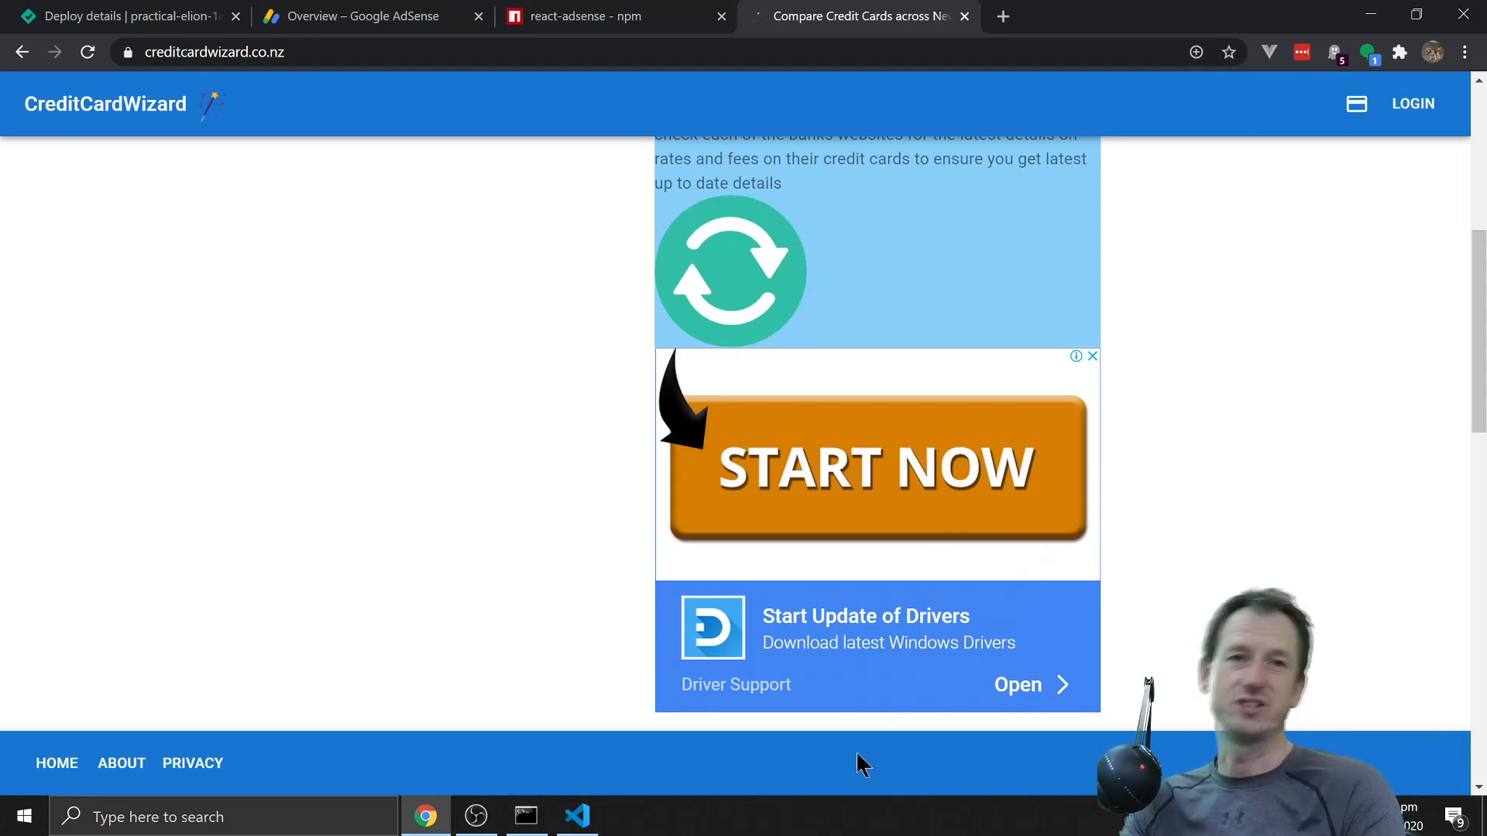
pyautogui.moveTo(869, 722)
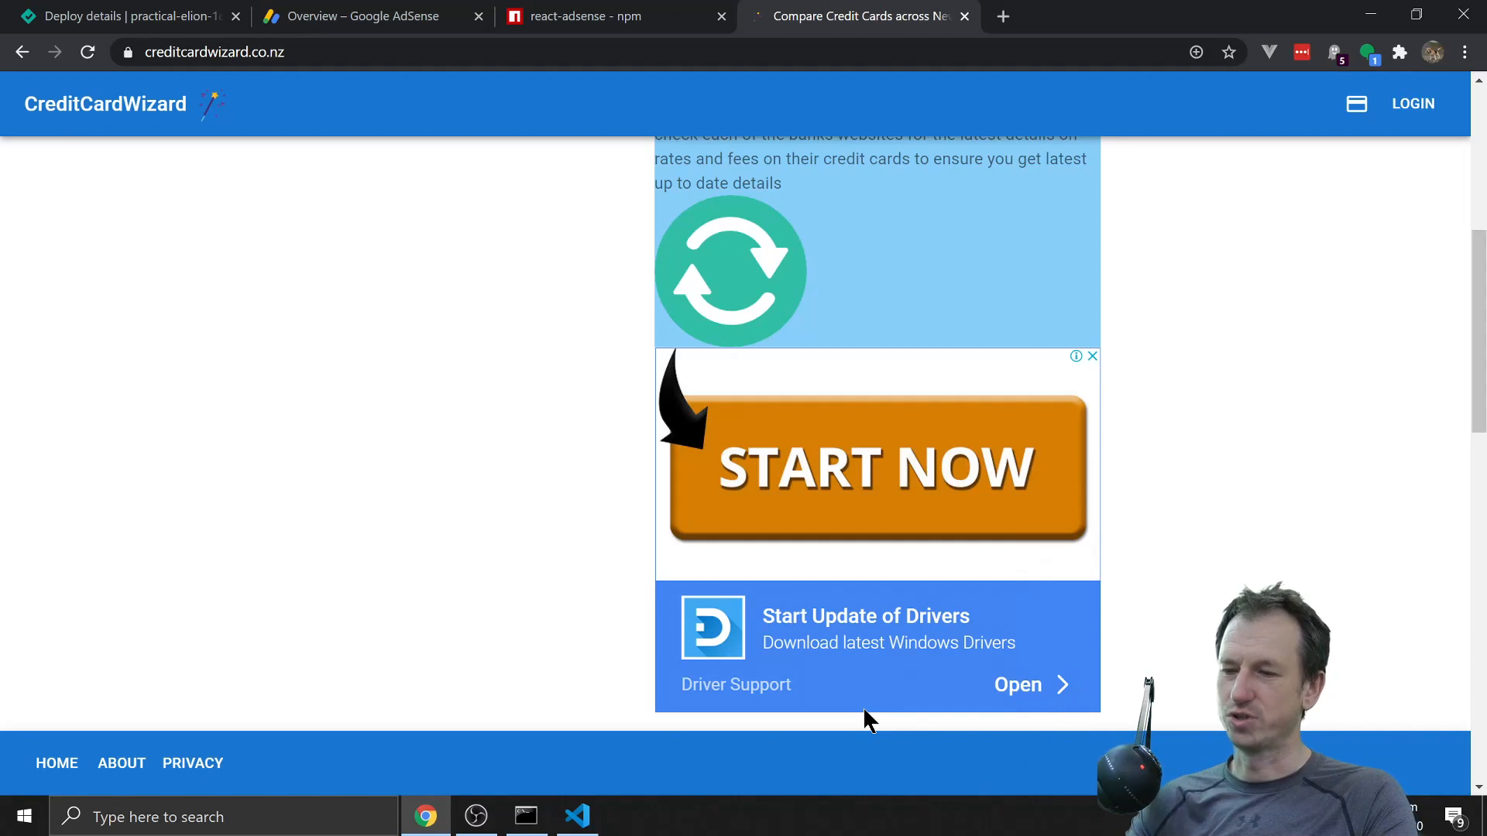
pyautogui.moveTo(874, 705)
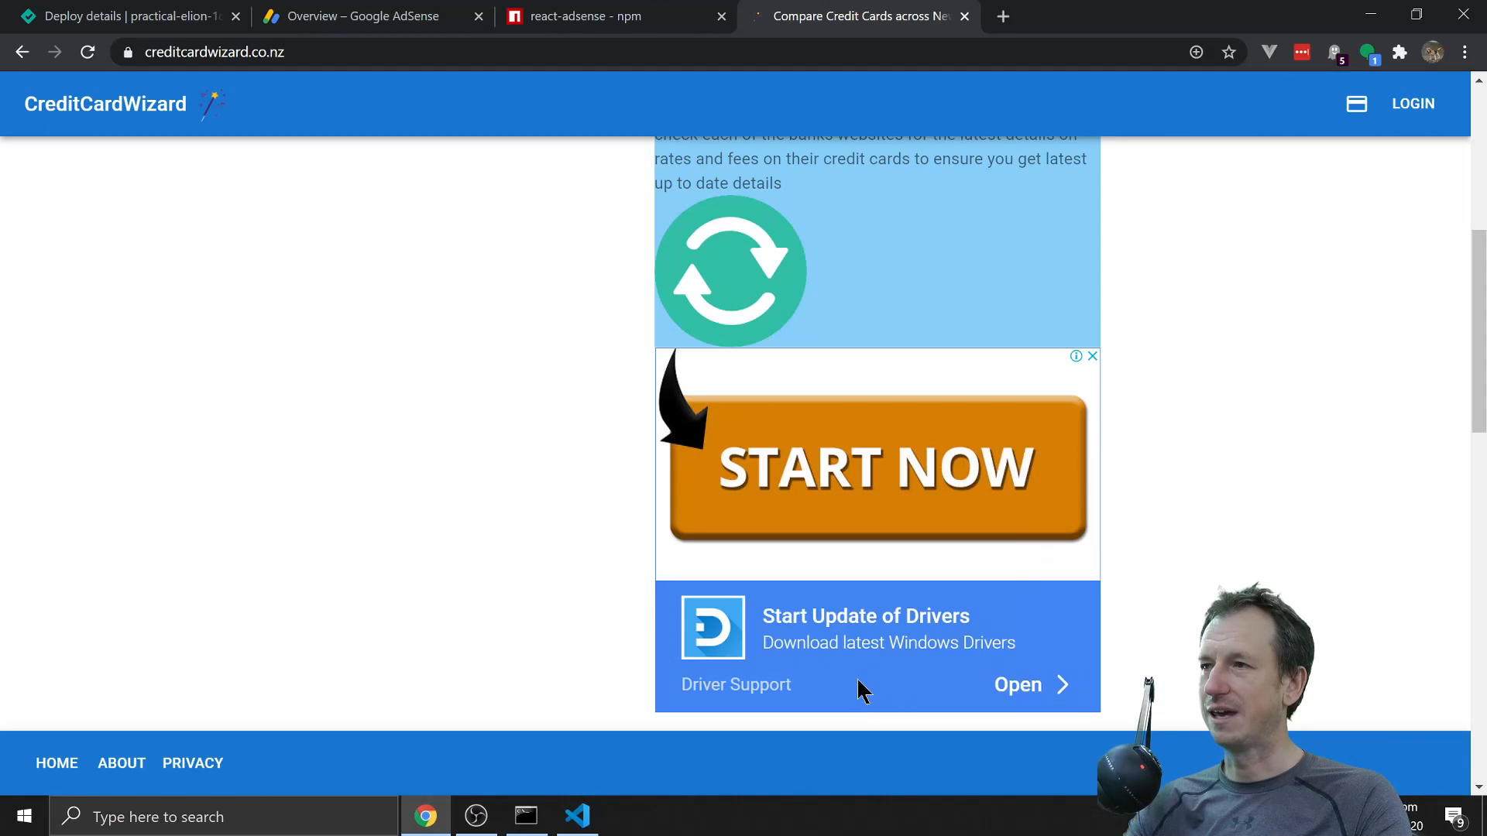
pyautogui.moveTo(871, 647)
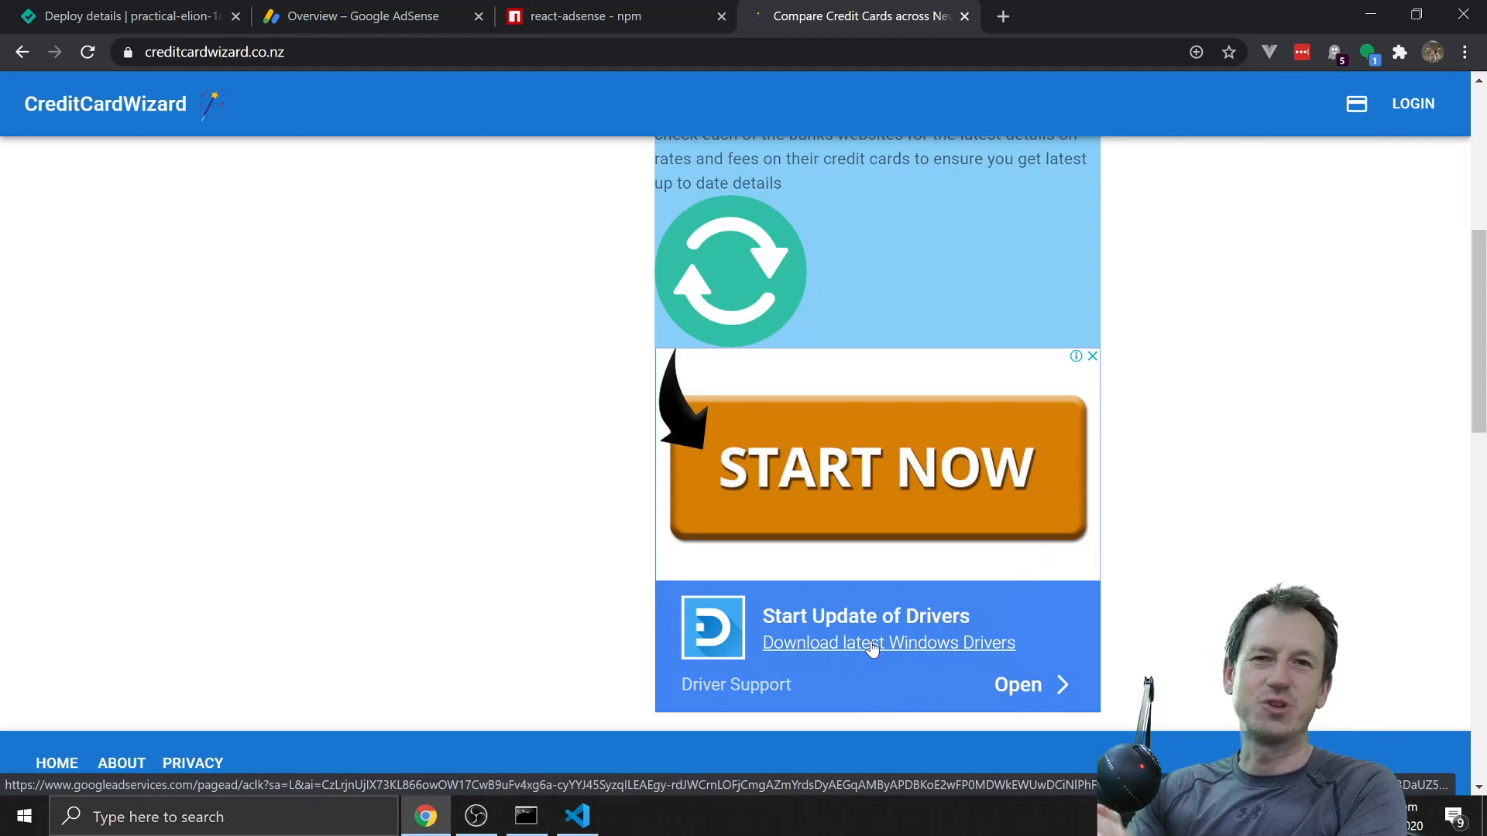